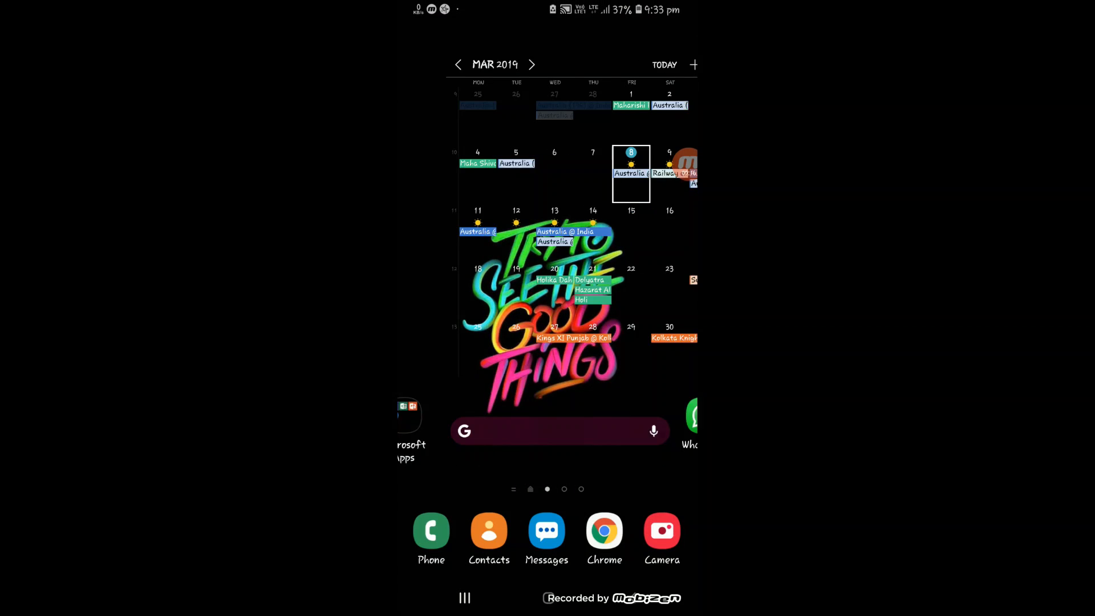
- Bring up the app drawer showing the Google, Microsoft Apps and Payment apps folders
{"action": "scroll", "scroll_direction": "up", "scroll_amount": 3}
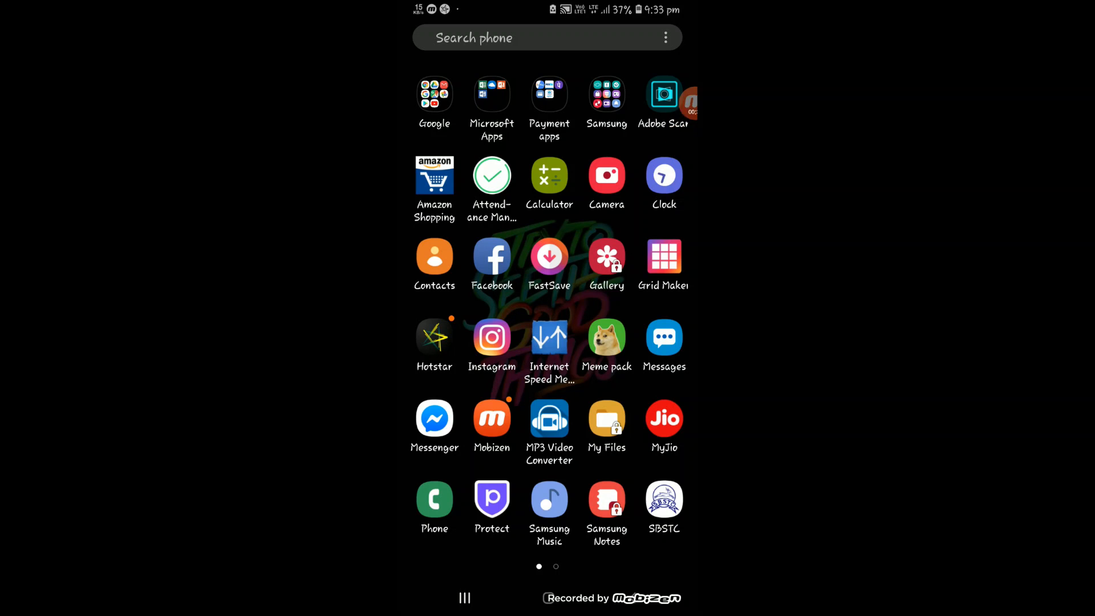
{"action": "left_click", "coordinate": [606, 94]}
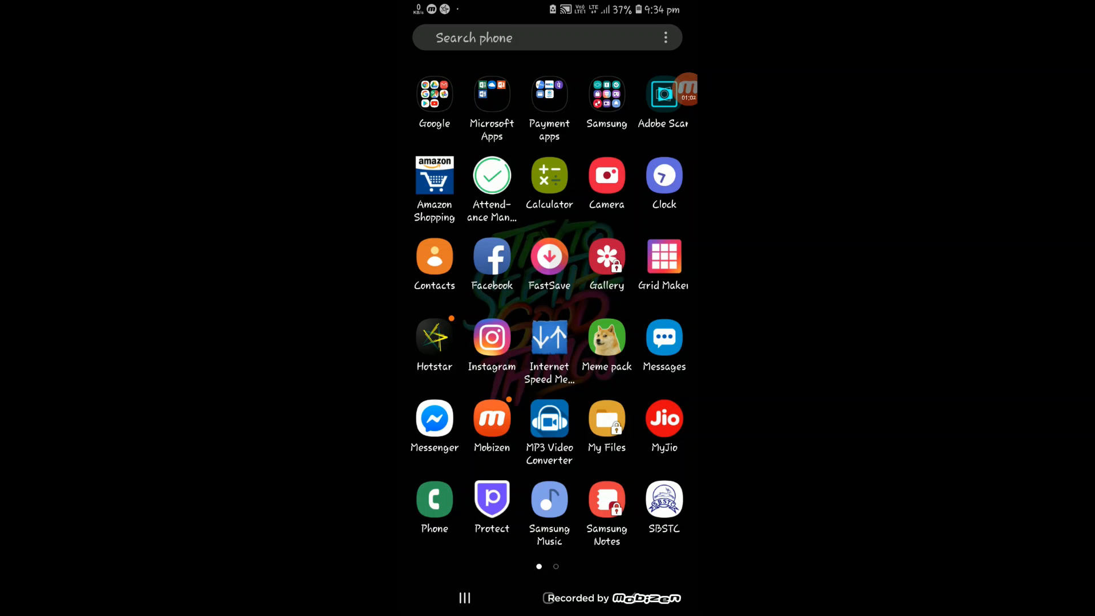
{"action": "left_click", "coordinate": [434, 497]}
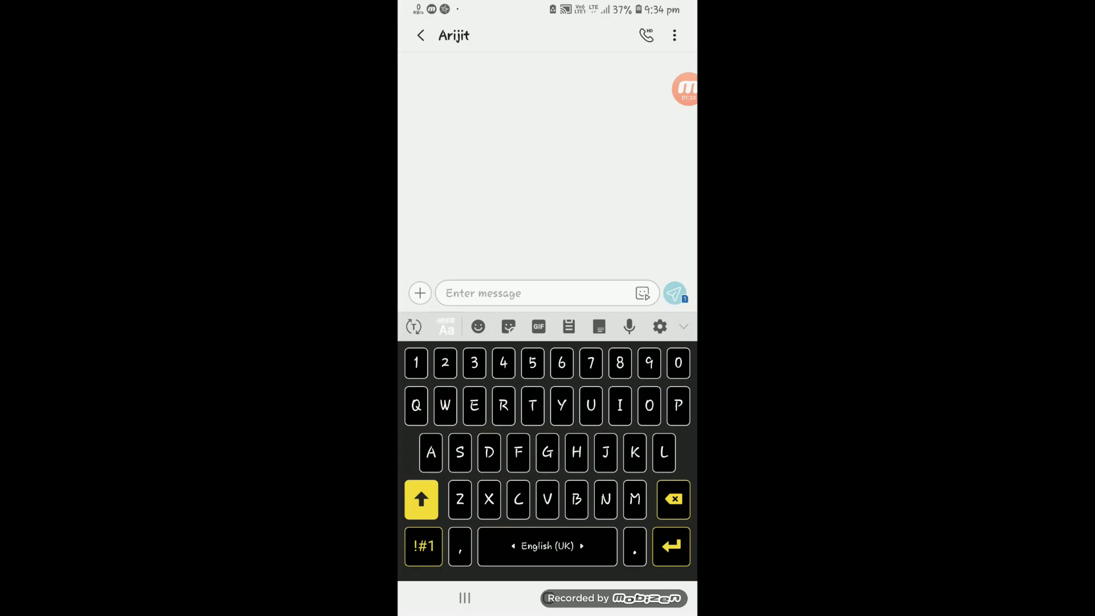
{"action": "left_click", "coordinate": [419, 35]}
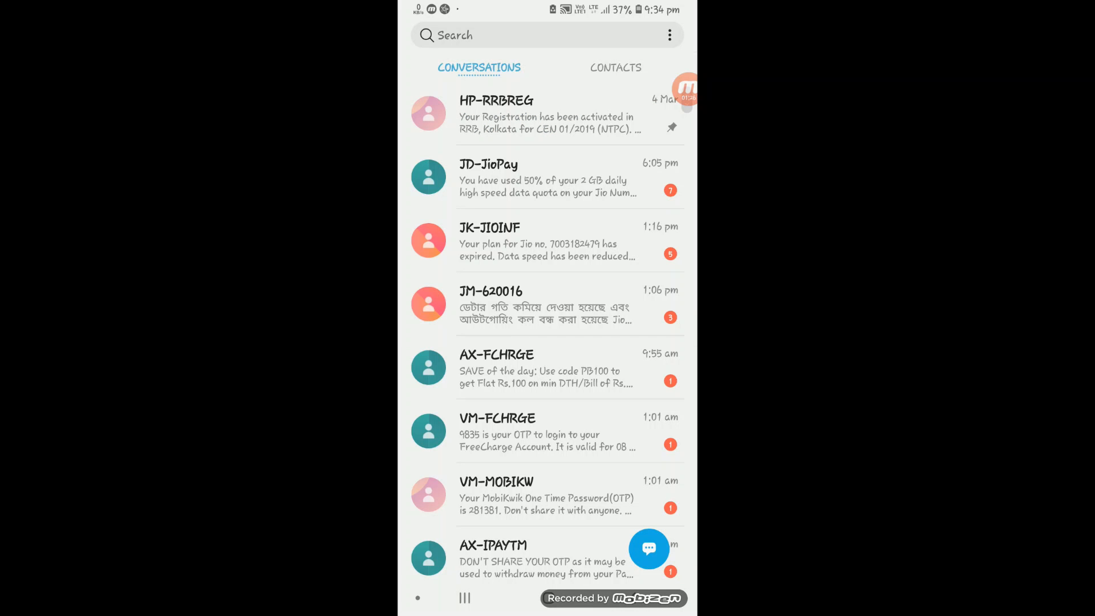
{"action": "left_click", "coordinate": [547, 178]}
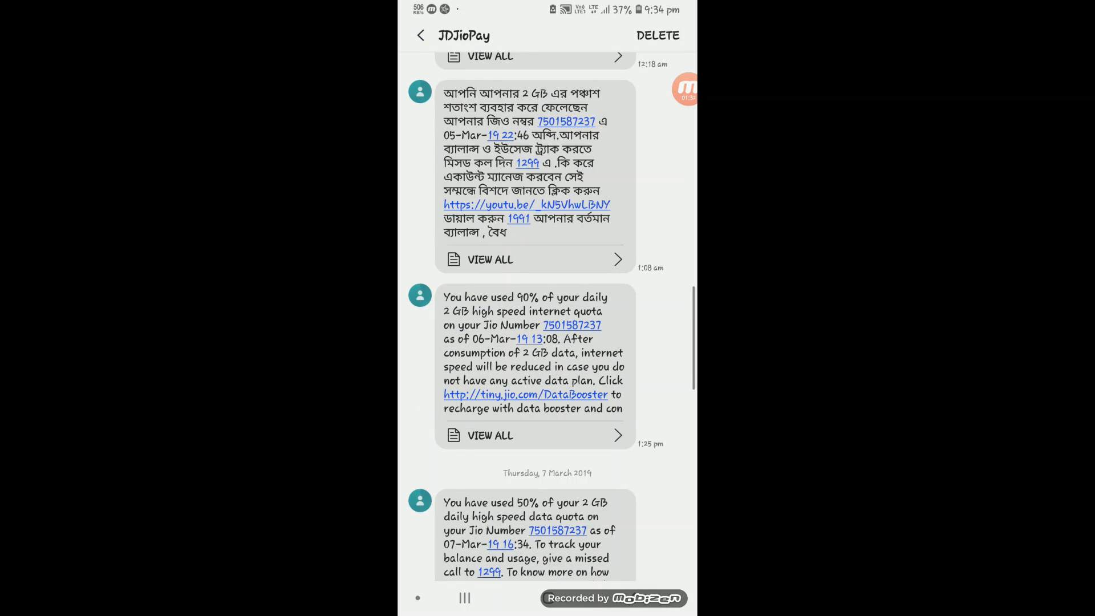
{"action": "left_click", "coordinate": [420, 35]}
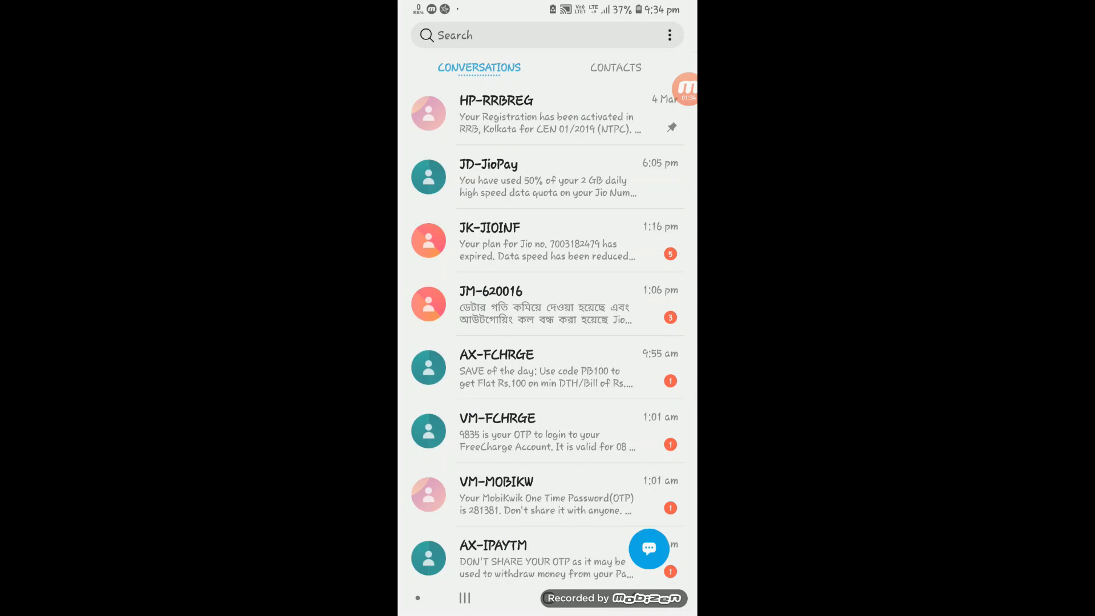
{"action": "left_click", "coordinate": [616, 67]}
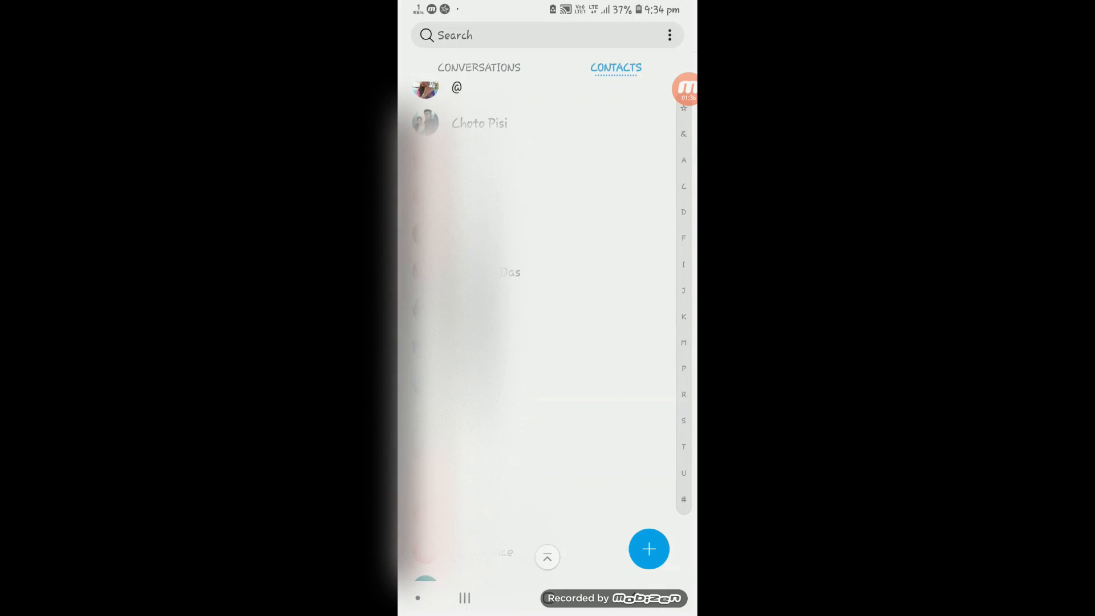
{"action": "scroll", "scroll_direction": "down", "scroll_amount": 3}
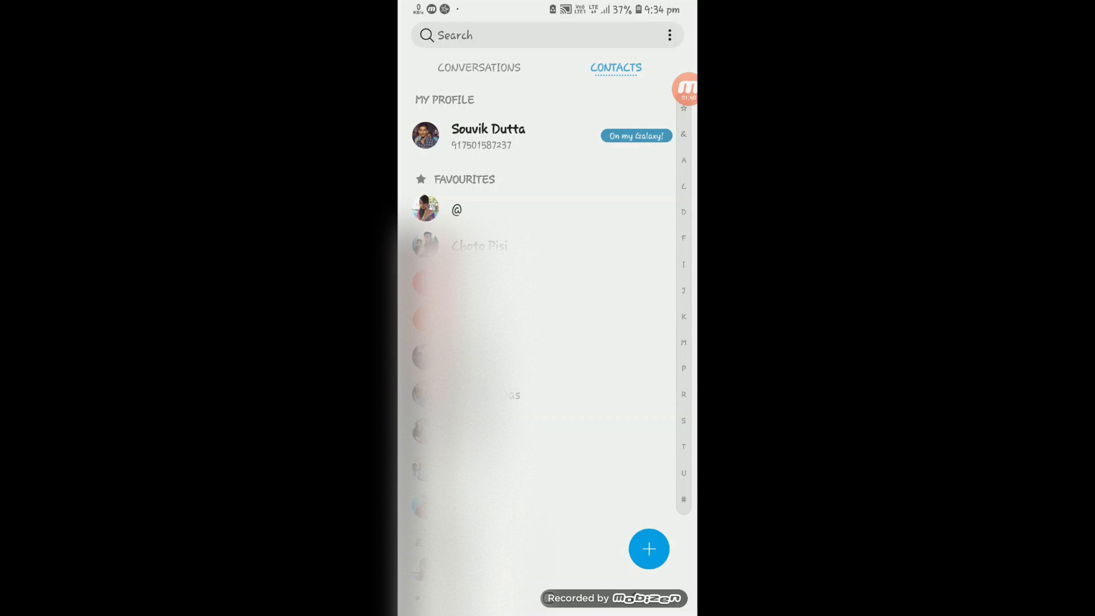
{"action": "left_click", "coordinate": [648, 548]}
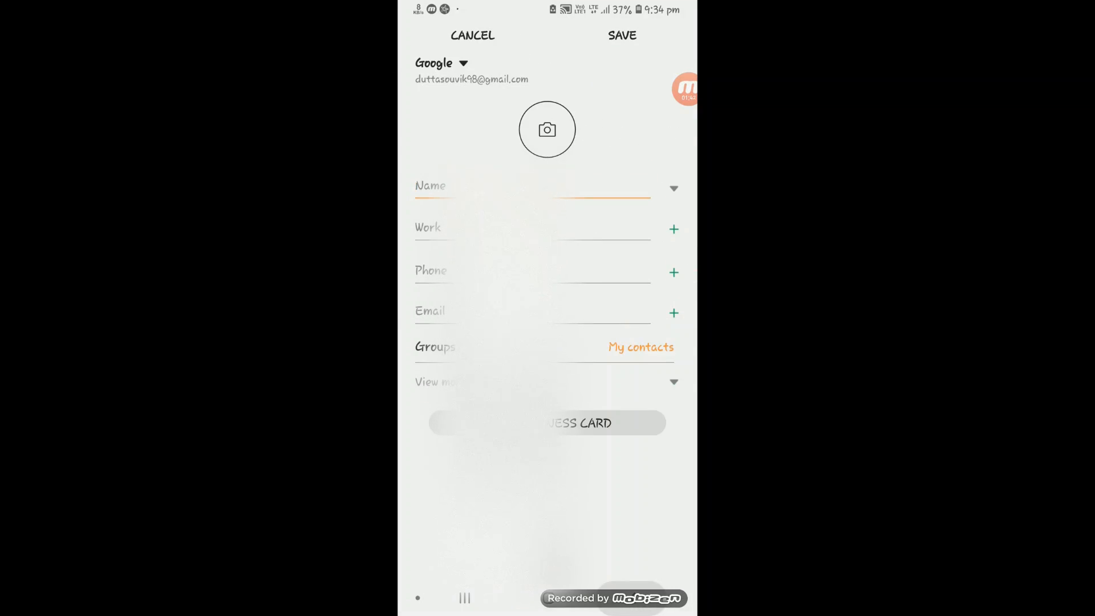
{"action": "left_click", "coordinate": [472, 35]}
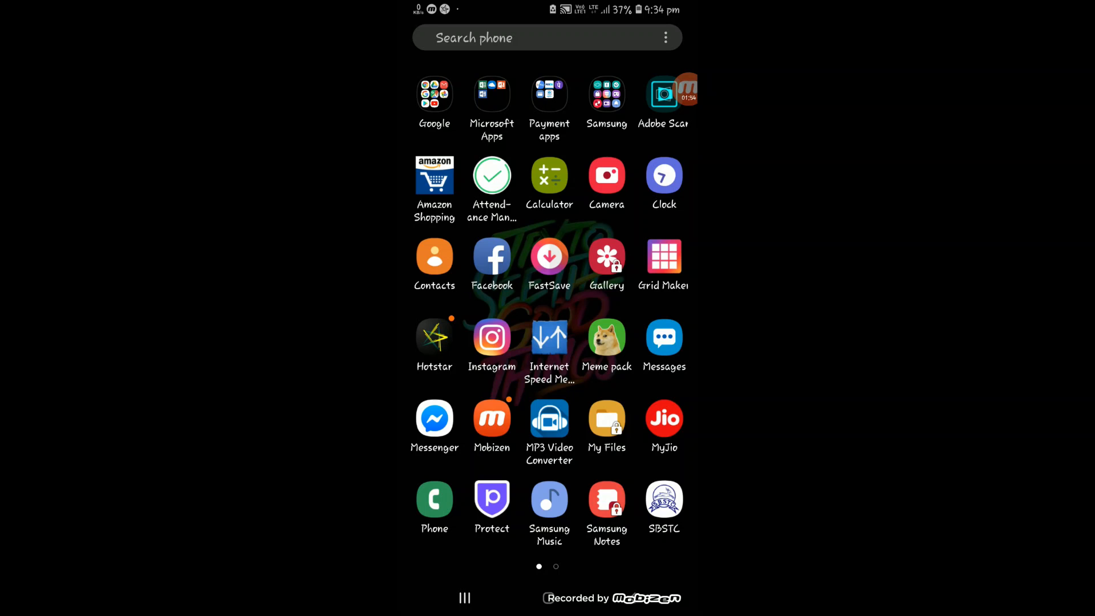
{"action": "left_click", "coordinate": [607, 499]}
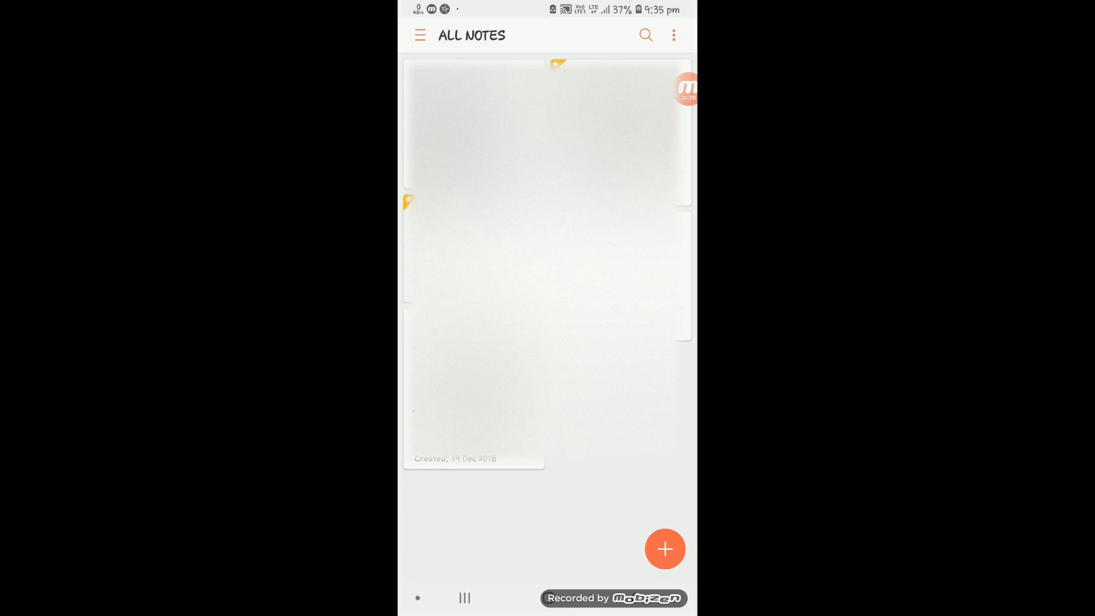
{"action": "left_click", "coordinate": [419, 34]}
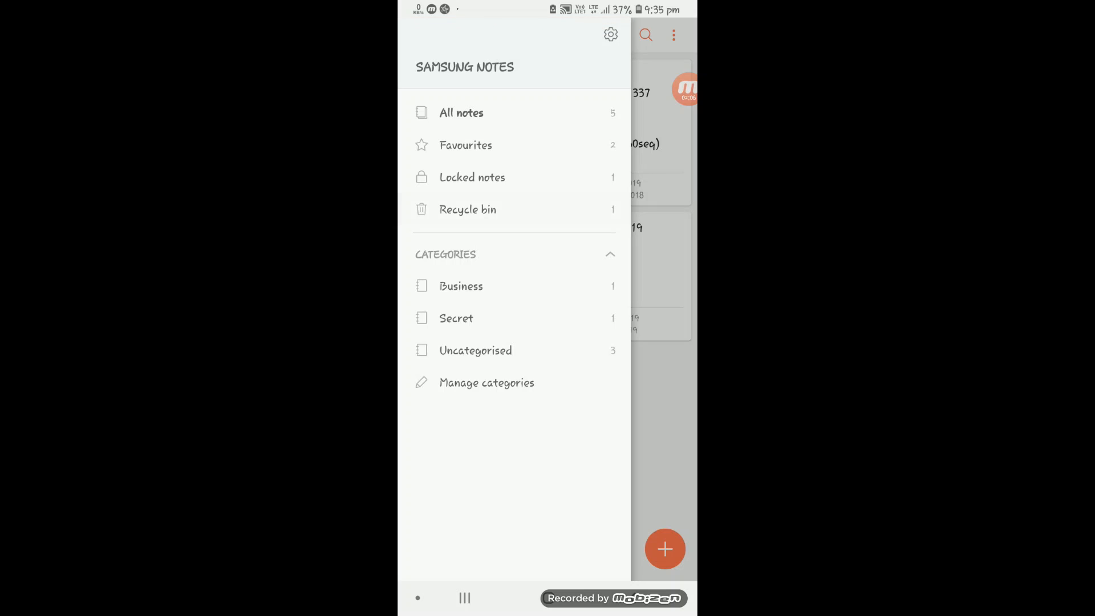
{"action": "left_click", "coordinate": [467, 210]}
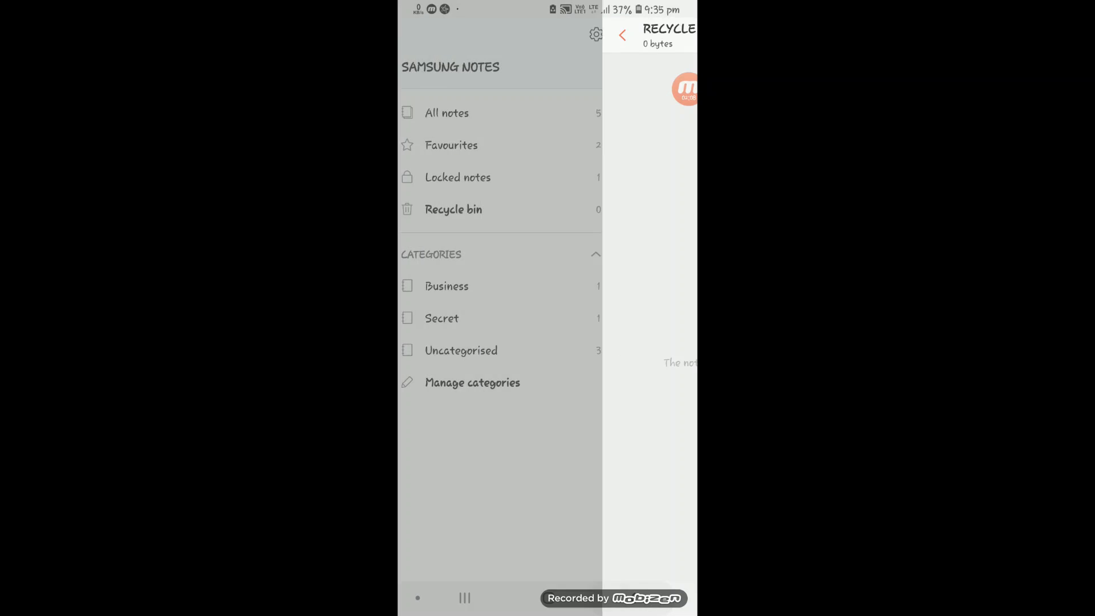
{"action": "left_click", "coordinate": [621, 34]}
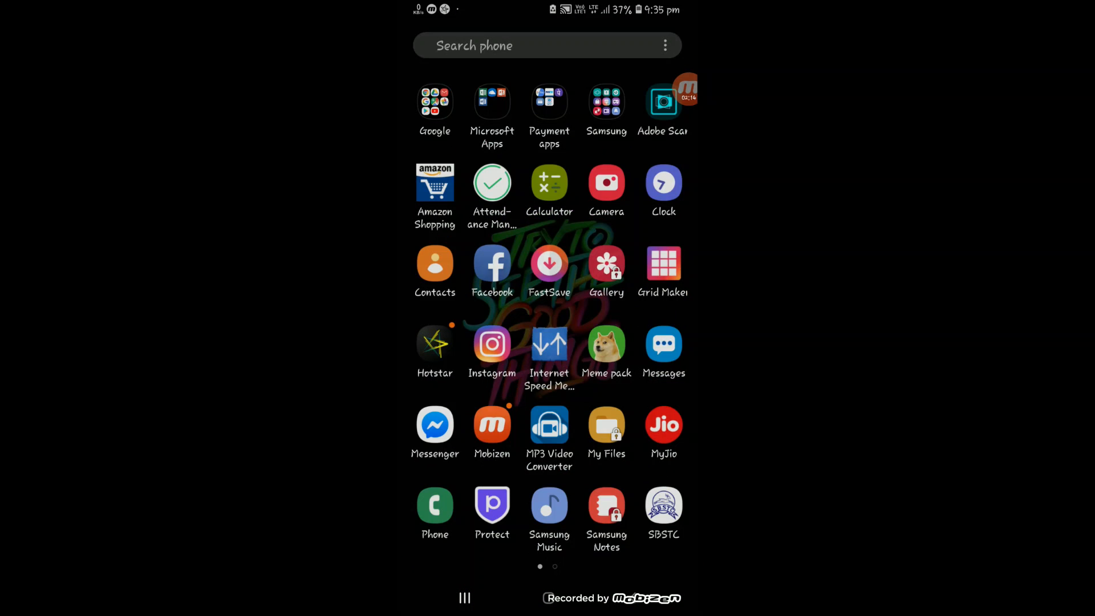
- Open Device care and browse the quick settings pages while the 97/100 check completes
{"action": "scroll", "scroll_direction": "up", "scroll_amount": 3}
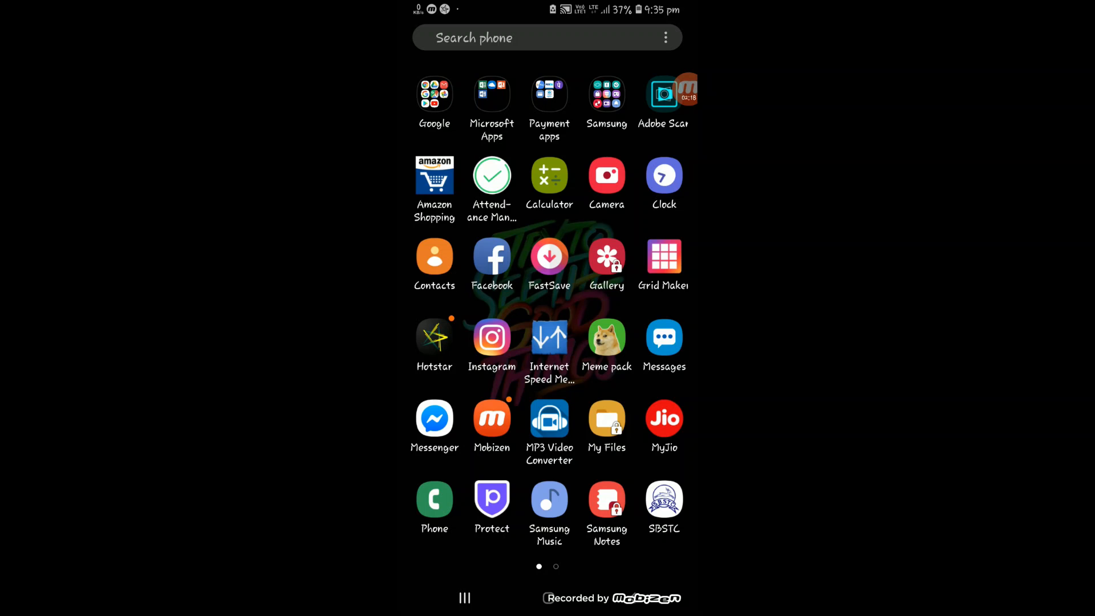
{"action": "left_click", "coordinate": [606, 93]}
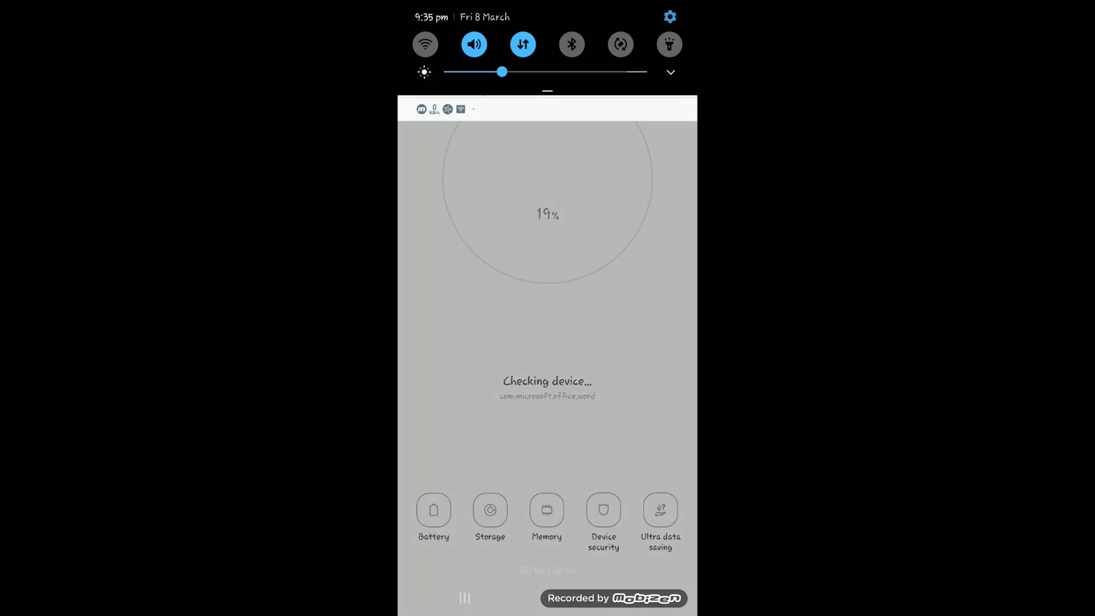
{"action": "scroll", "scroll_direction": "down", "scroll_amount": 3}
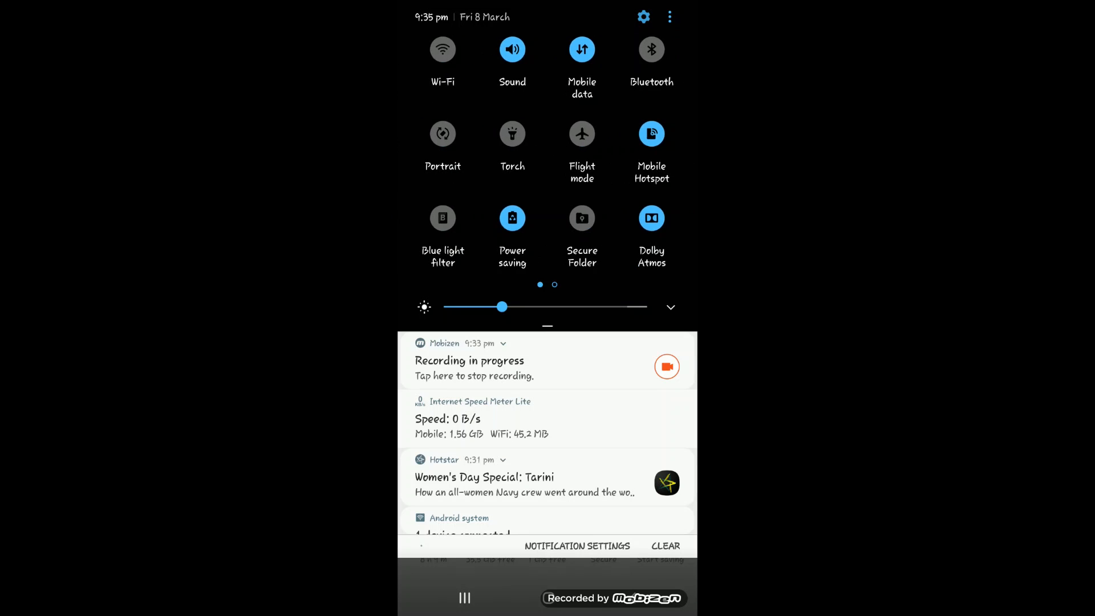
{"action": "scroll", "scroll_direction": "left", "scroll_amount": 3}
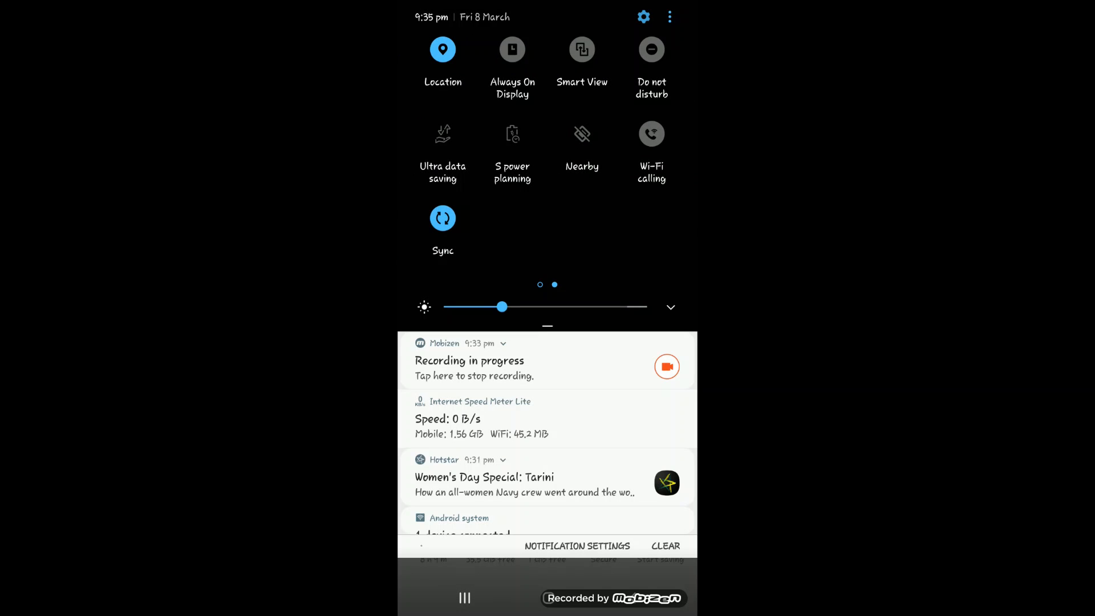
{"action": "scroll", "scroll_direction": "up", "scroll_amount": 3}
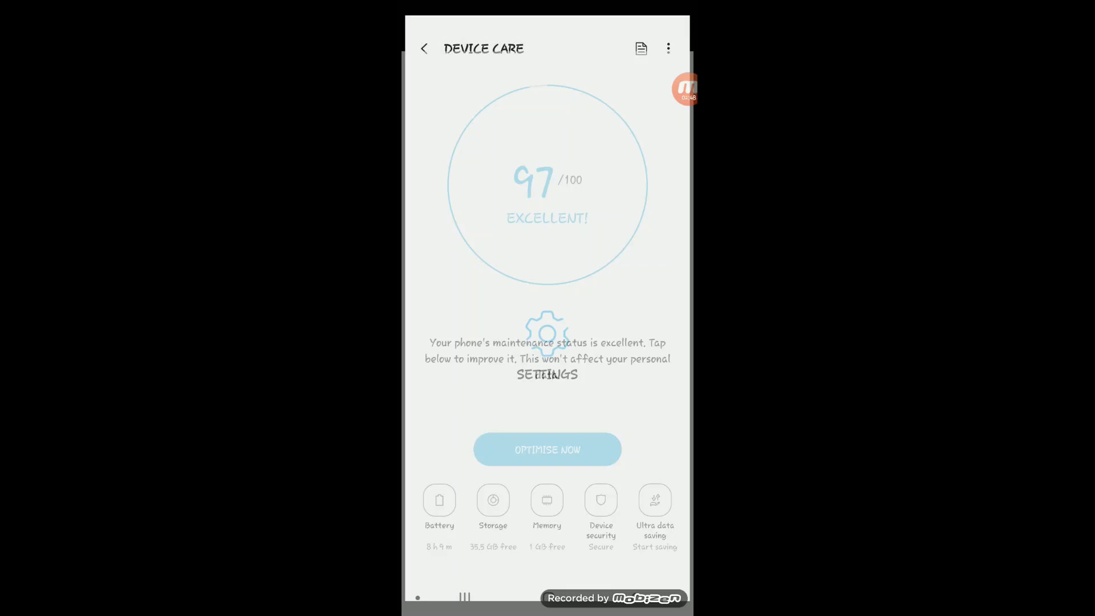
- Browse the Notifications settings and return to the main Settings list
{"action": "left_click", "coordinate": [424, 48]}
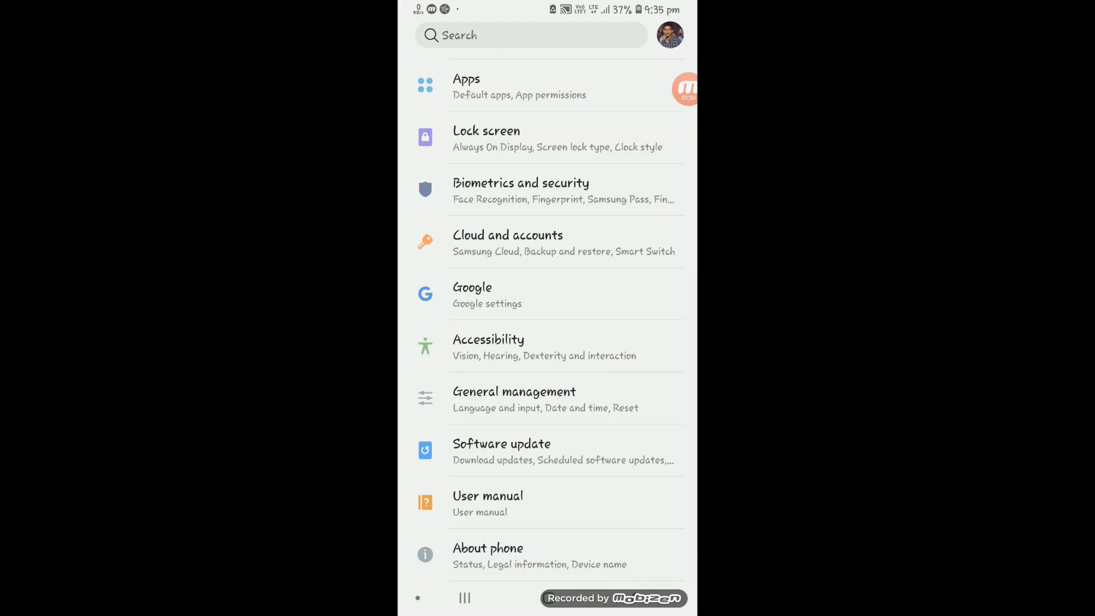
{"action": "scroll", "scroll_direction": "up", "scroll_amount": 3}
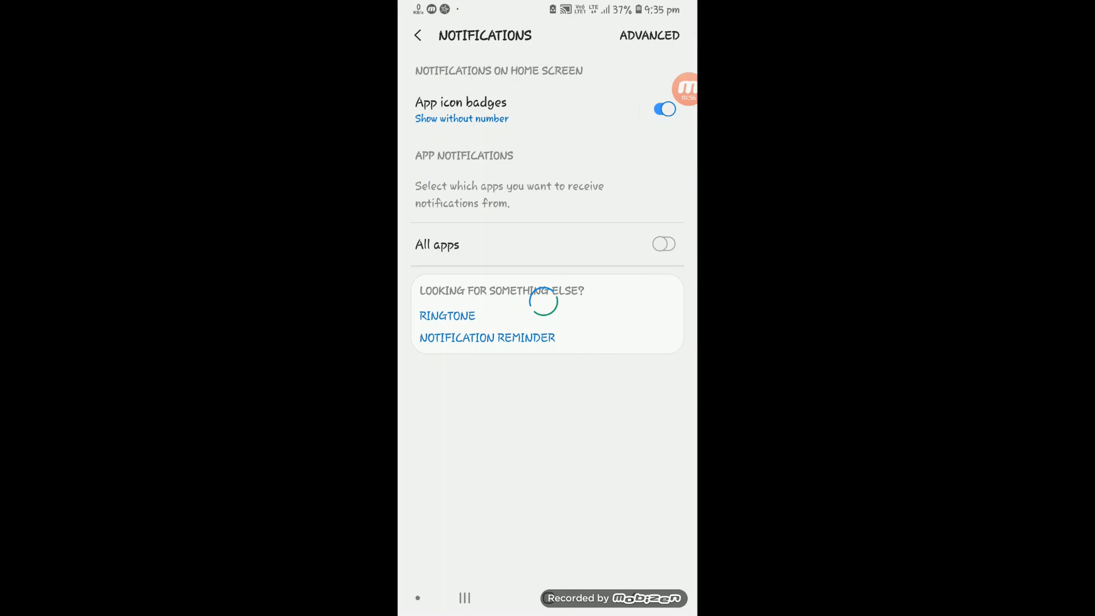
{"action": "left_click", "coordinate": [662, 244]}
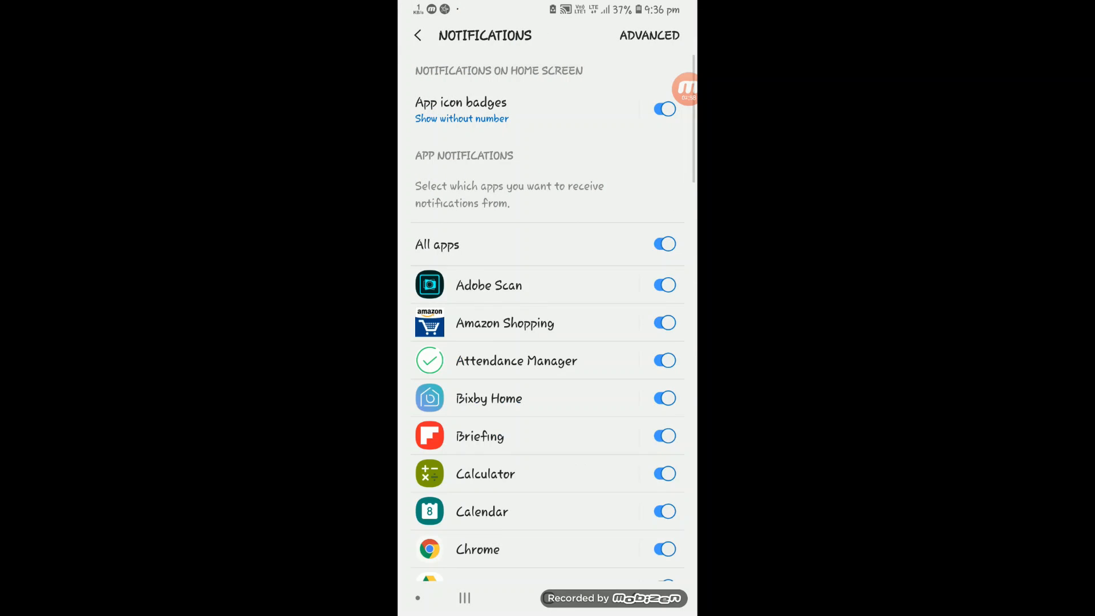
{"action": "scroll", "scroll_direction": "down", "scroll_amount": 3}
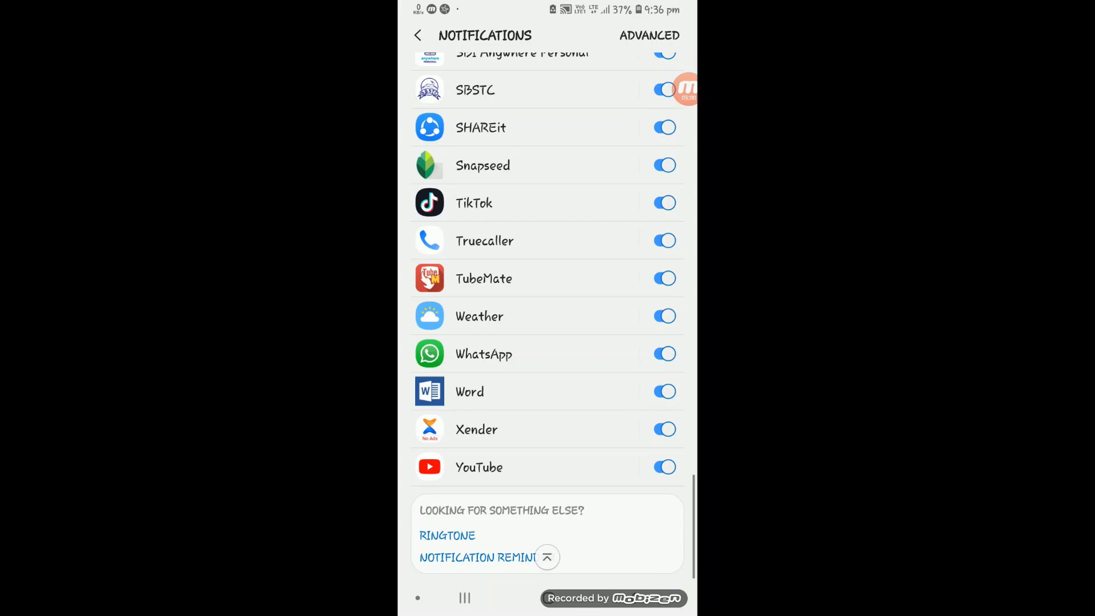
{"action": "scroll", "scroll_direction": "up", "scroll_amount": 3}
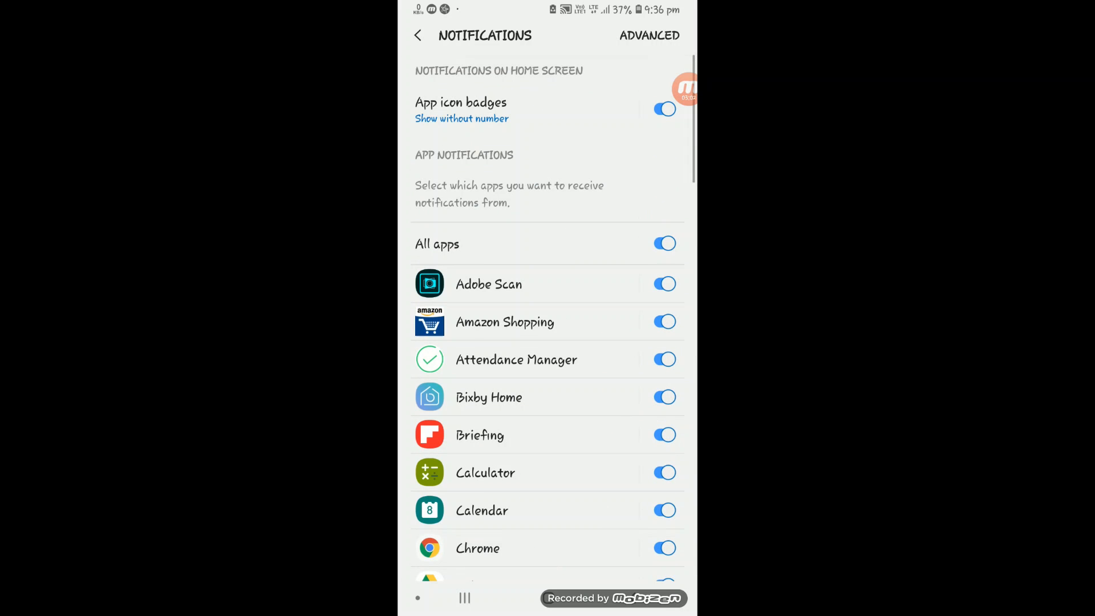
{"action": "left_click", "coordinate": [417, 34]}
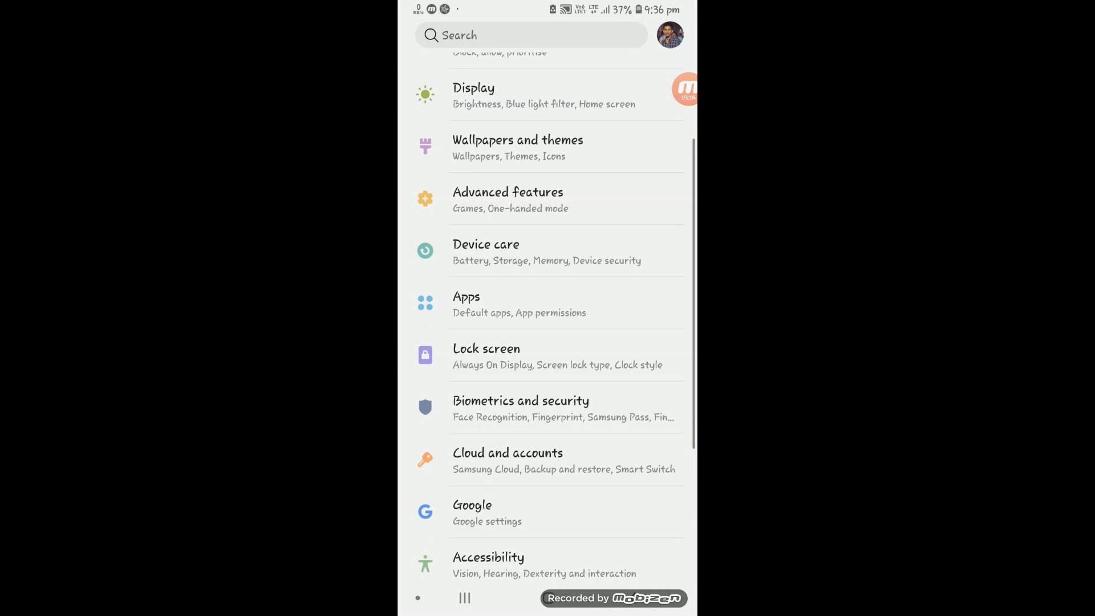
- Check Device care, browse Google's Chromebook settings, then show the recent-apps overview
{"action": "left_click", "coordinate": [485, 252]}
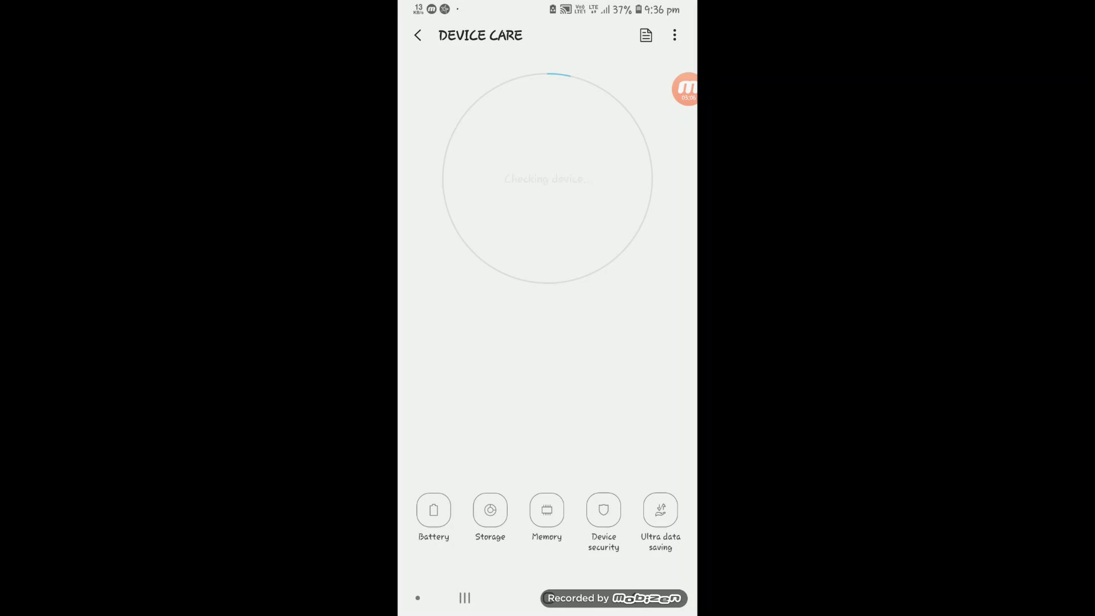
{"action": "left_click", "coordinate": [417, 35]}
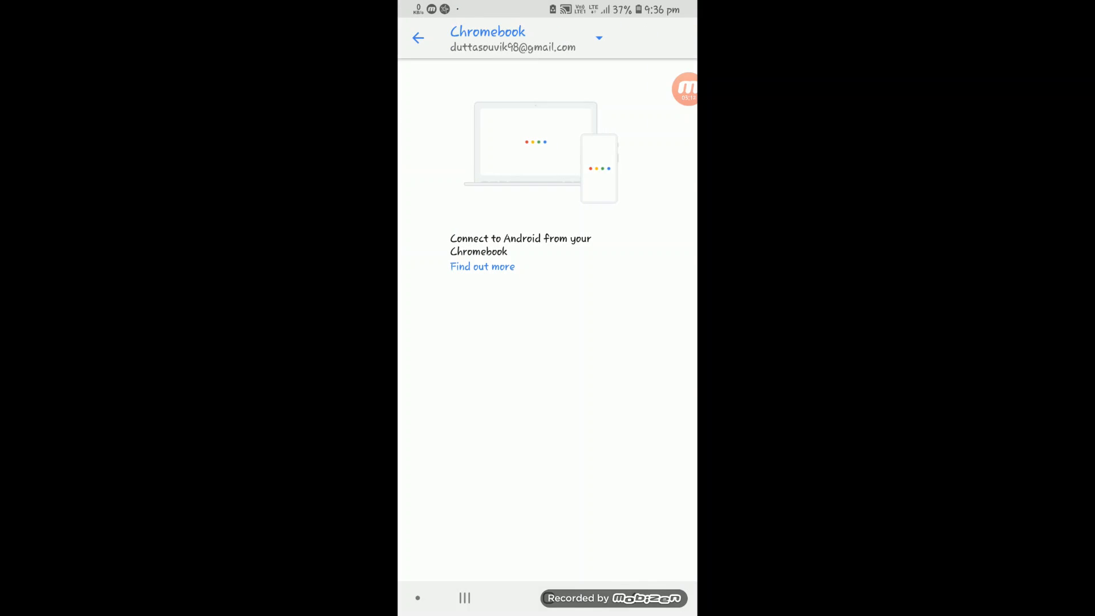
{"action": "left_click", "coordinate": [418, 38]}
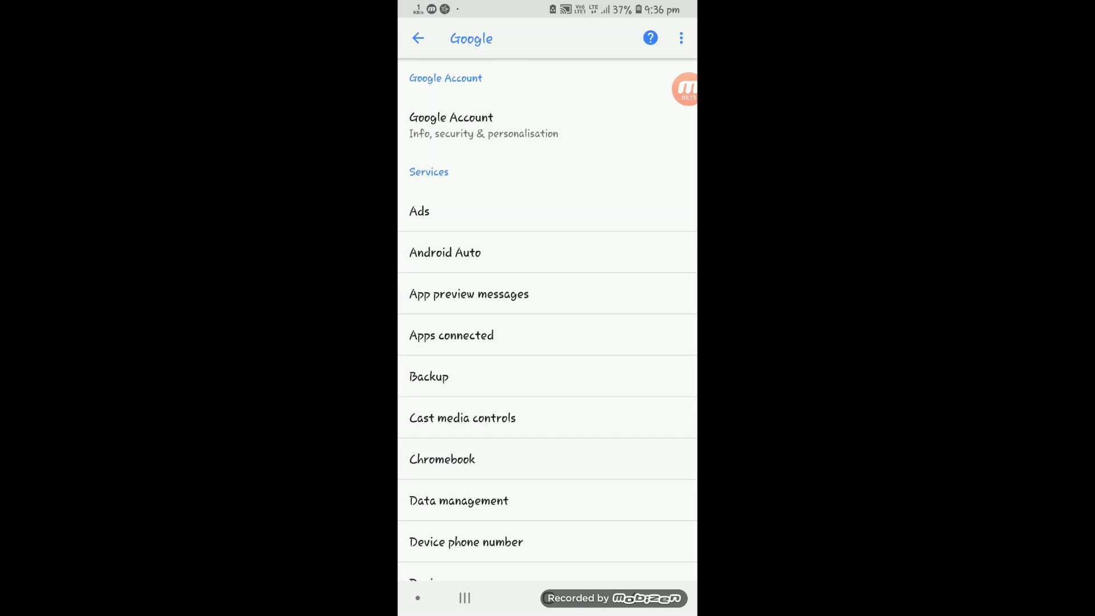
{"action": "left_click", "coordinate": [442, 458]}
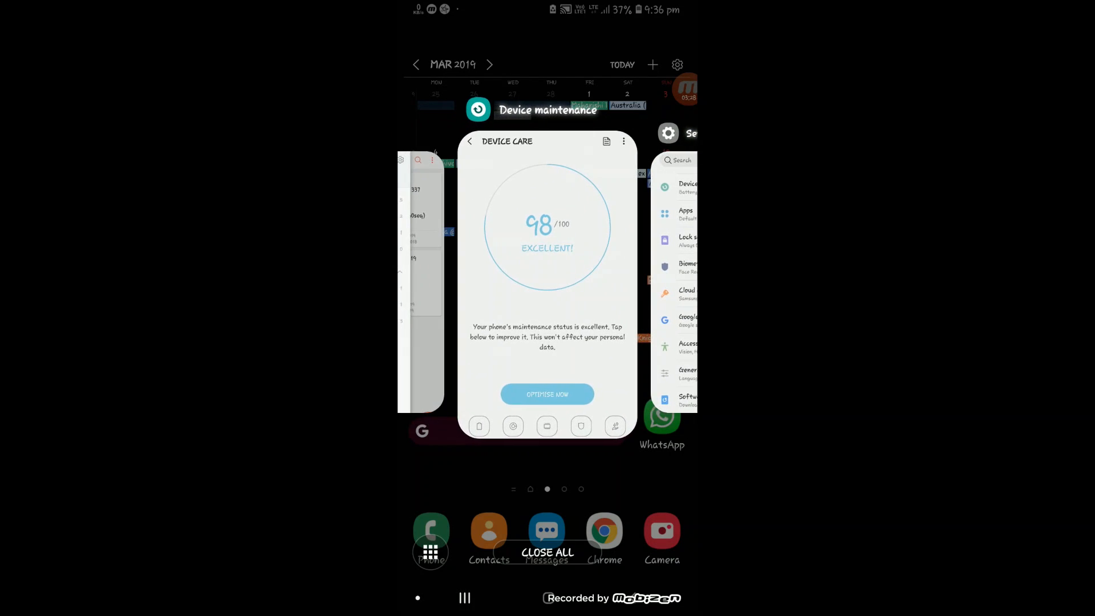
- View Device care's App info from the Recents app options, then dismiss the popup
{"action": "left_click", "coordinate": [547, 110]}
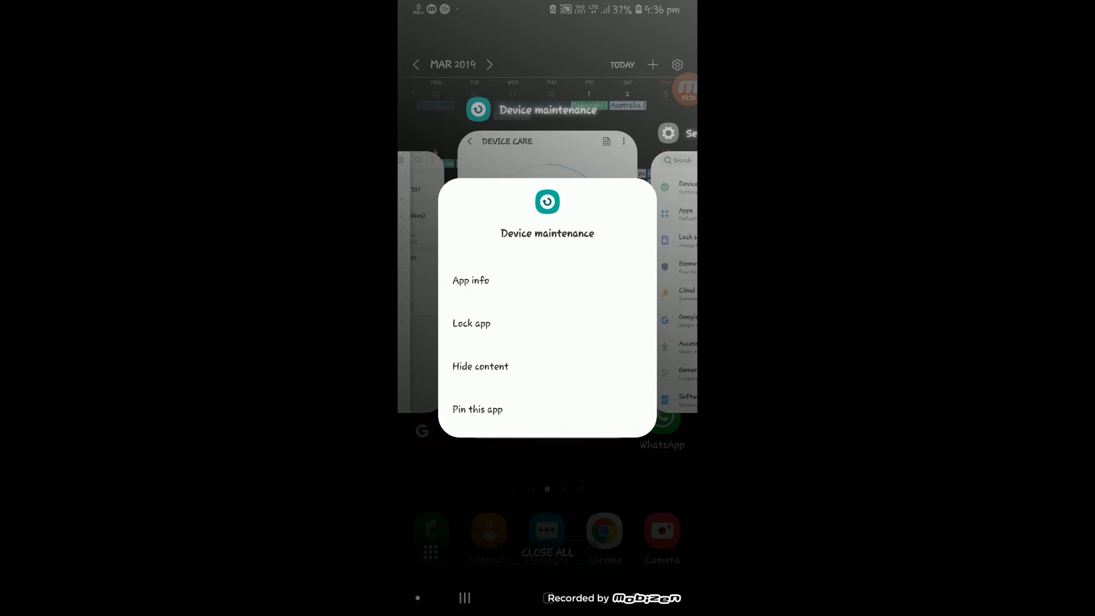
{"action": "left_click", "coordinate": [471, 280]}
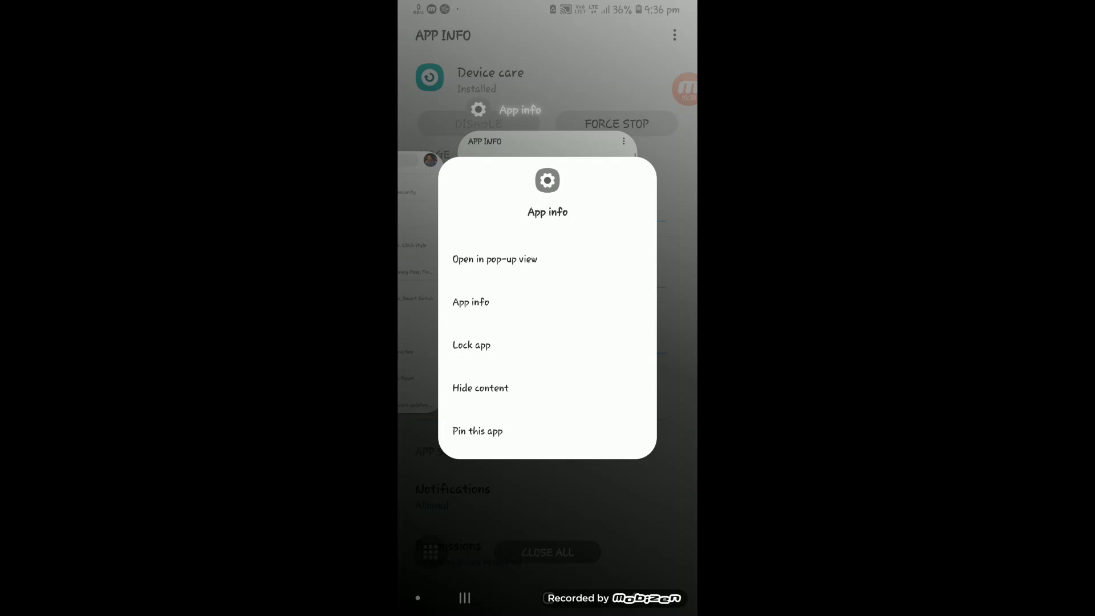
{"action": "left_click", "coordinate": [470, 302]}
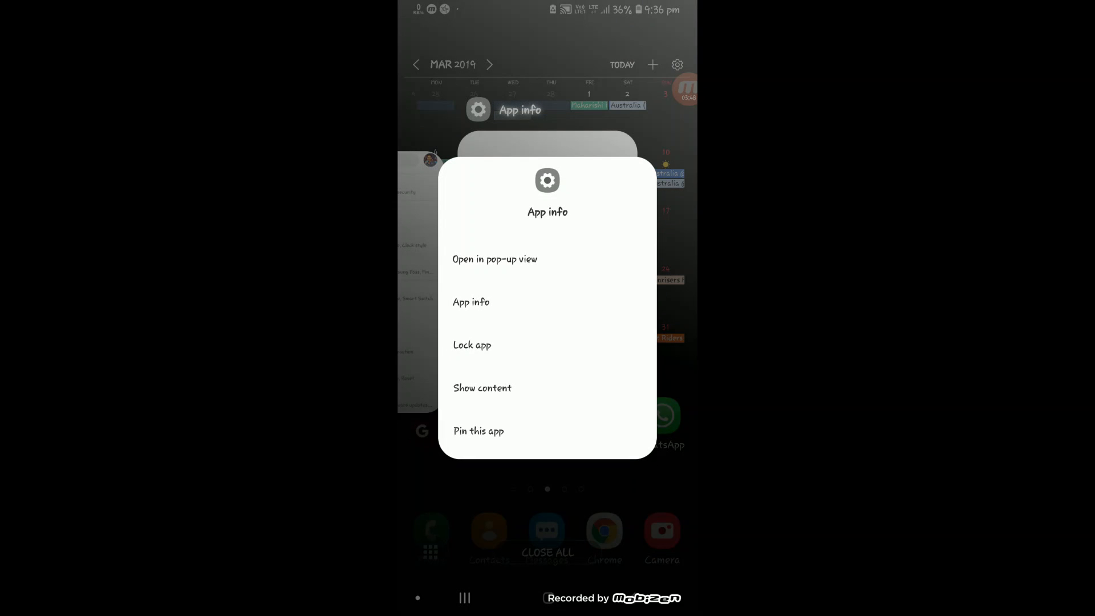
{"action": "left_click", "coordinate": [471, 302]}
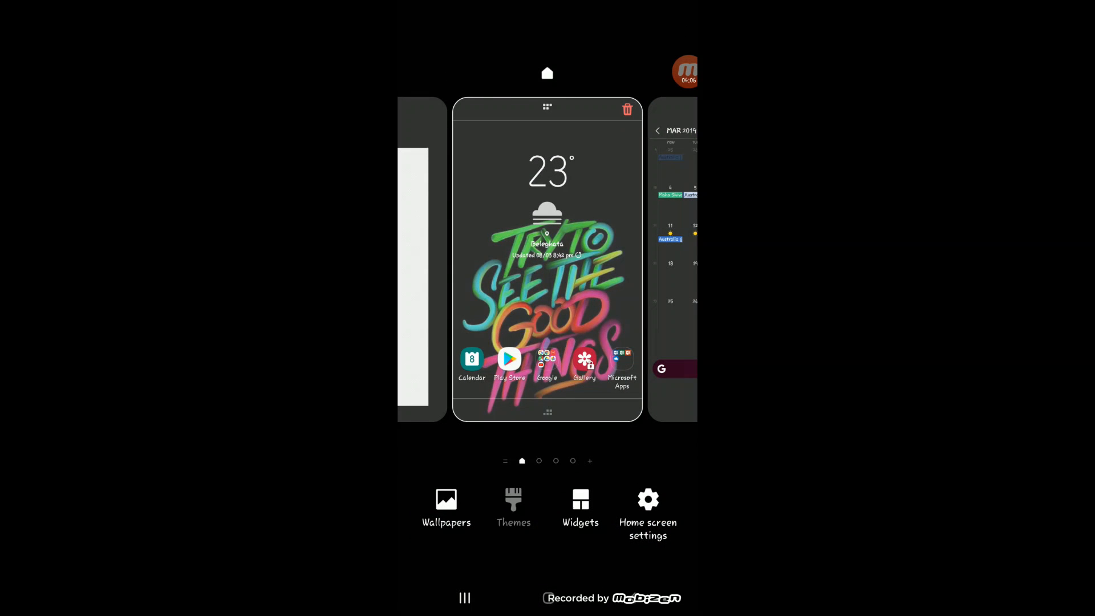
- Launch Galaxy Themes from the Themes option in home screen edit mode
{"action": "left_click", "coordinate": [513, 506]}
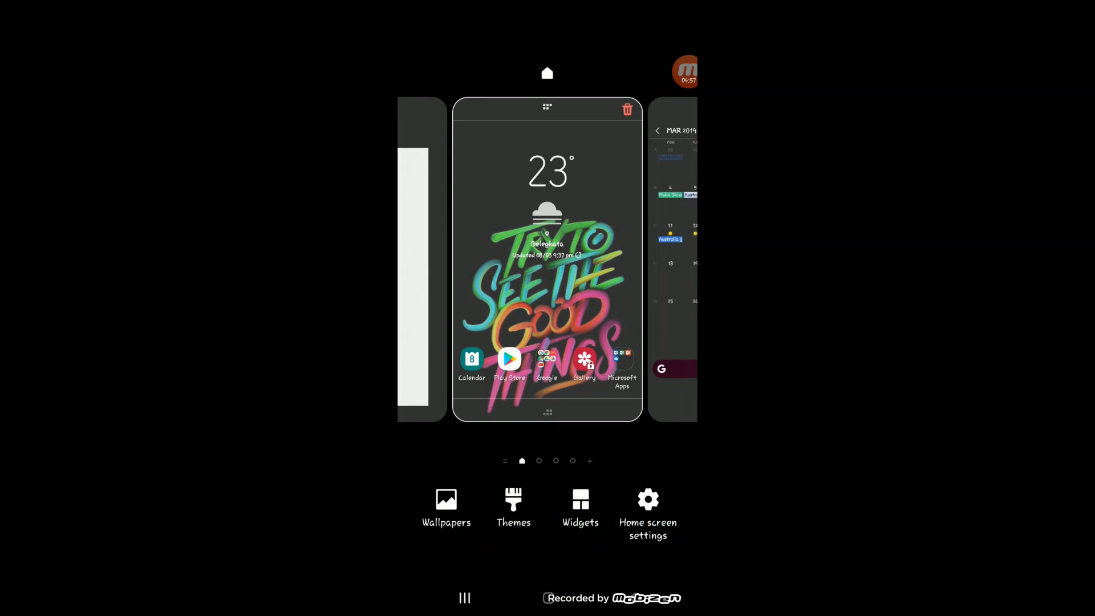
{"action": "left_click", "coordinate": [513, 506]}
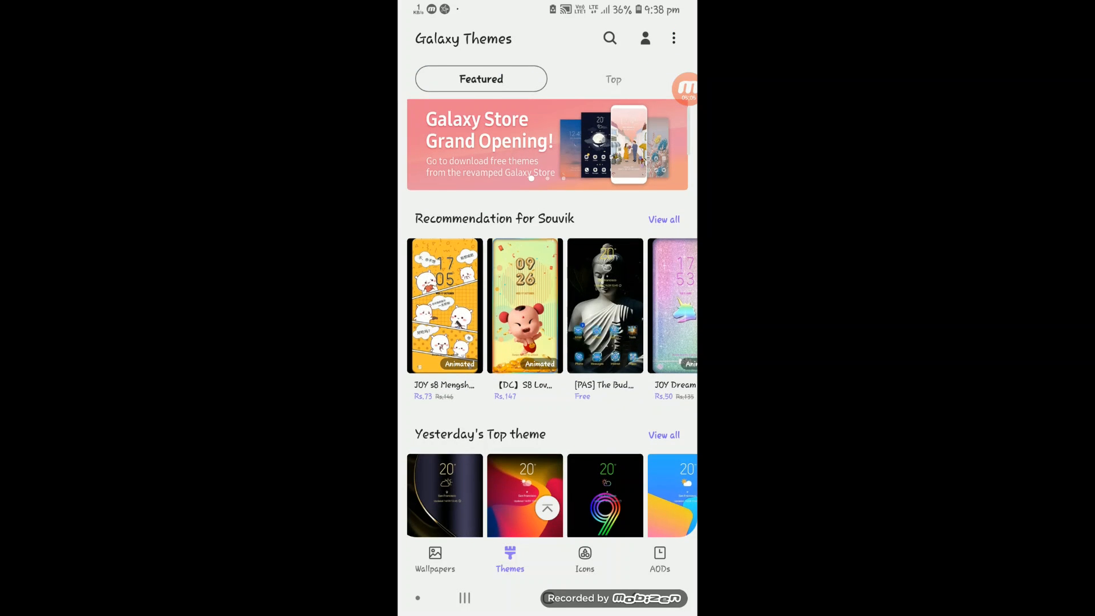
- Browse the One UI theme page and leave it
{"action": "scroll", "scroll_direction": "down", "scroll_amount": 3}
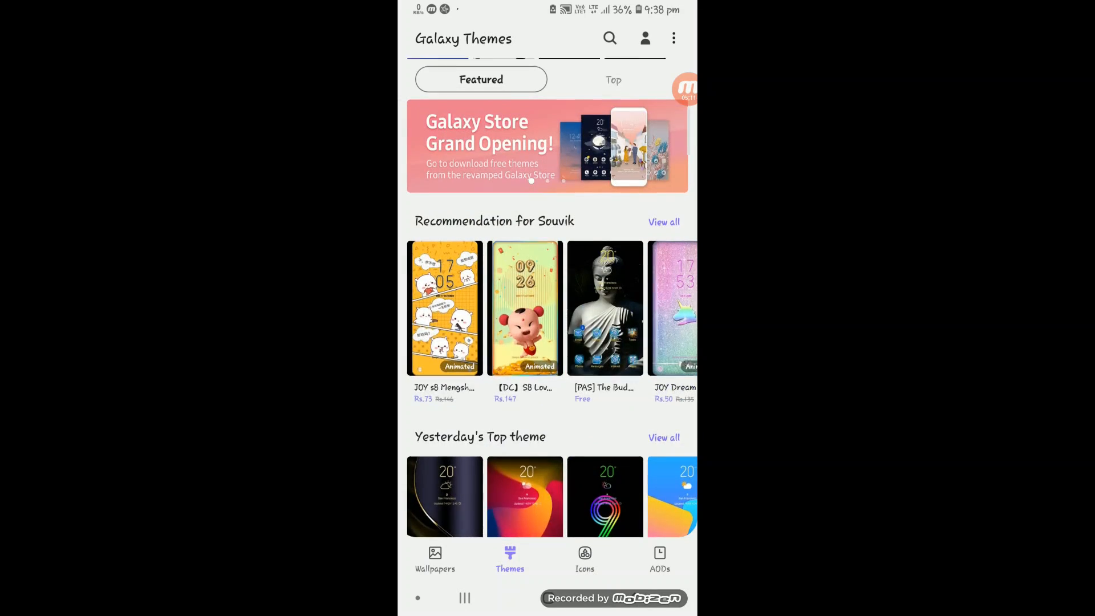
{"action": "scroll", "scroll_direction": "down", "scroll_amount": 3}
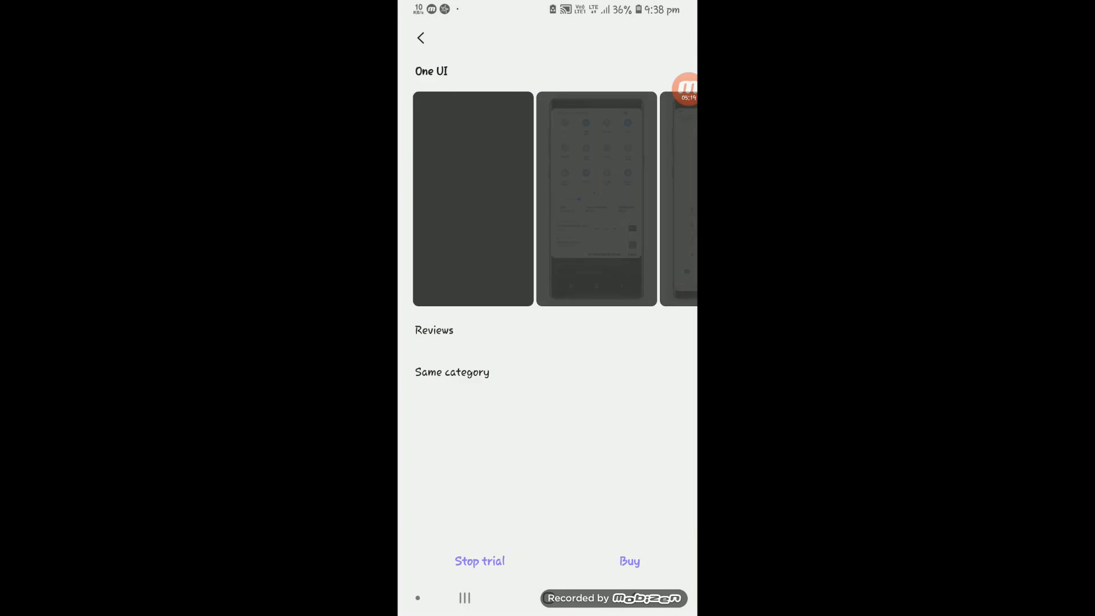
{"action": "left_click", "coordinate": [421, 38]}
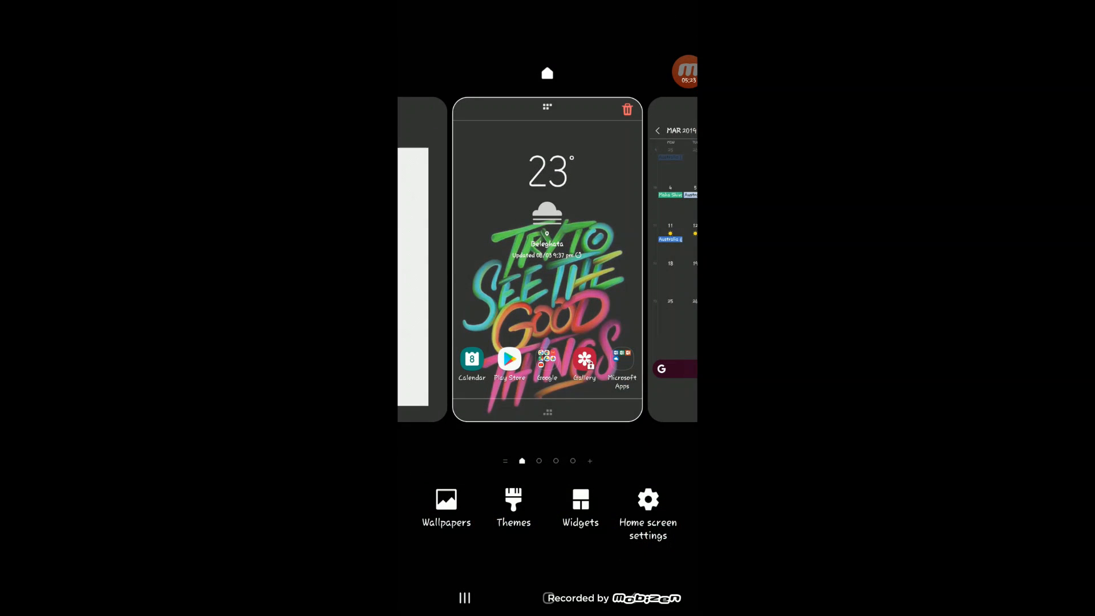
- Reopen Galaxy Themes to view My themes, then launch Good Lock
{"action": "left_click", "coordinate": [513, 507]}
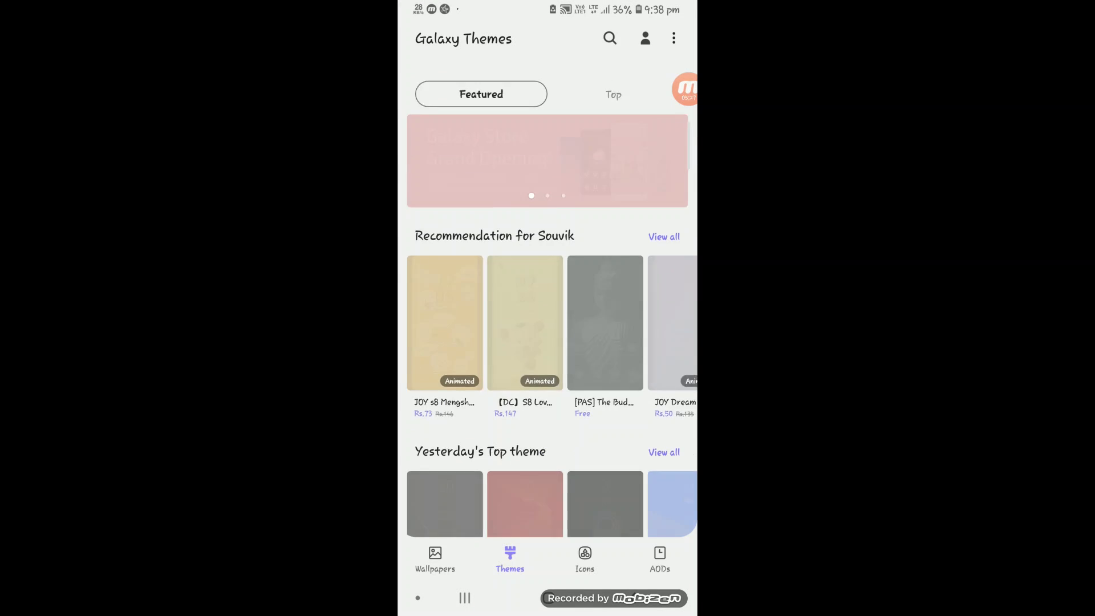
{"action": "scroll", "scroll_direction": "down", "scroll_amount": 3}
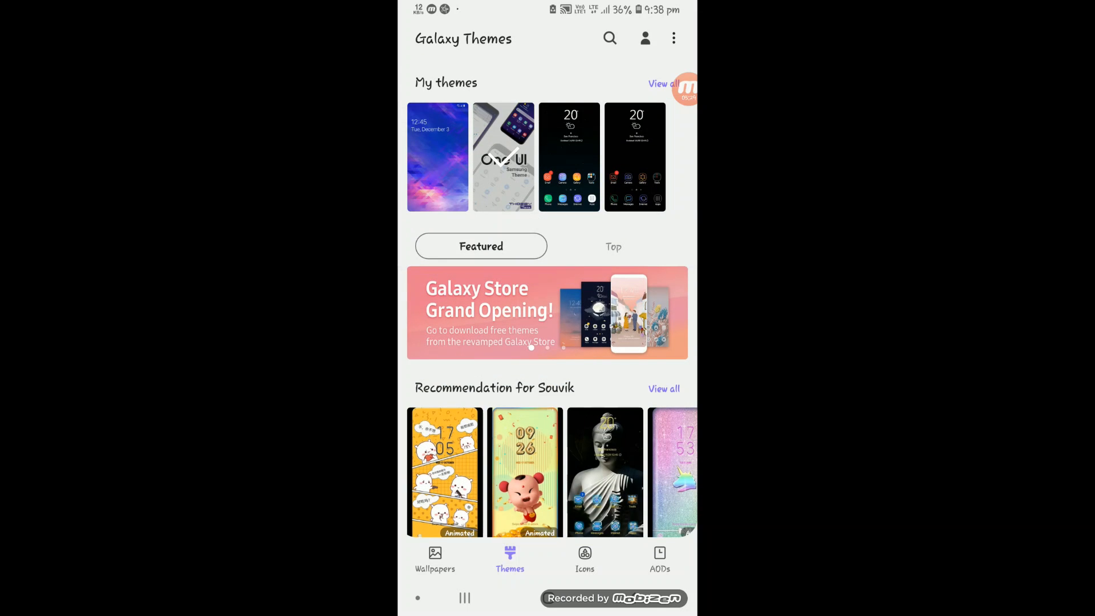
{"action": "left_click", "coordinate": [503, 157]}
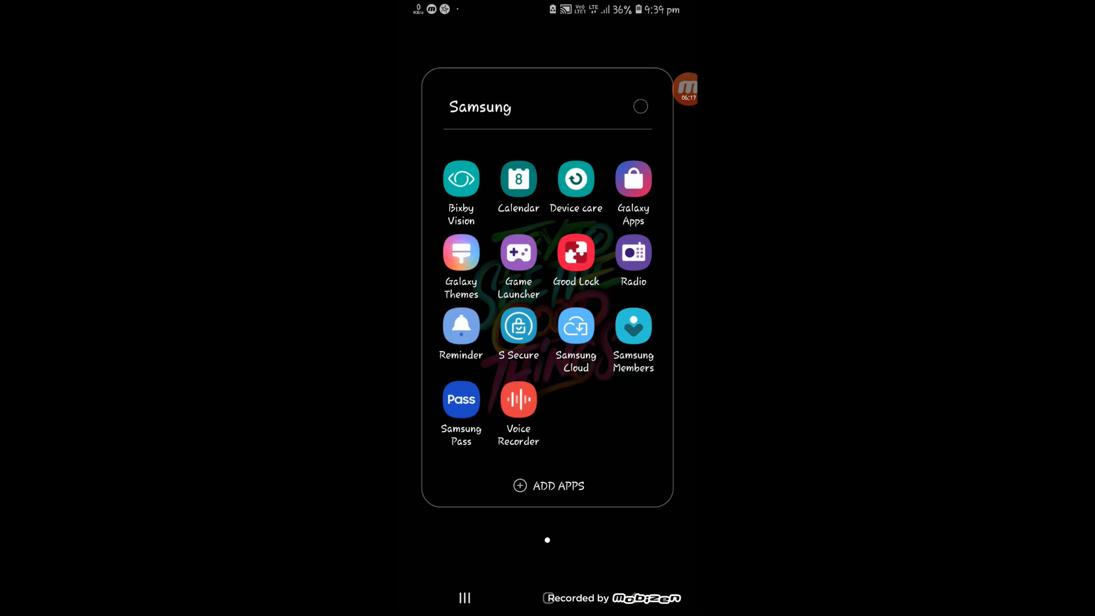
{"action": "left_click", "coordinate": [576, 252]}
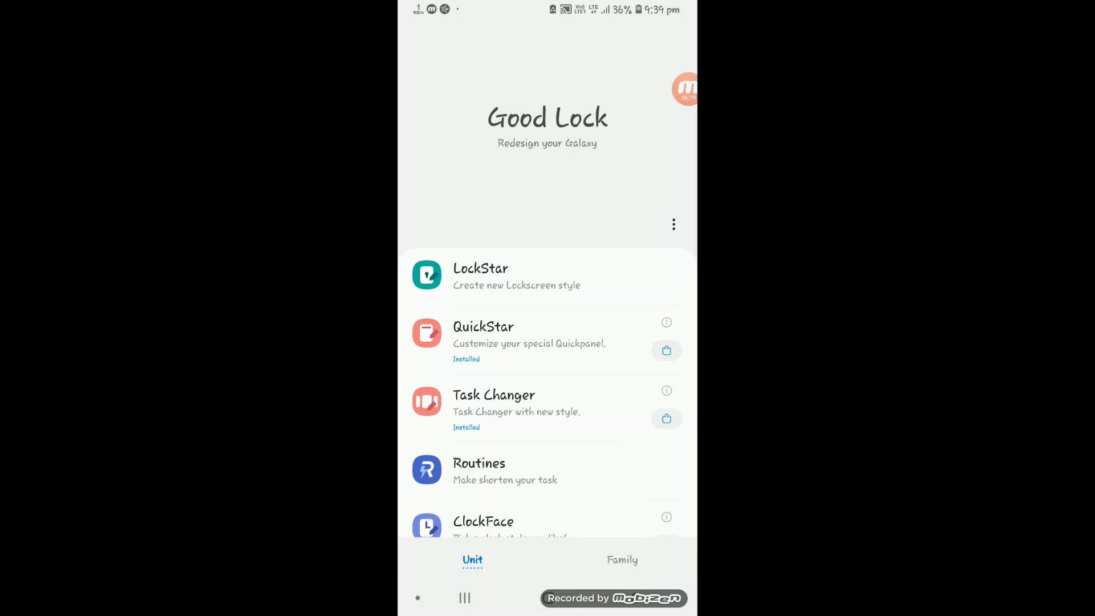
{"action": "scroll", "scroll_direction": "up", "scroll_amount": 3}
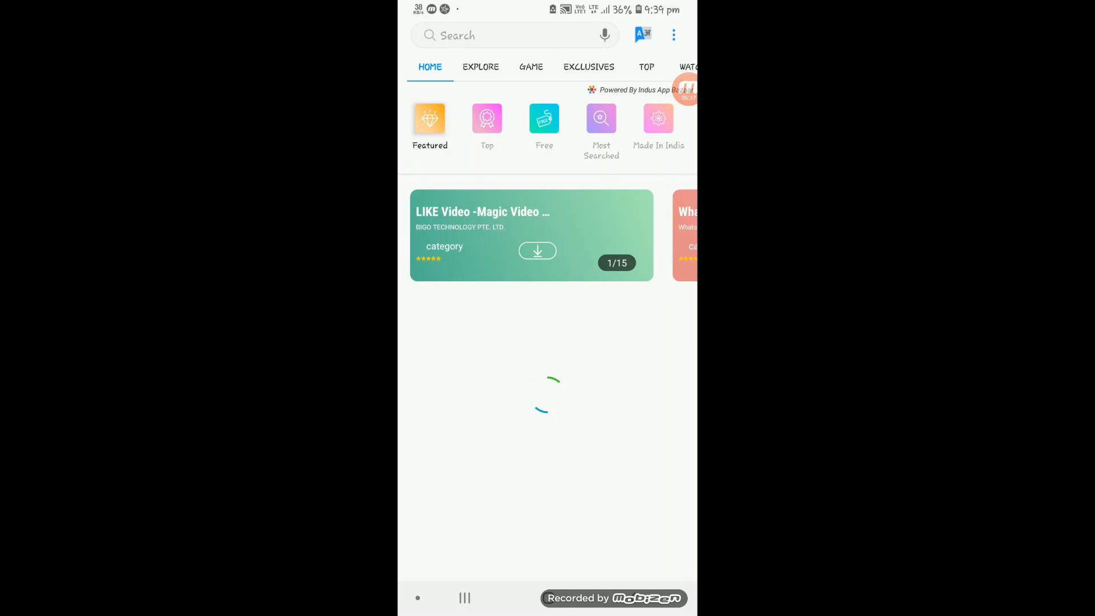
- Rerun the 'goodlock 2018' store search, view My apps, then switch back to Good Lock
{"action": "left_click", "coordinate": [515, 35]}
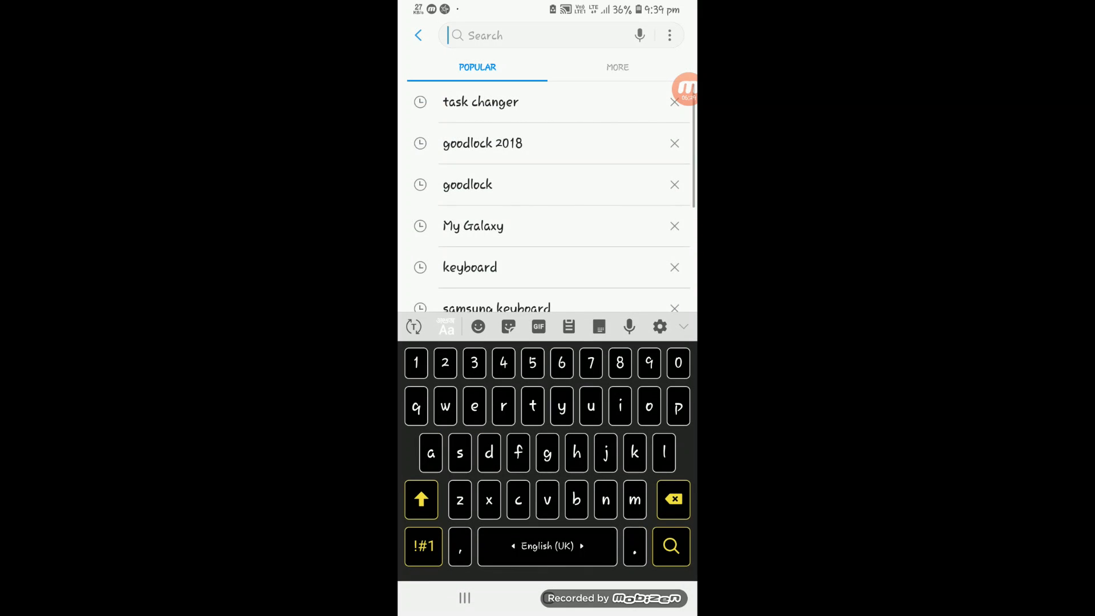
{"action": "left_click", "coordinate": [482, 144]}
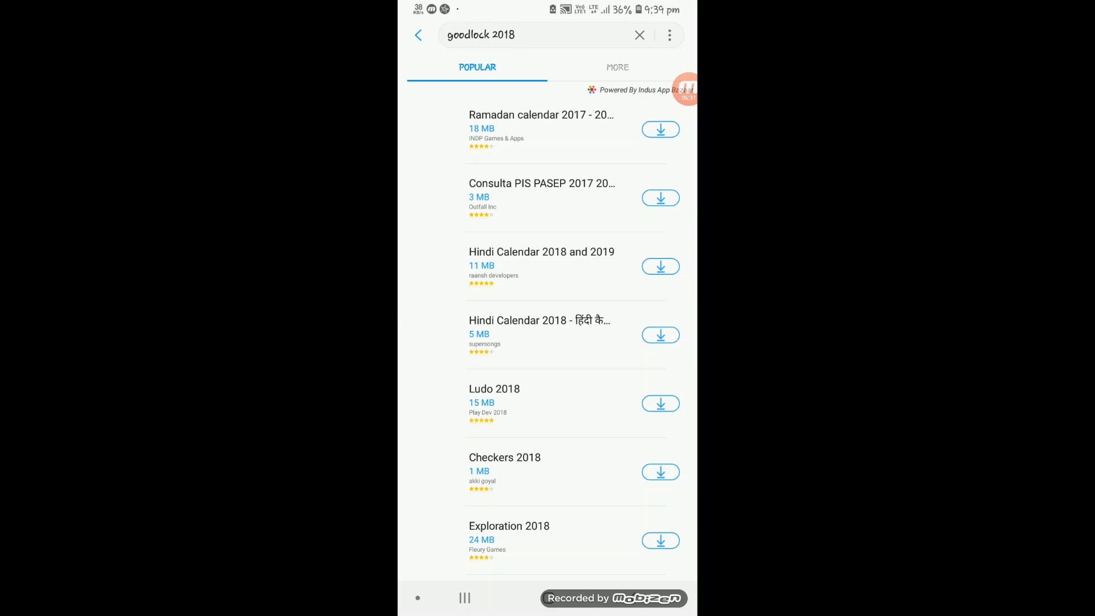
{"action": "left_click", "coordinate": [417, 35]}
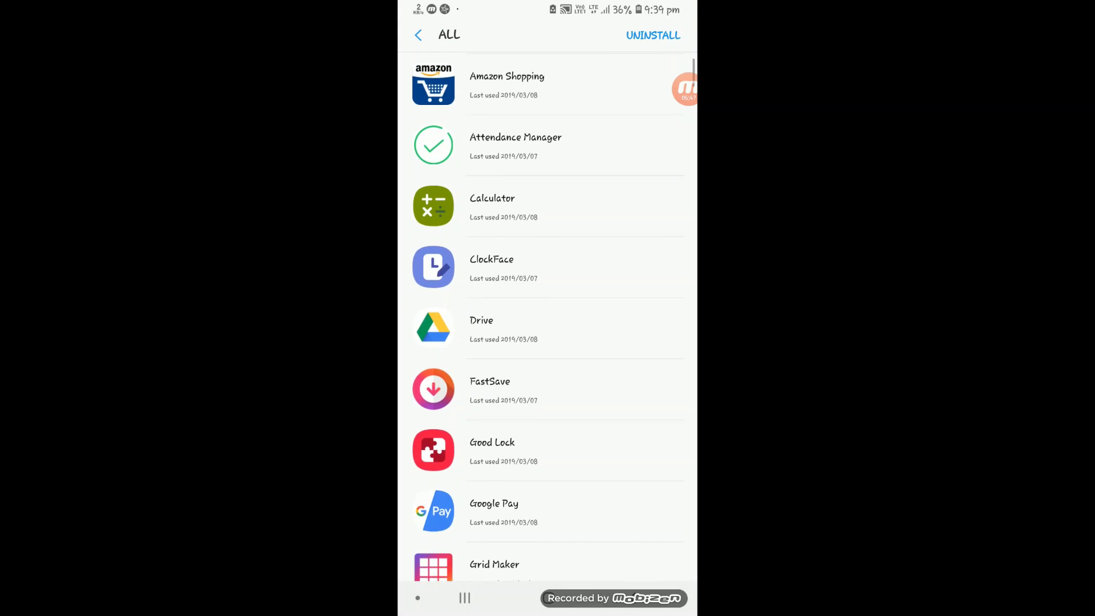
{"action": "left_click", "coordinate": [418, 35]}
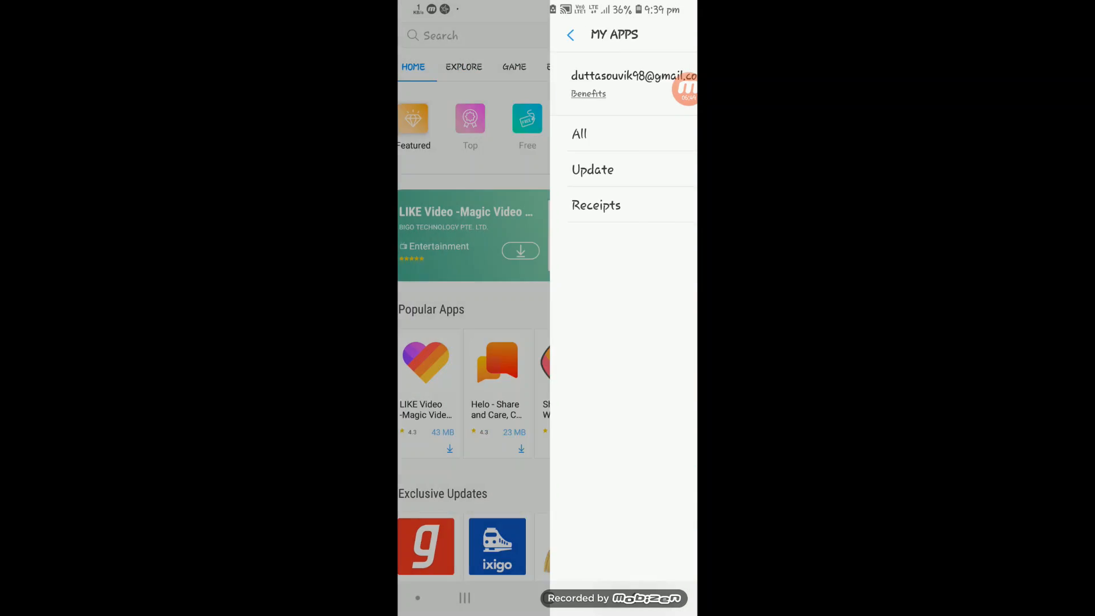
{"action": "left_click", "coordinate": [570, 35]}
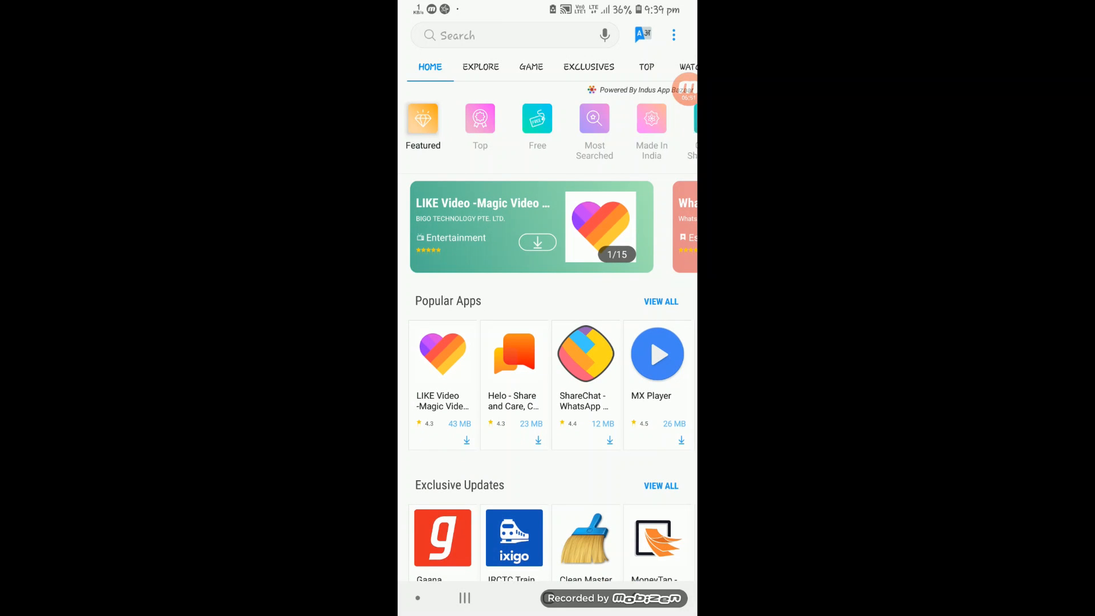
{"action": "left_click", "coordinate": [464, 598]}
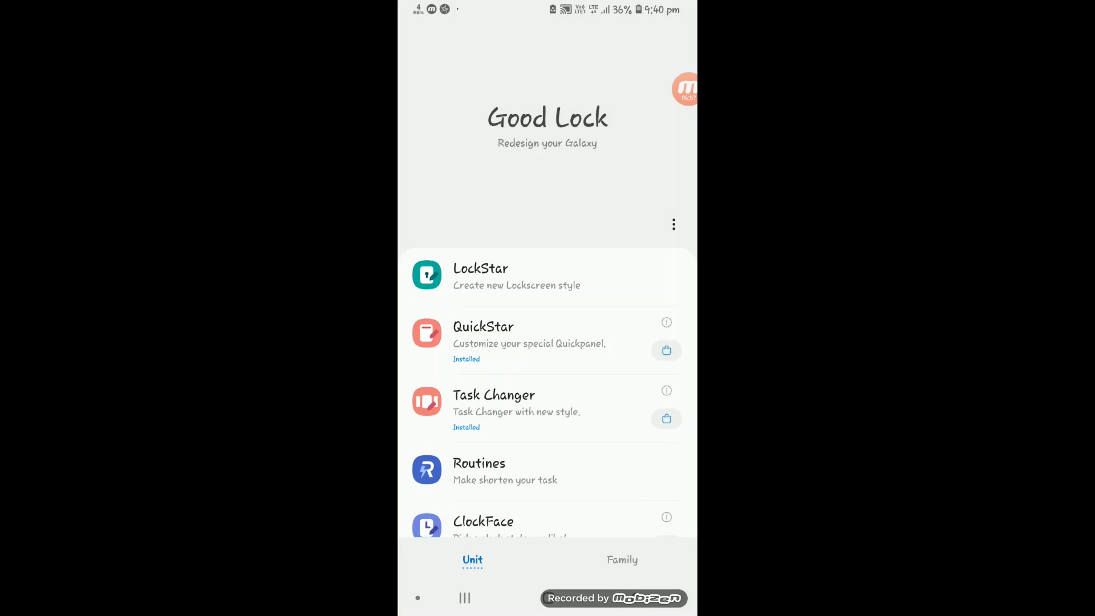
{"action": "scroll", "scroll_direction": "up", "scroll_amount": 3}
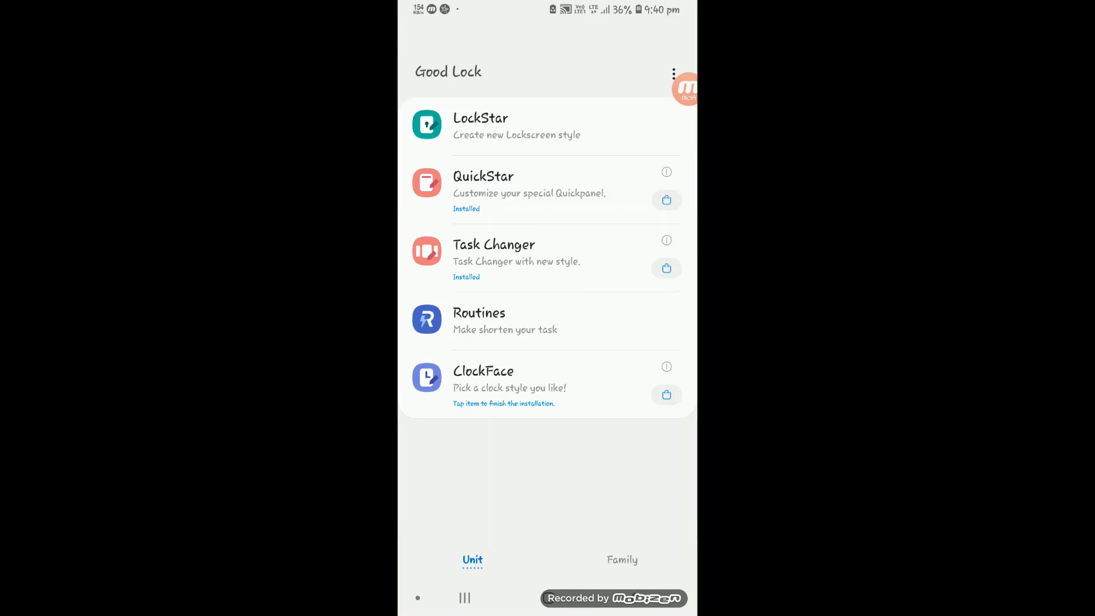
{"action": "scroll", "scroll_direction": "down", "scroll_amount": 3}
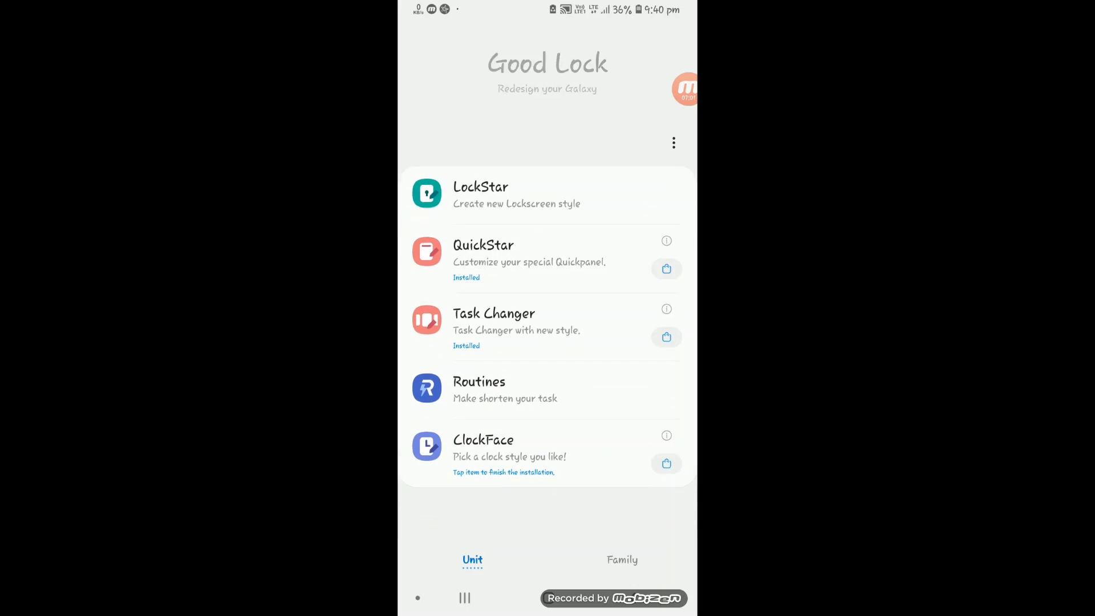
{"action": "scroll", "scroll_direction": "up", "scroll_amount": 3}
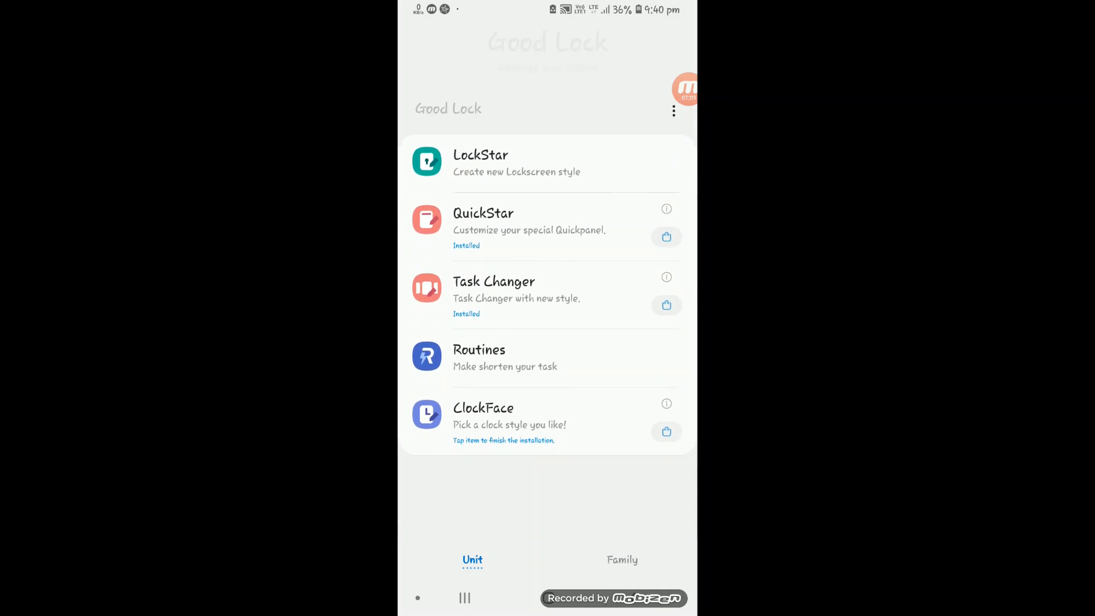
{"action": "scroll", "scroll_direction": "down", "scroll_amount": 3}
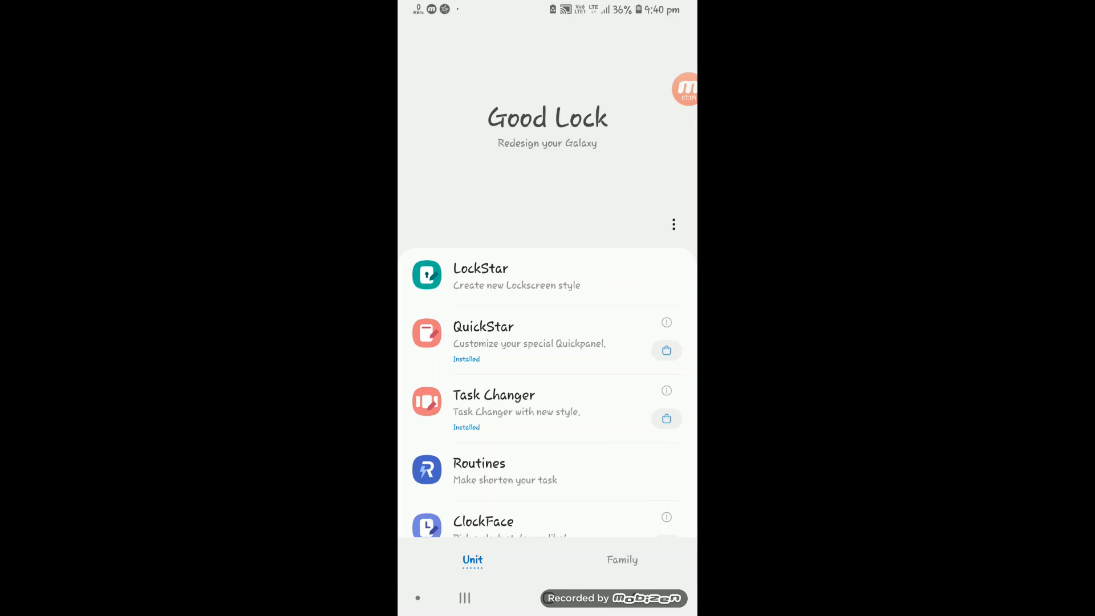
{"action": "scroll", "scroll_direction": "up", "scroll_amount": 3}
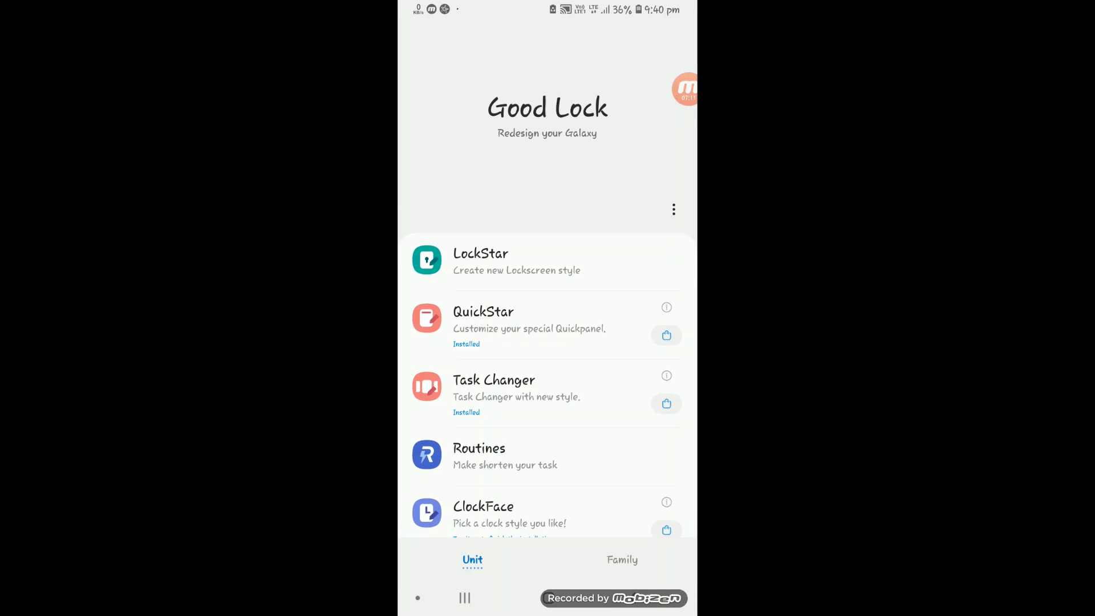
{"action": "scroll", "scroll_direction": "up", "scroll_amount": 3}
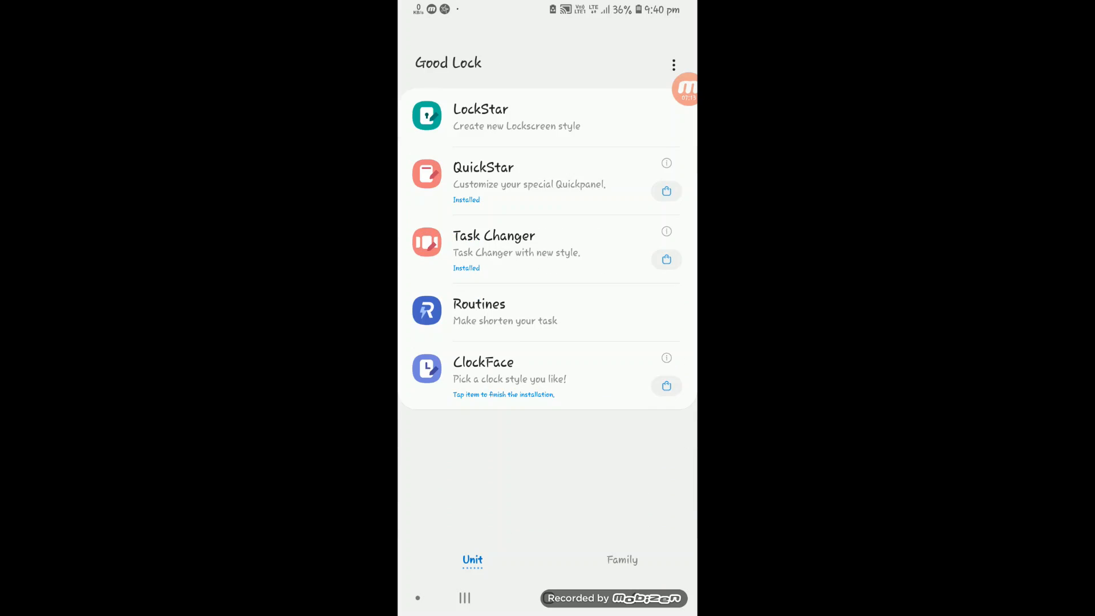
{"action": "scroll", "scroll_direction": "down", "scroll_amount": 3}
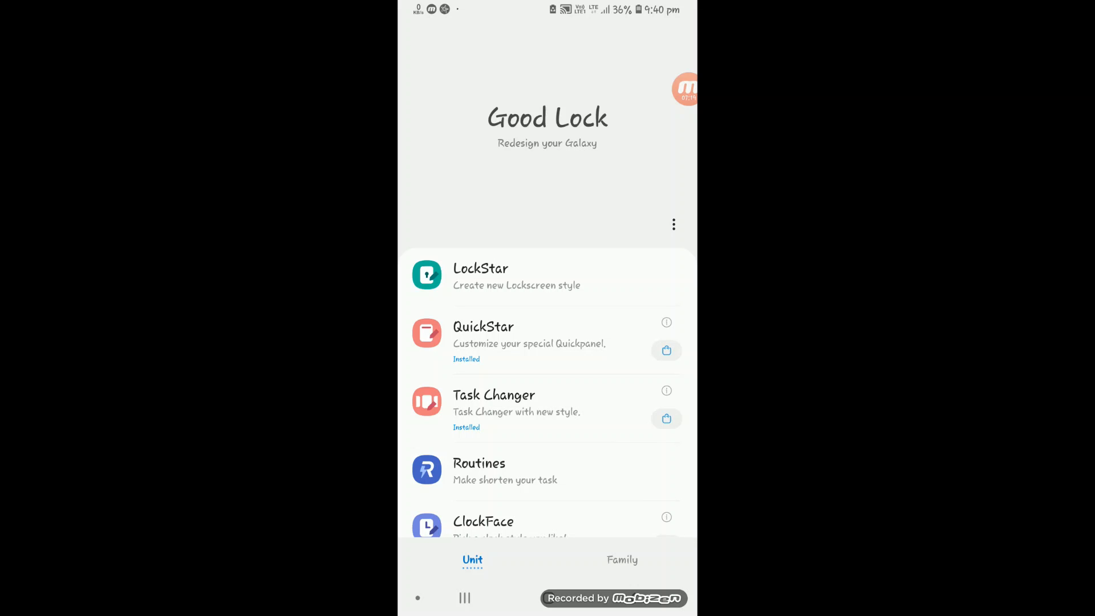
{"action": "scroll", "scroll_direction": "up", "scroll_amount": 3}
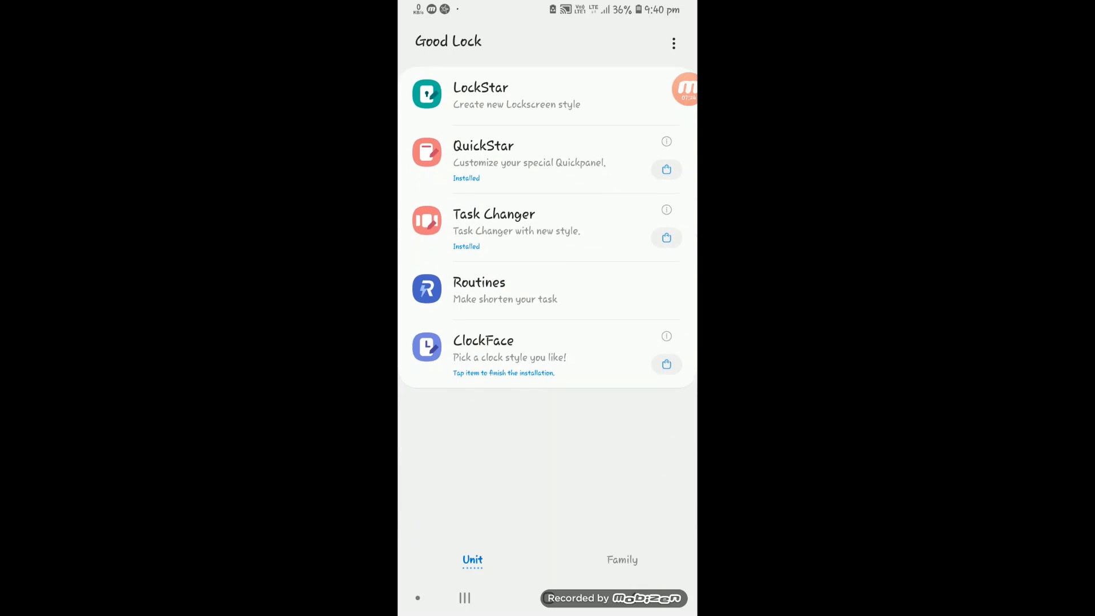
{"action": "scroll", "scroll_direction": "down", "scroll_amount": 3}
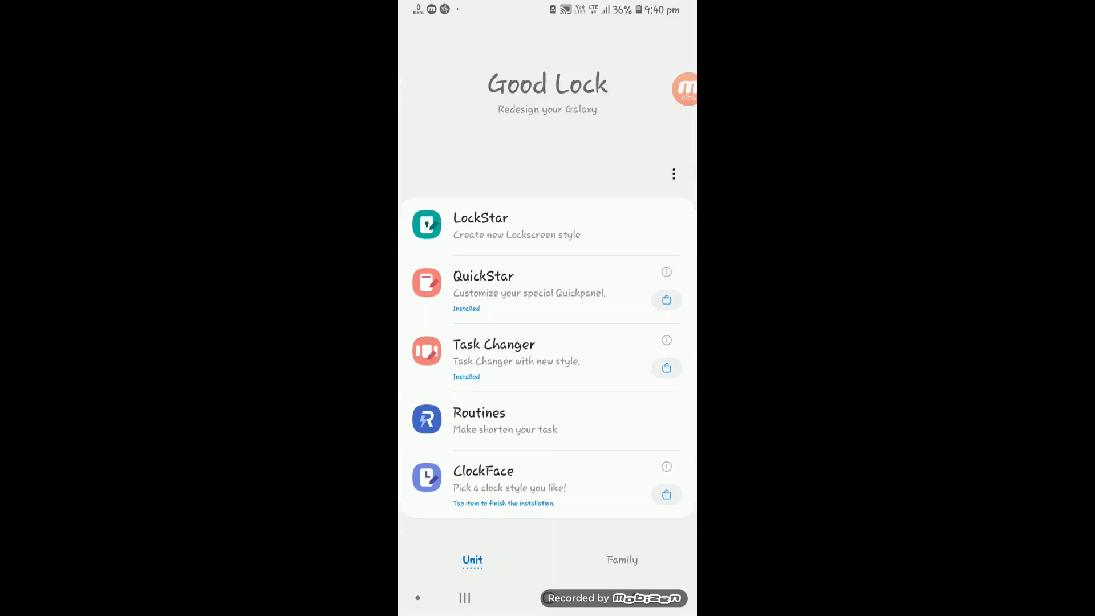
{"action": "scroll", "scroll_direction": "up", "scroll_amount": 3}
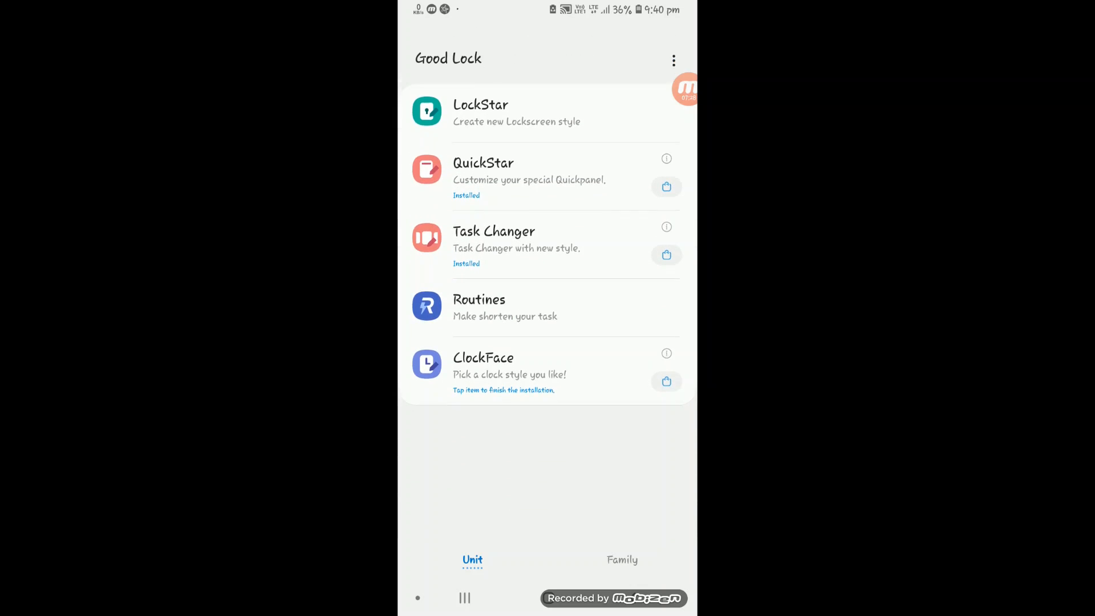
{"action": "scroll", "scroll_direction": "up", "scroll_amount": 3}
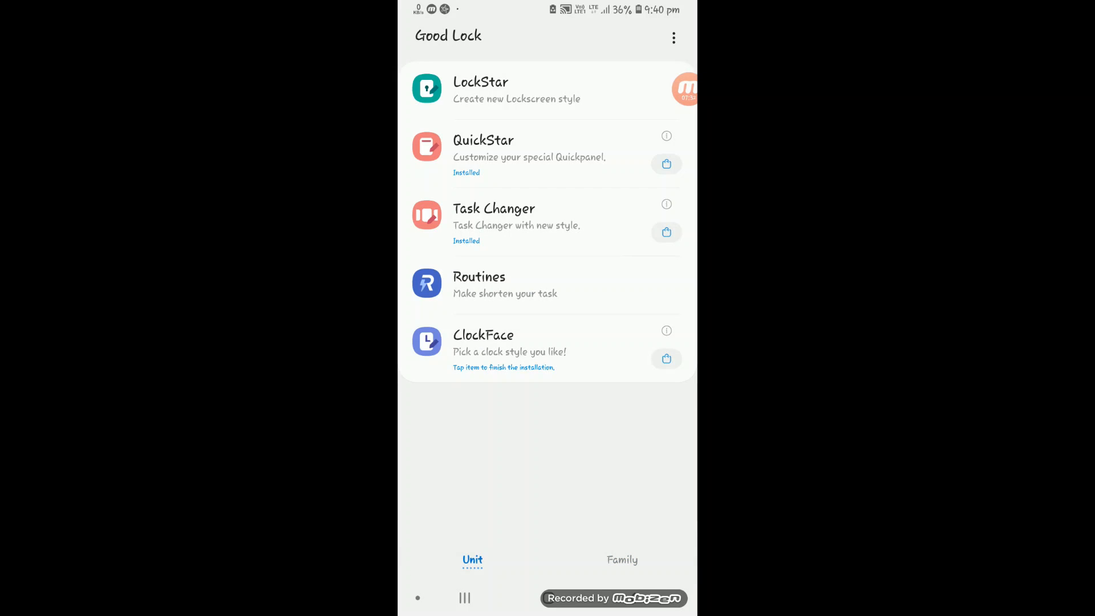
{"action": "scroll", "scroll_direction": "down", "scroll_amount": 3}
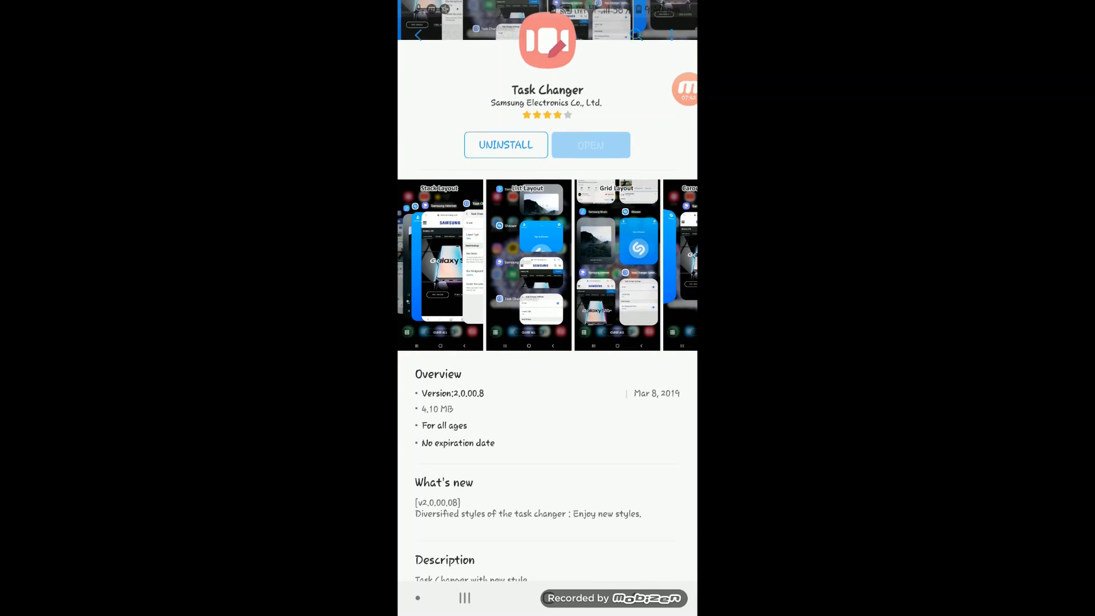
- Return to Good Lock and open Task Changer settings, in use with Carousel layout
{"action": "left_click", "coordinate": [464, 598]}
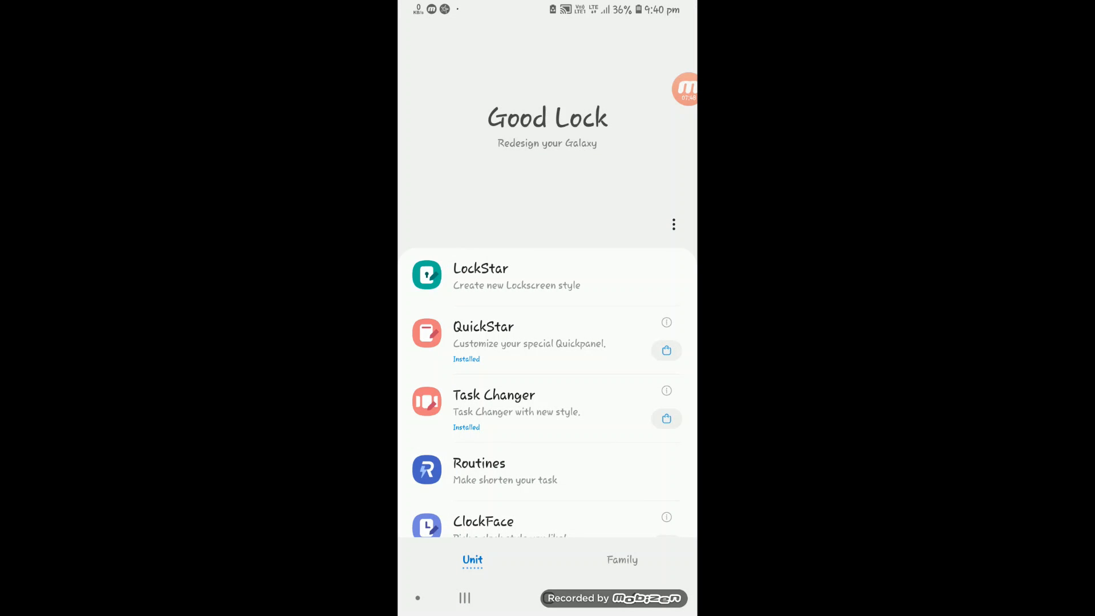
{"action": "left_click", "coordinate": [493, 394]}
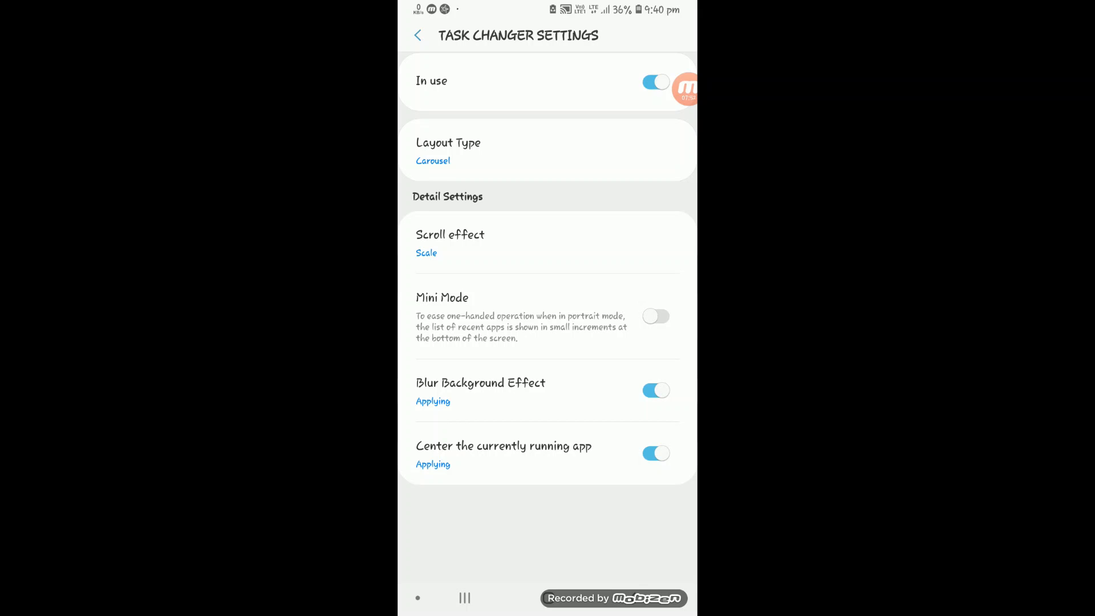
- Turn Task Changer on and try the Cube In scroll effect
{"action": "left_click", "coordinate": [654, 82]}
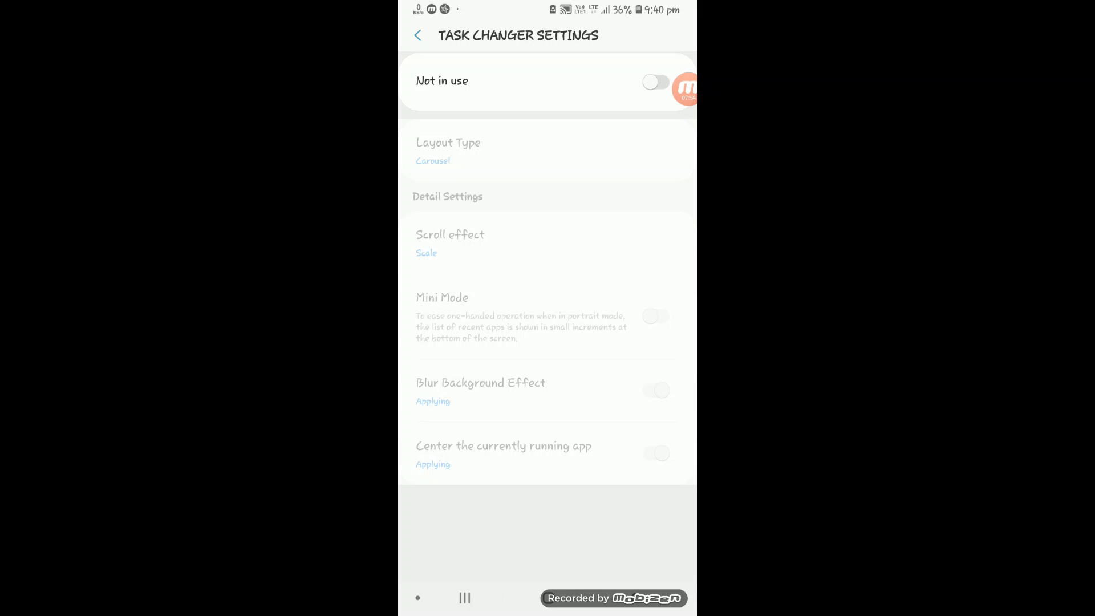
{"action": "left_click", "coordinate": [464, 597]}
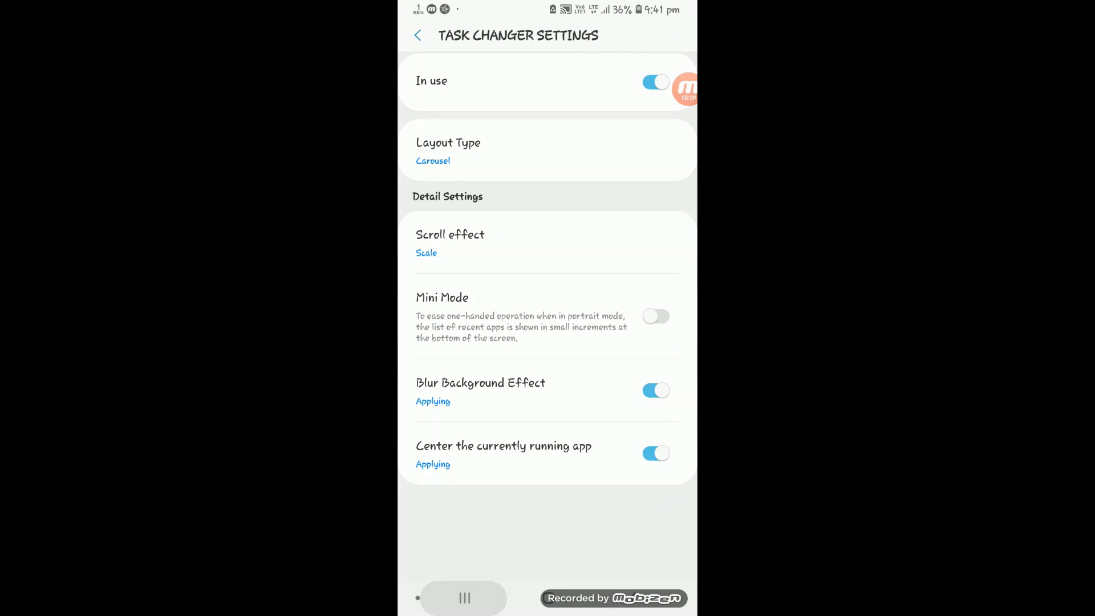
{"action": "left_click", "coordinate": [464, 598]}
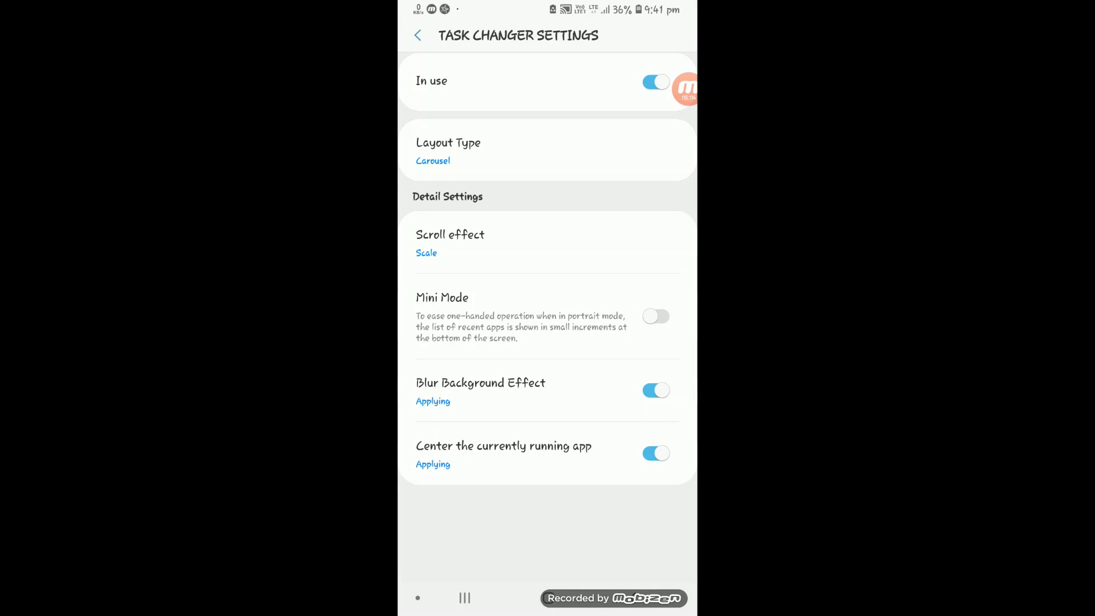
{"action": "left_click", "coordinate": [450, 243]}
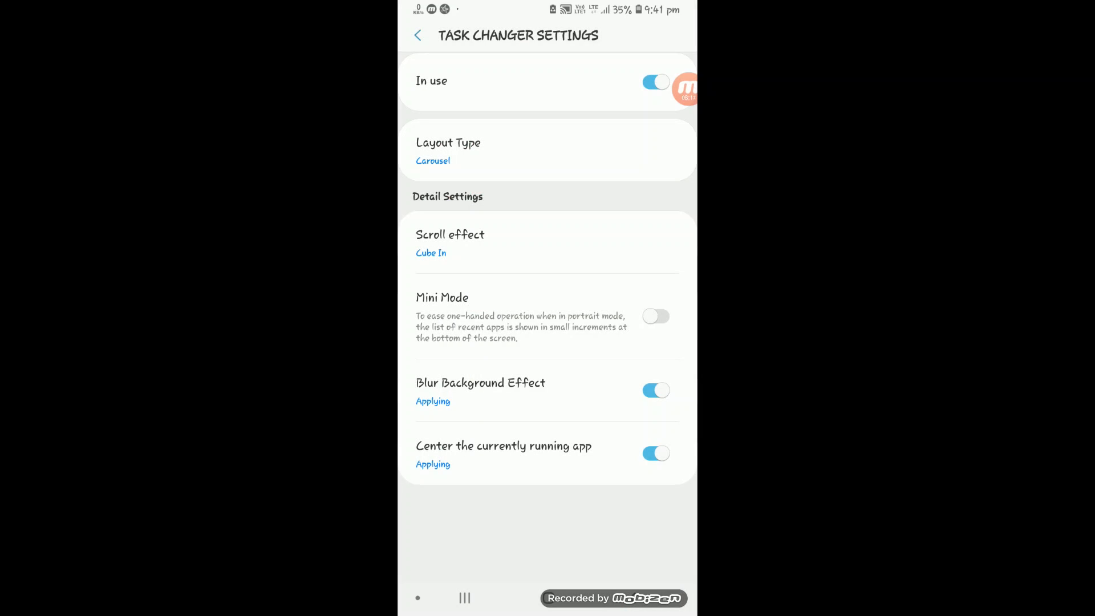
- Switch the scroll effect to Rotation Up and enable Mini Mode
{"action": "left_click", "coordinate": [450, 243]}
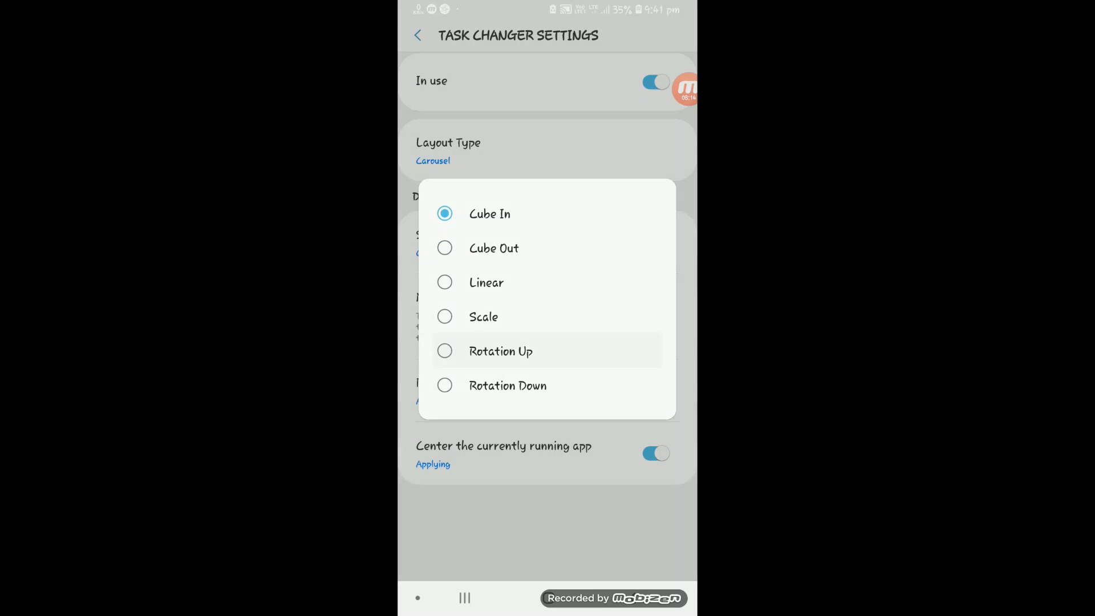
{"action": "left_click", "coordinate": [464, 598]}
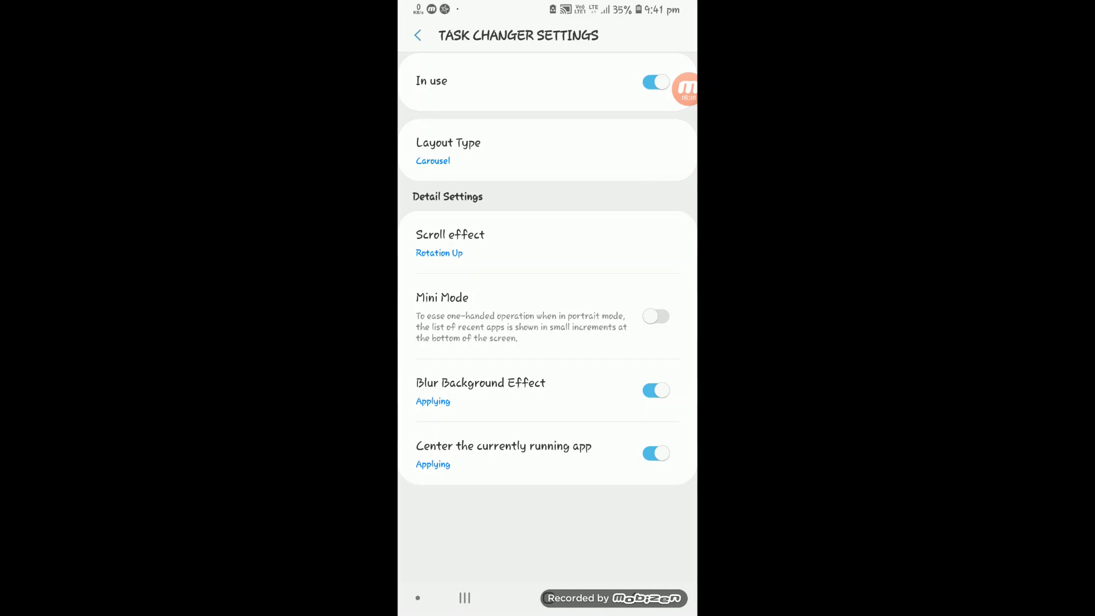
{"action": "left_click", "coordinate": [655, 315]}
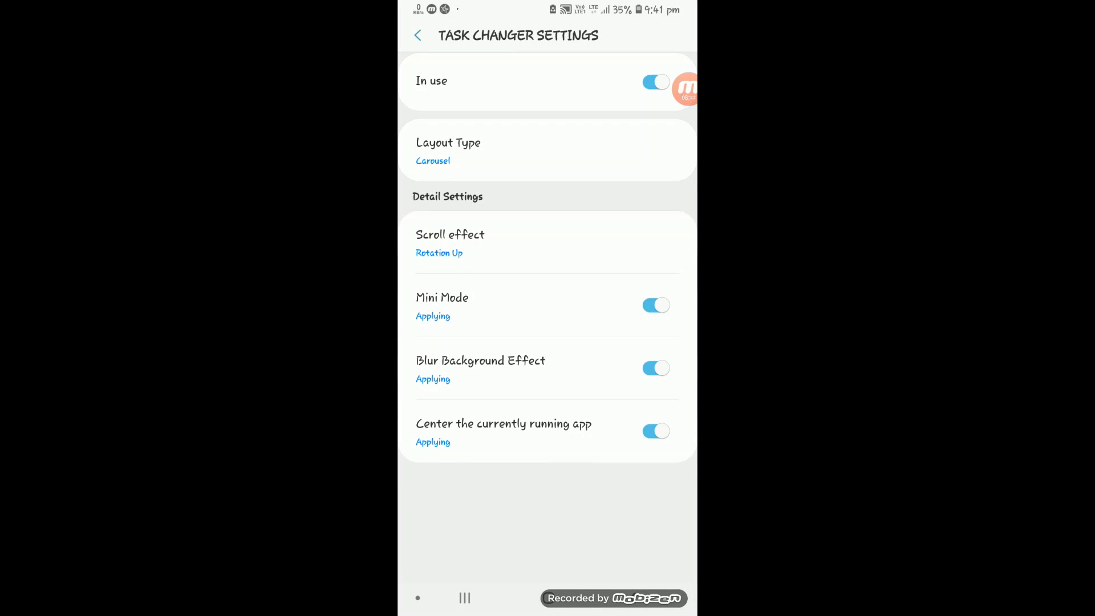
{"action": "left_click", "coordinate": [464, 597]}
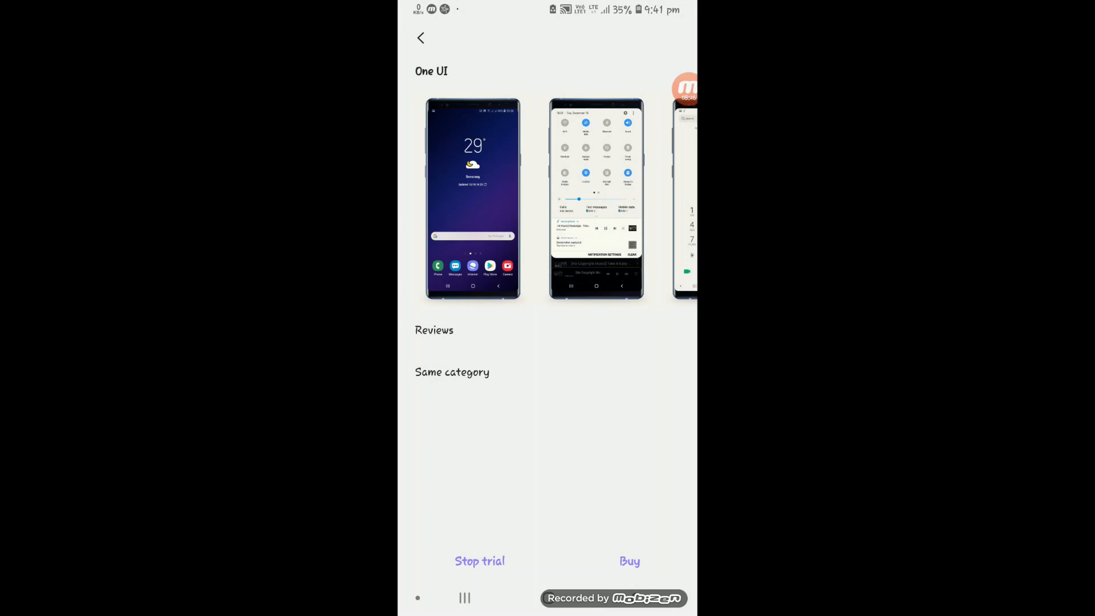
- Preview the new recents style, toggle Blur Background Effect off and on, and set Grid layout
{"action": "left_click", "coordinate": [465, 597]}
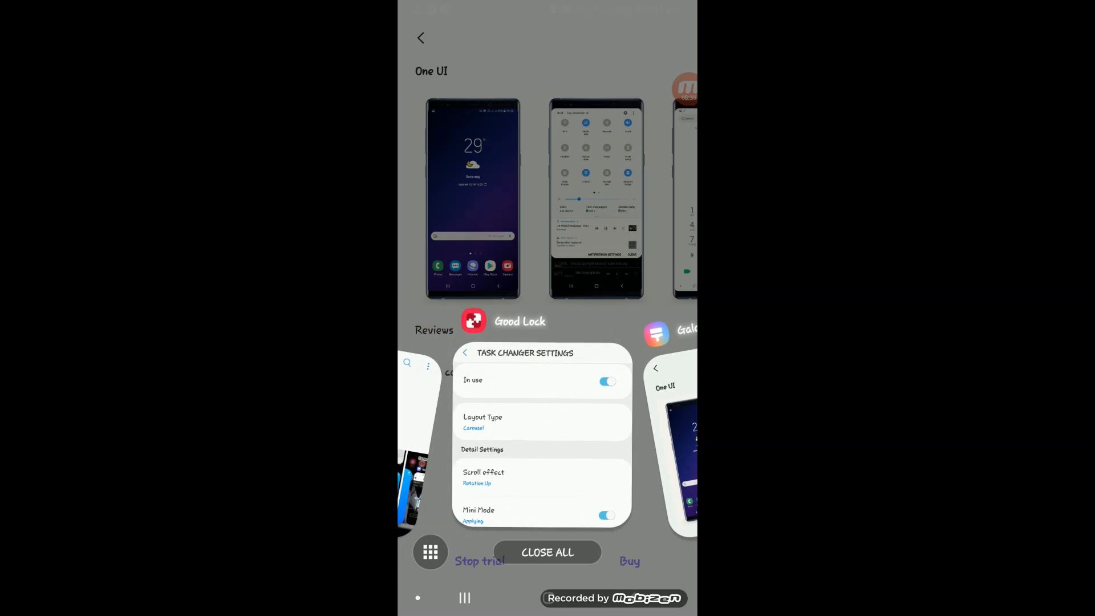
{"action": "left_click", "coordinate": [545, 433]}
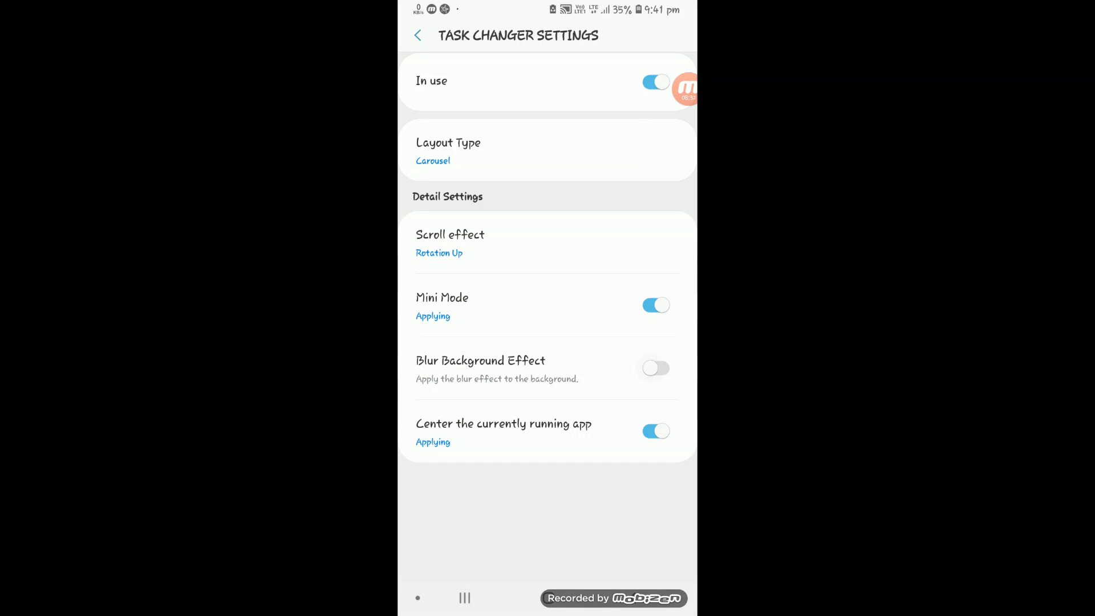
{"action": "left_click", "coordinate": [463, 598]}
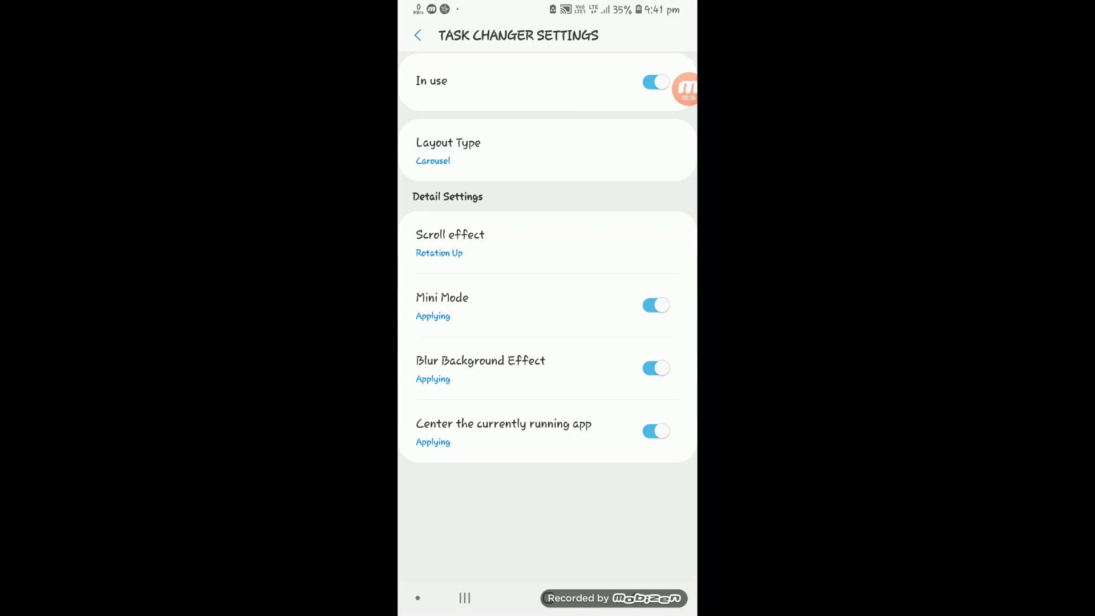
{"action": "left_click", "coordinate": [464, 598]}
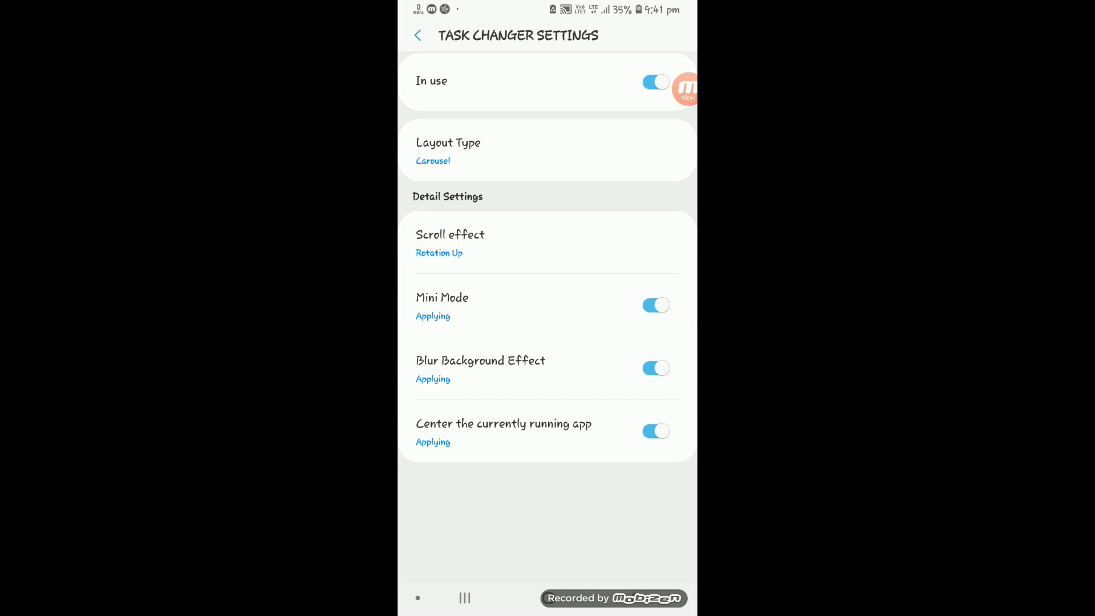
{"action": "left_click", "coordinate": [464, 598]}
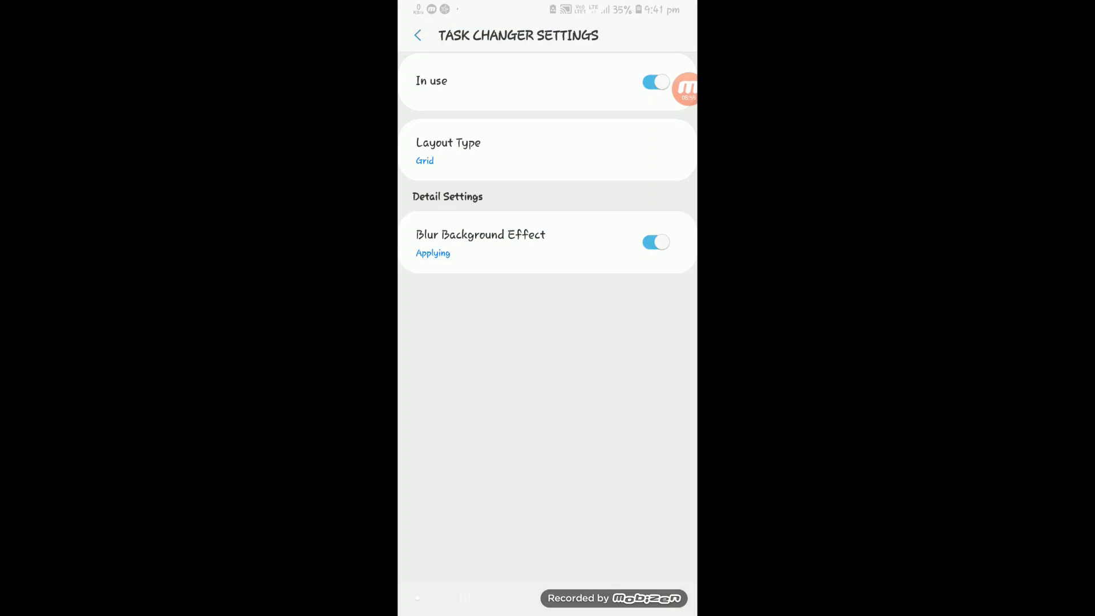
- Try Grid, Stack and Carousel layouts, keeping Carousel with Linear scrolling and Mini Mode off
{"action": "left_click", "coordinate": [548, 150]}
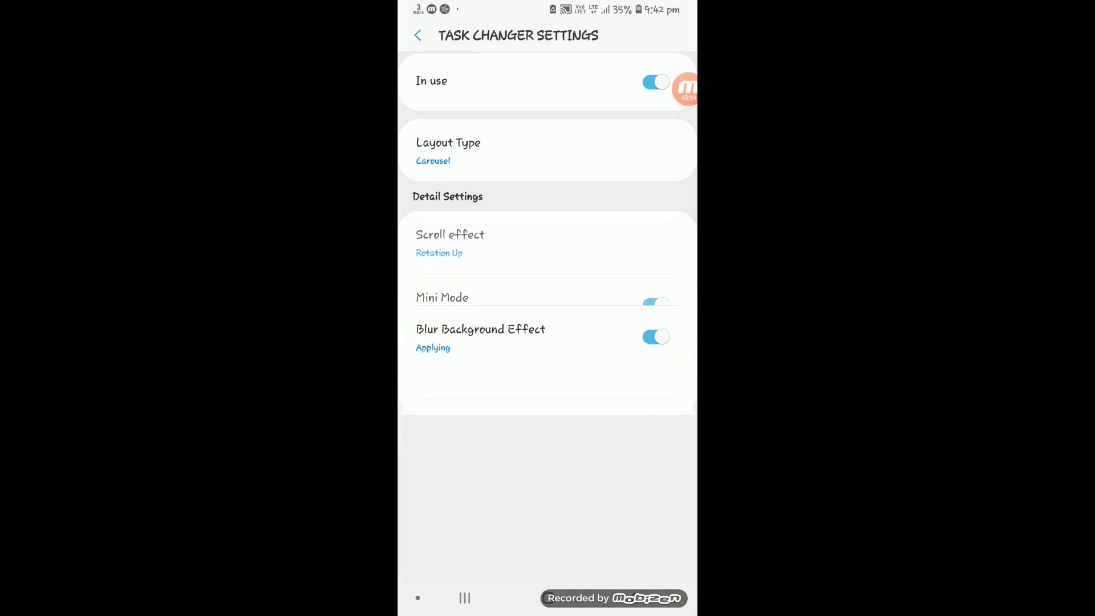
{"action": "left_click", "coordinate": [464, 598]}
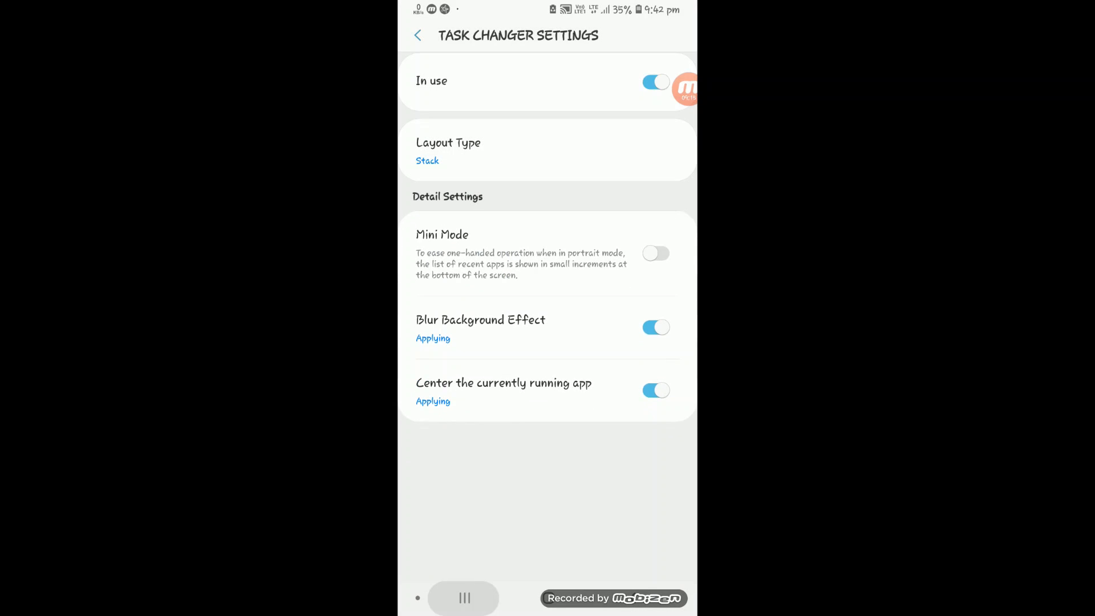
{"action": "left_click", "coordinate": [465, 597]}
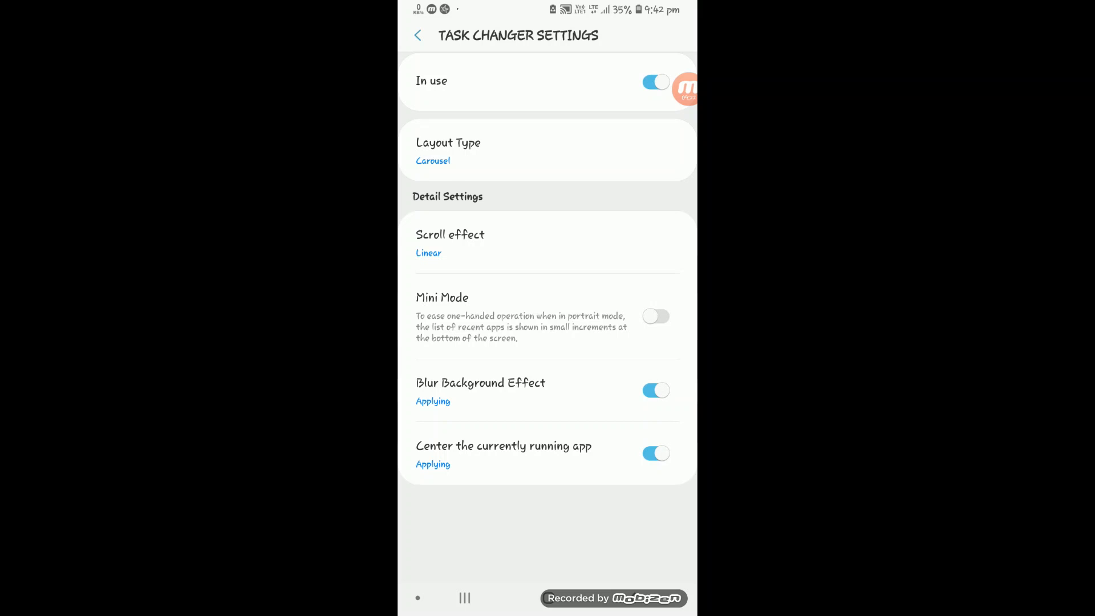
{"action": "left_click", "coordinate": [450, 244]}
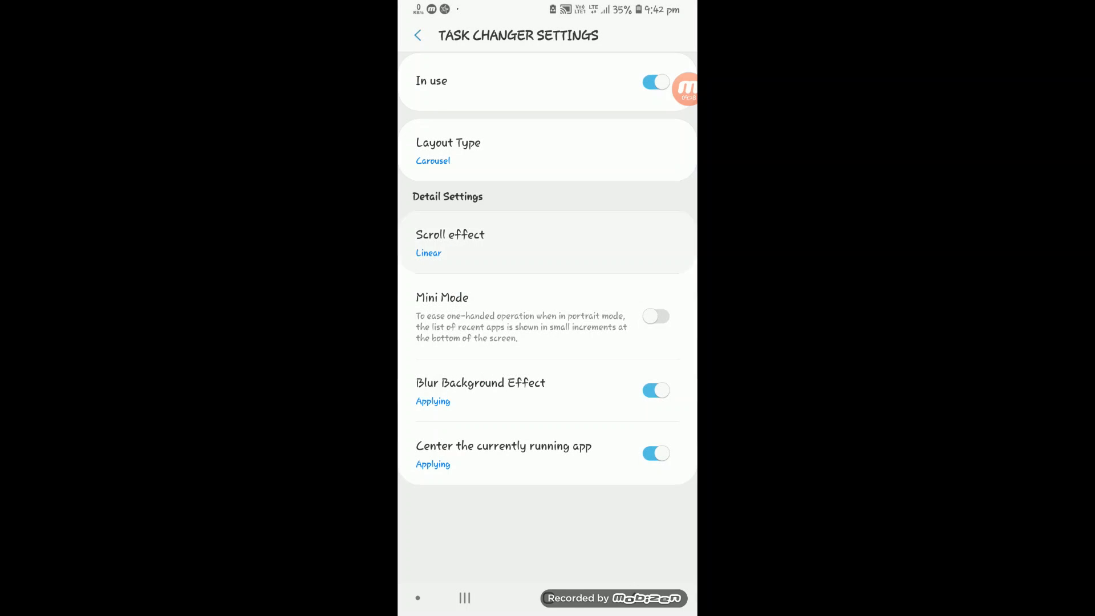
{"action": "left_click", "coordinate": [450, 243]}
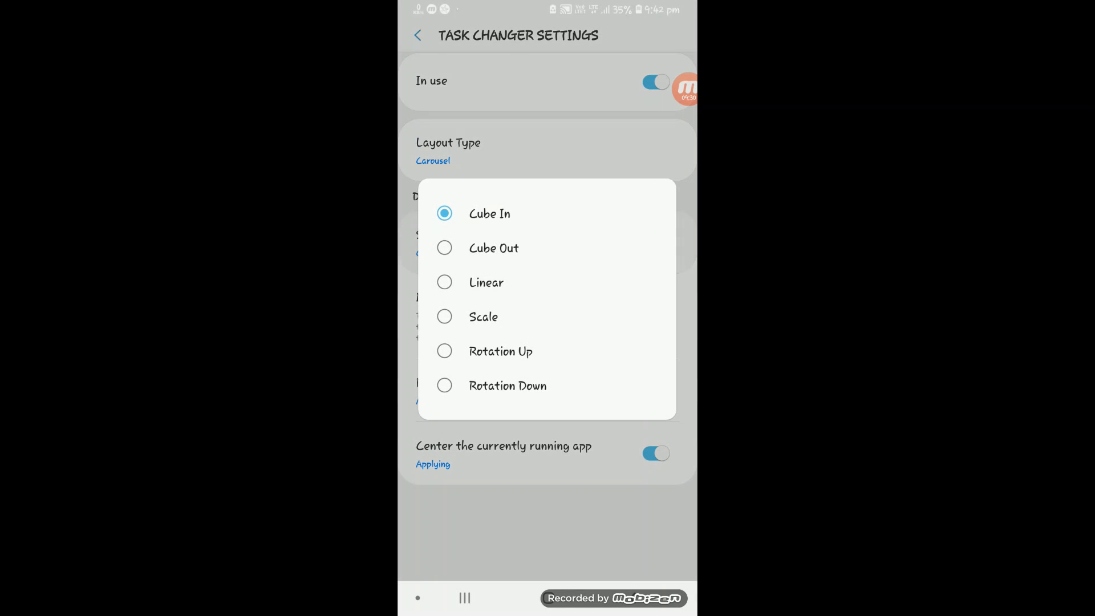
{"action": "left_click", "coordinate": [417, 35]}
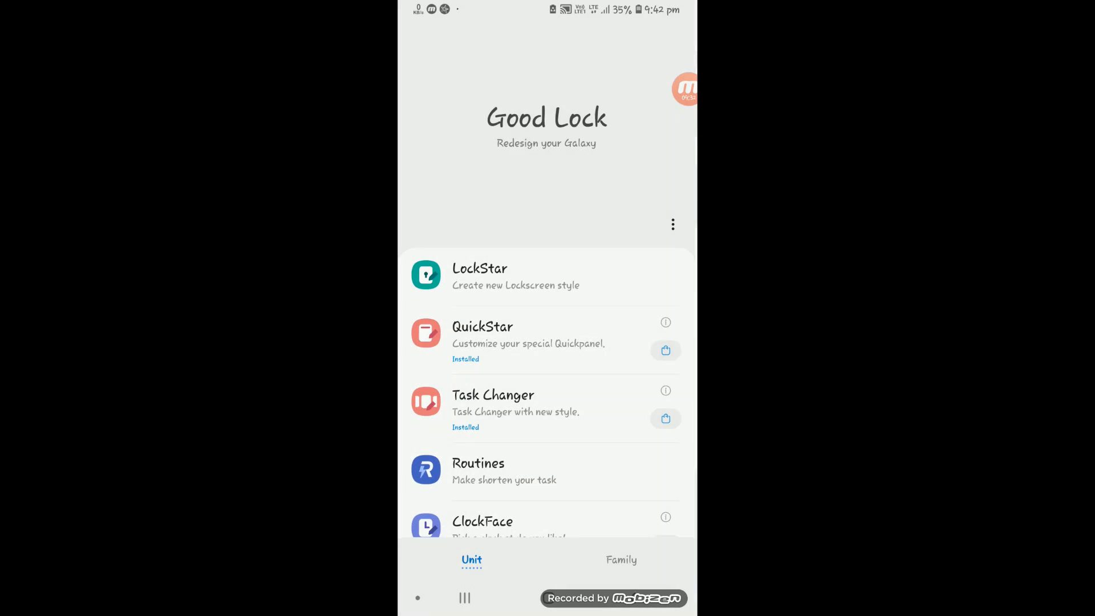
- Open QuickStar's Galaxy Store page, showing Uninstall and Open, and check the quick panel
{"action": "scroll", "scroll_direction": "up", "scroll_amount": 3}
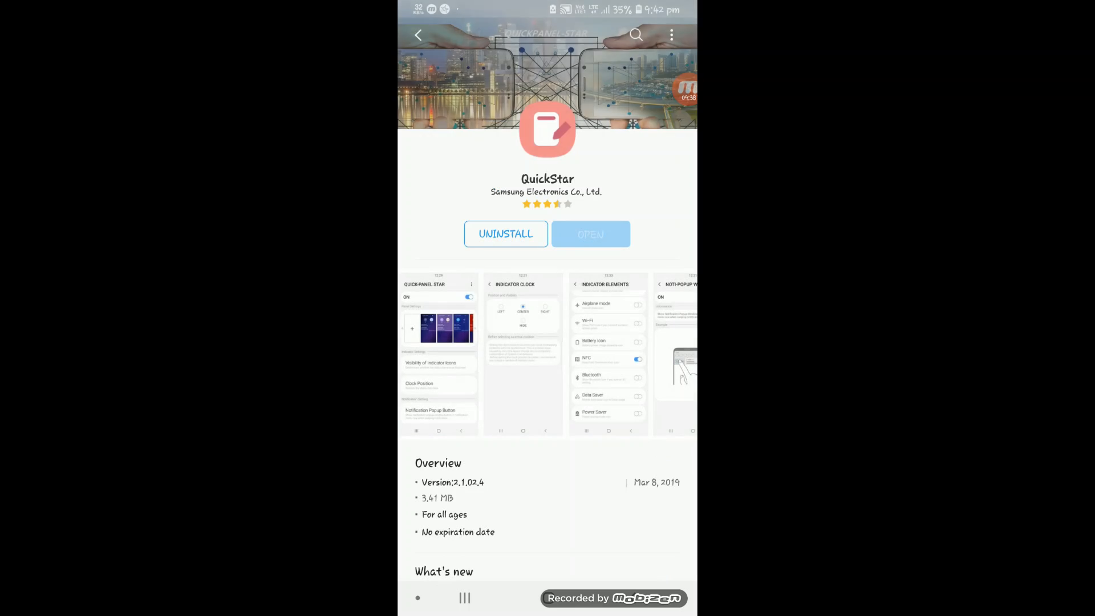
{"action": "scroll", "scroll_direction": "down", "scroll_amount": 3}
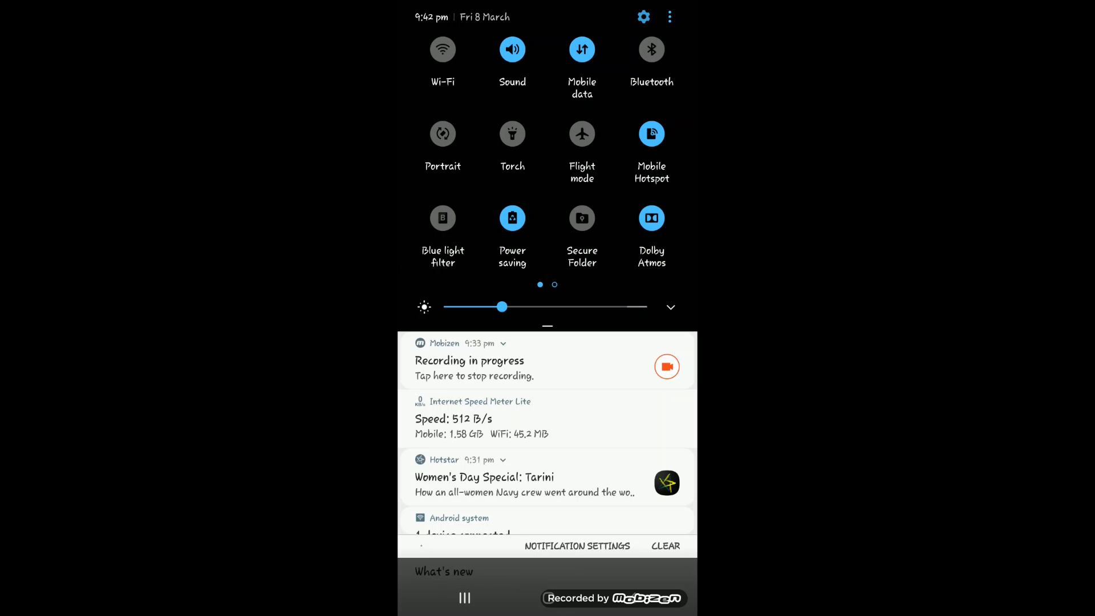
{"action": "scroll", "scroll_direction": "left", "scroll_amount": 3}
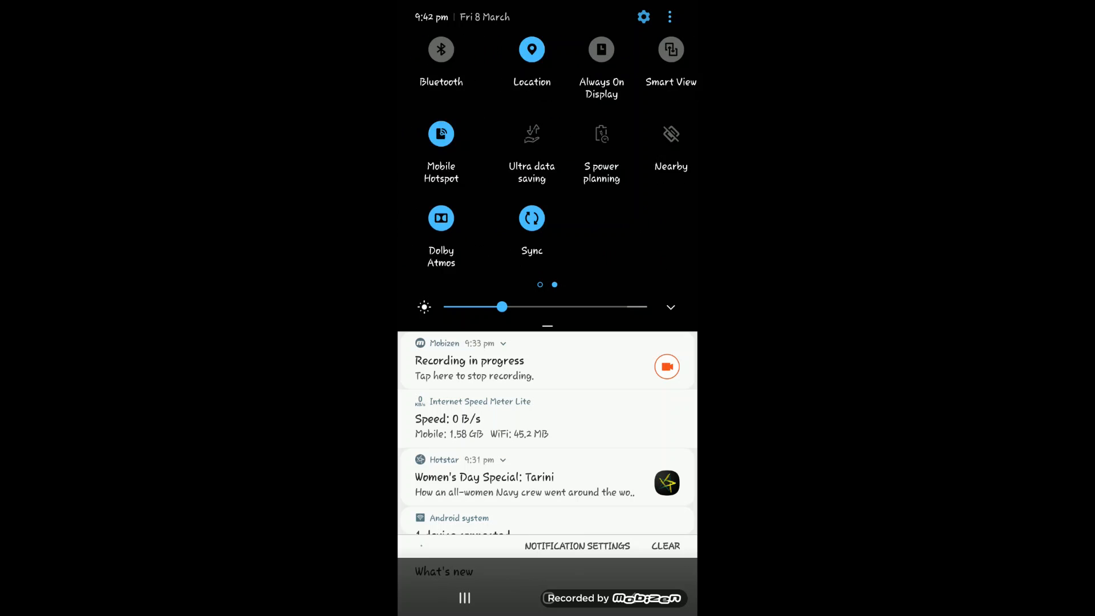
{"action": "scroll", "scroll_direction": "up", "scroll_amount": 3}
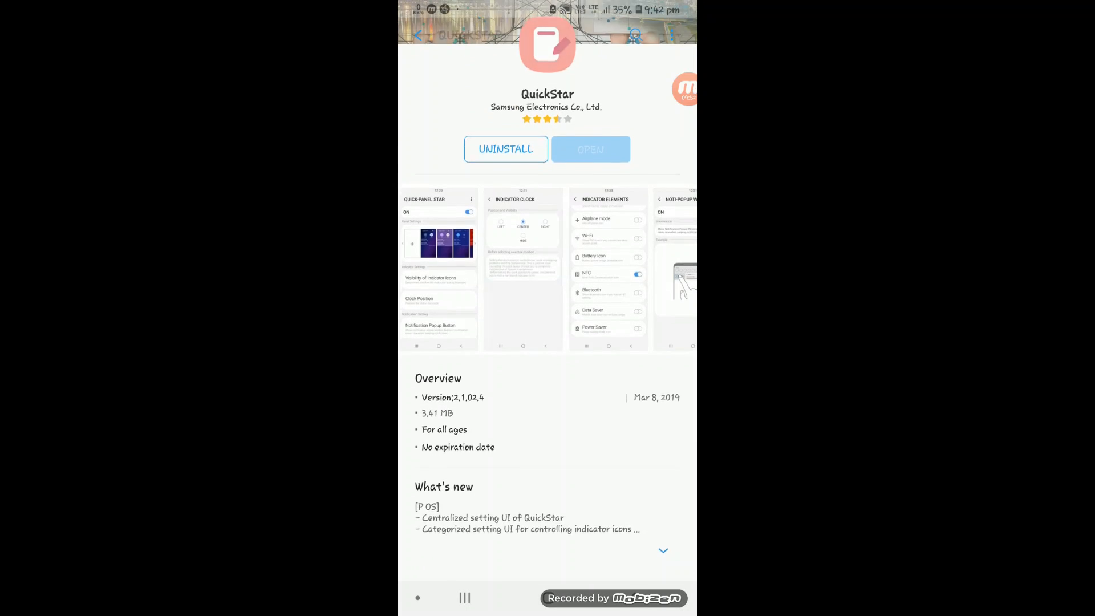
- Return to Good Lock through the recent apps and open QuickStar's options
{"action": "scroll", "scroll_direction": "down", "scroll_amount": 3}
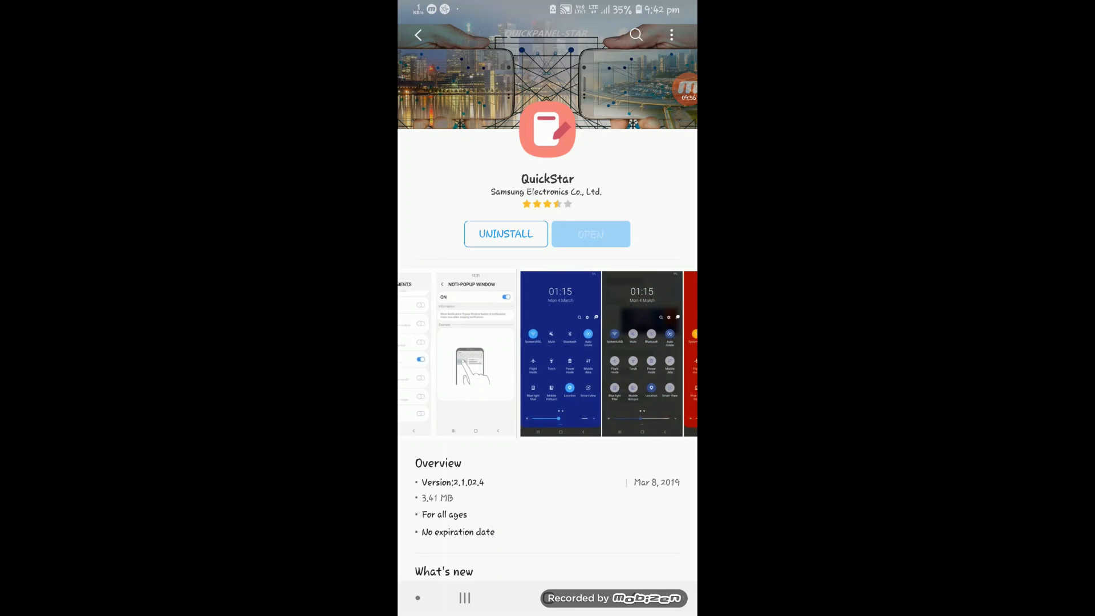
{"action": "left_click", "coordinate": [464, 598]}
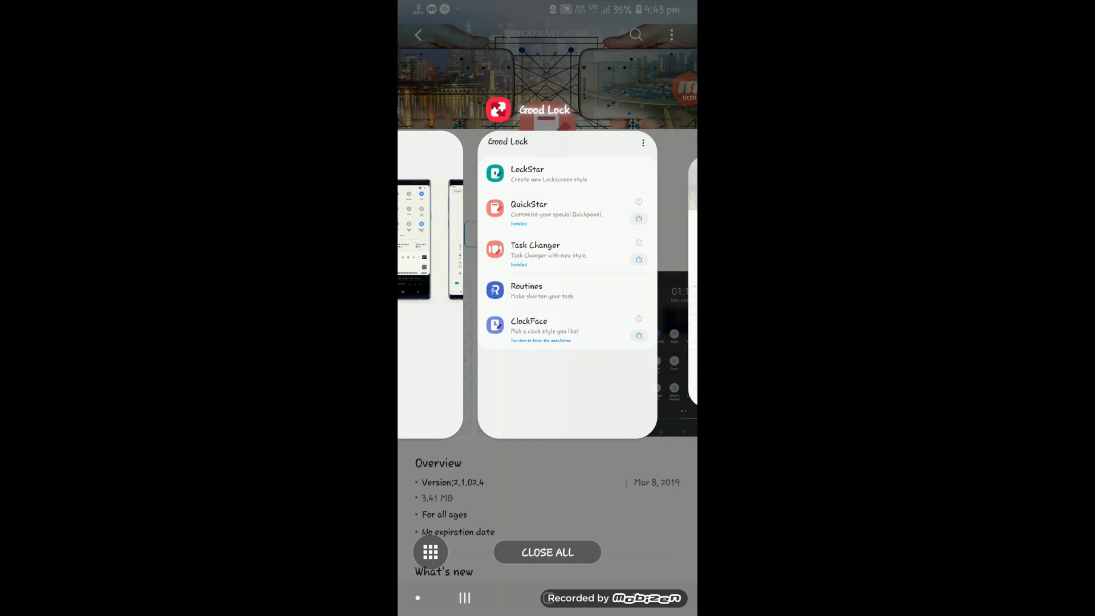
{"action": "left_click", "coordinate": [544, 110]}
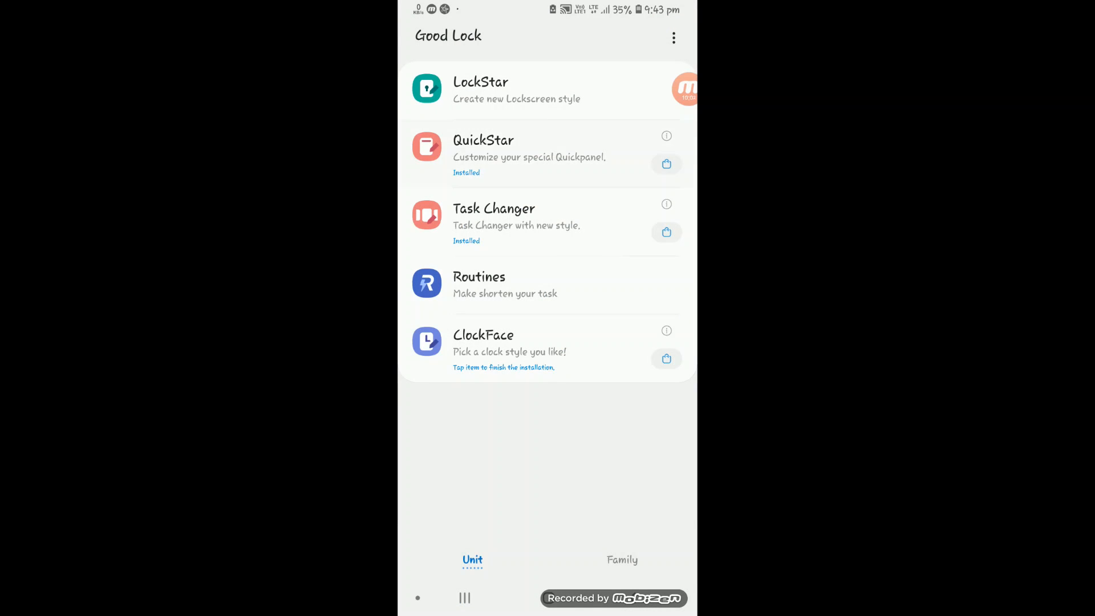
{"action": "left_click", "coordinate": [528, 148]}
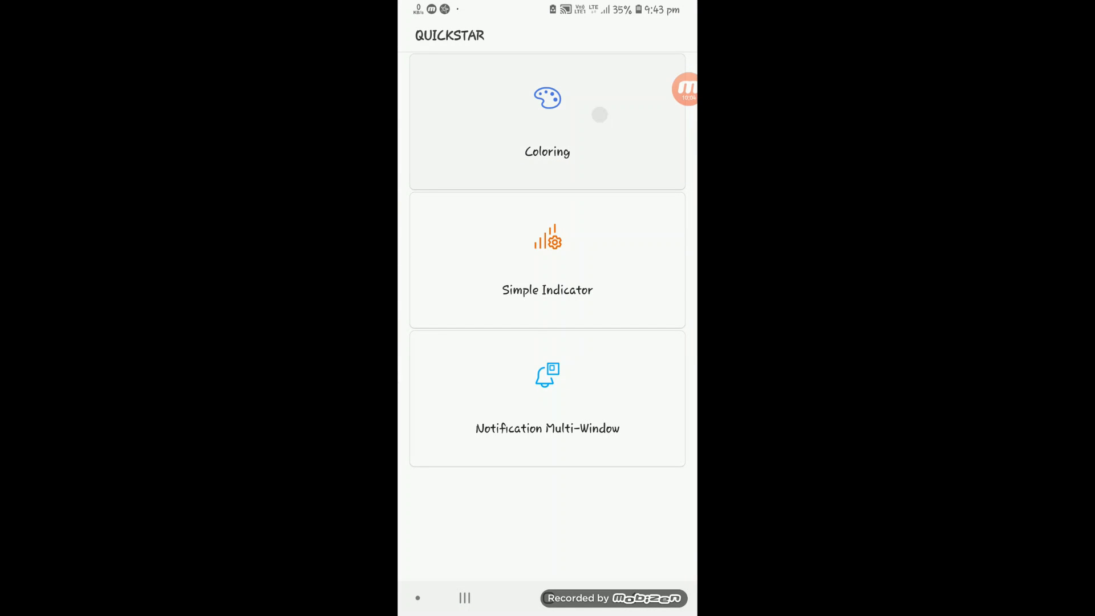
- Create a coloring with Color 1, Color 2 and background black, then save and apply it
{"action": "left_click", "coordinate": [547, 122]}
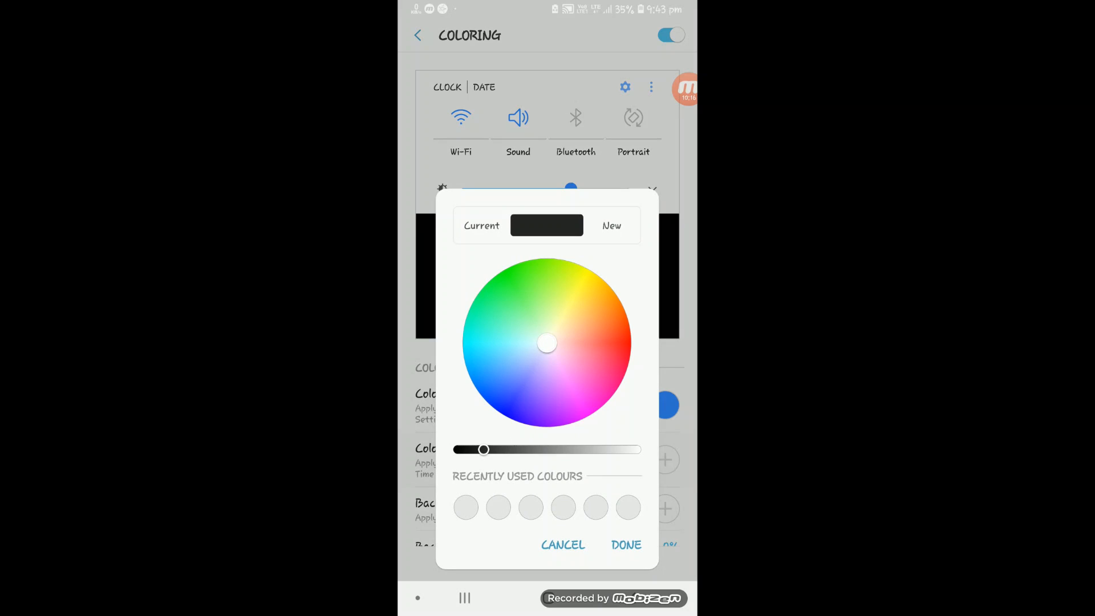
{"action": "left_click", "coordinate": [591, 283]}
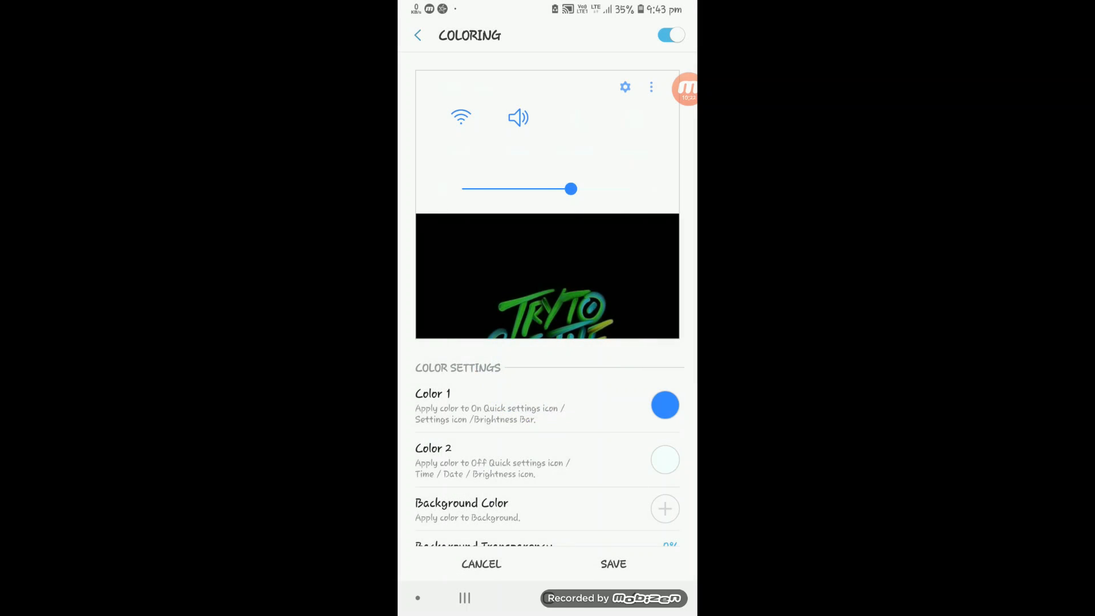
{"action": "left_click", "coordinate": [664, 460]}
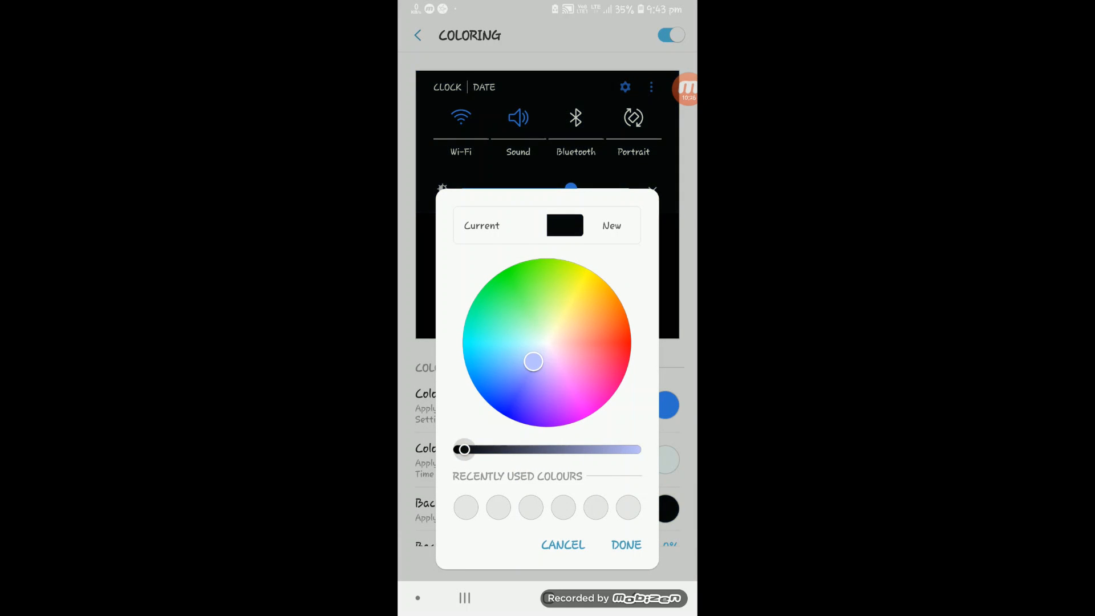
{"action": "left_click", "coordinate": [626, 544]}
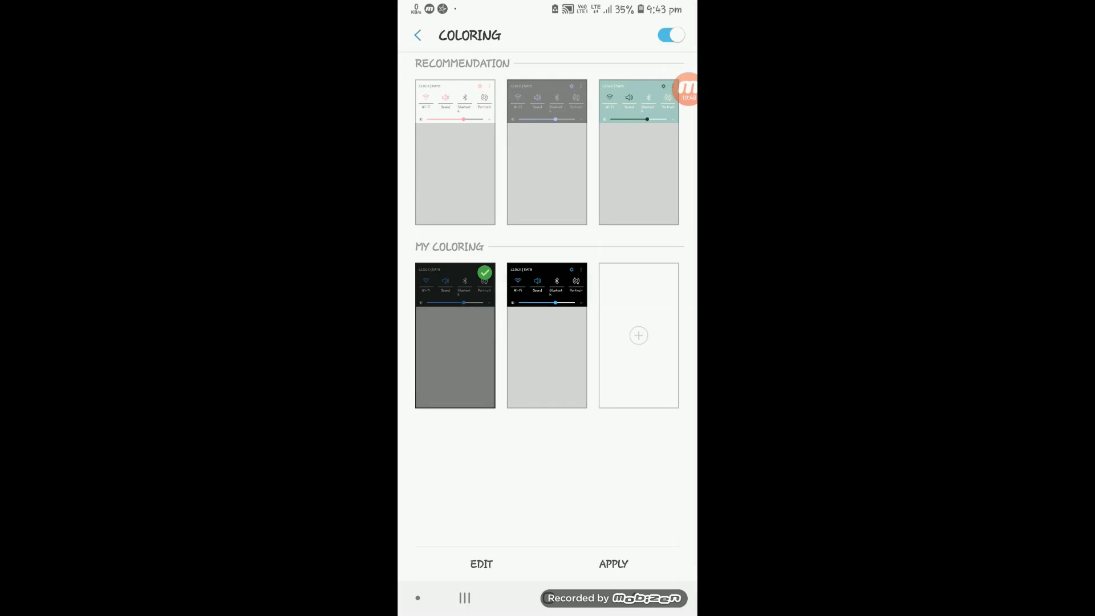
{"action": "left_click", "coordinate": [546, 334]}
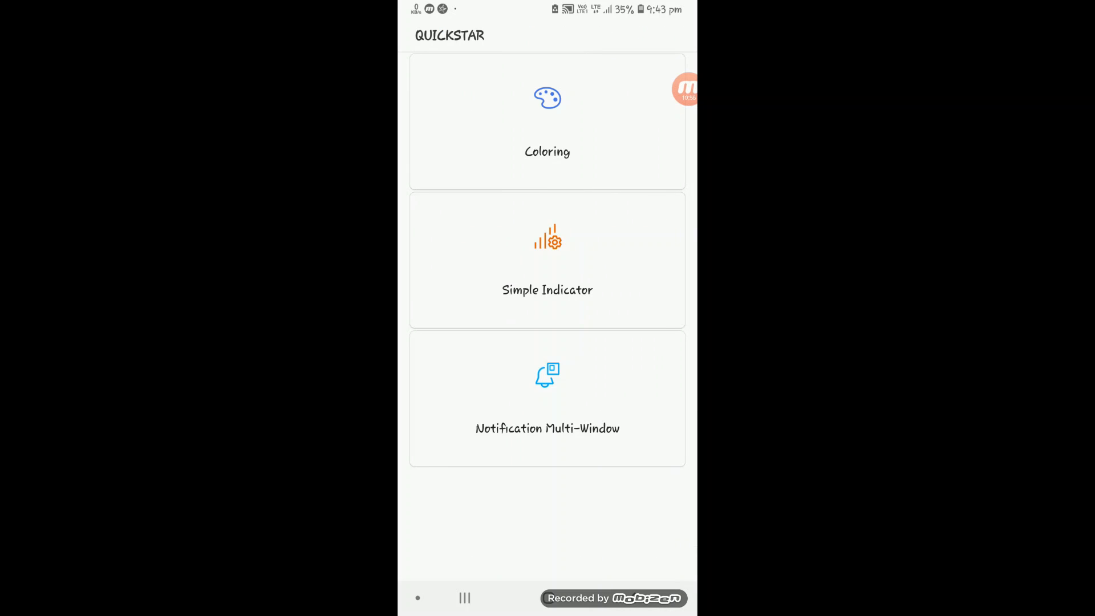
- Switch Simple Indicator on, re-enable the Mobile Data Signal icon, and pull down the quick panel
{"action": "left_click", "coordinate": [547, 262]}
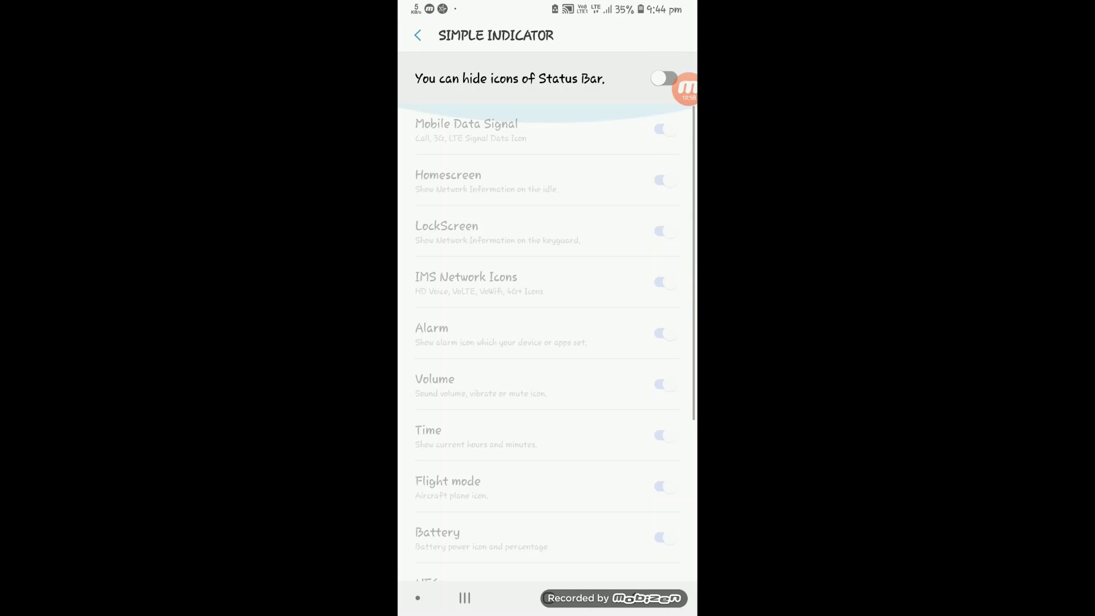
{"action": "left_click", "coordinate": [662, 78]}
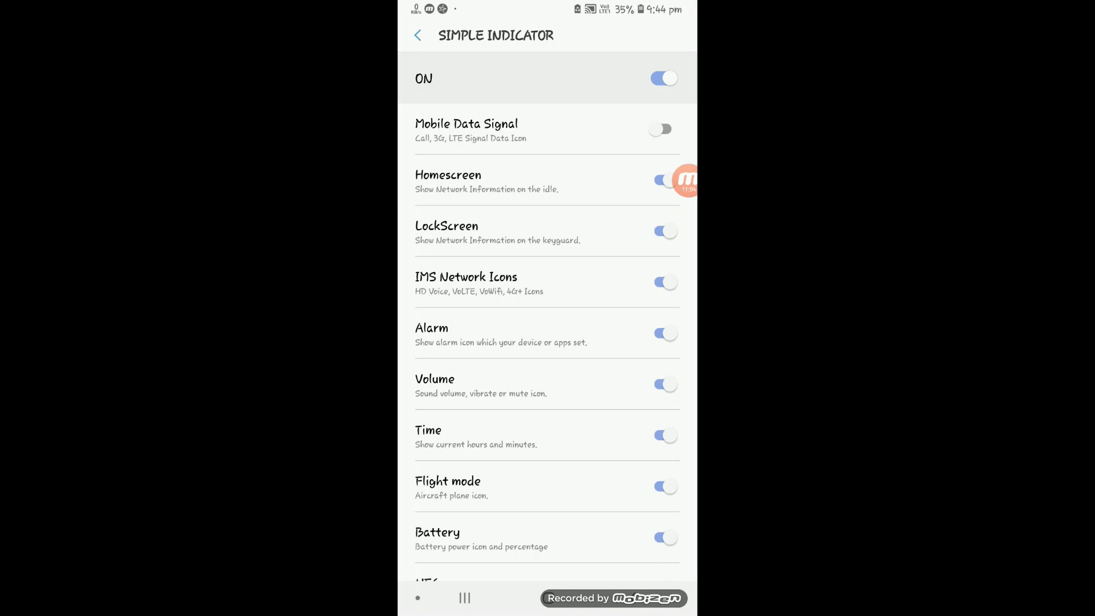
{"action": "left_click", "coordinate": [659, 130]}
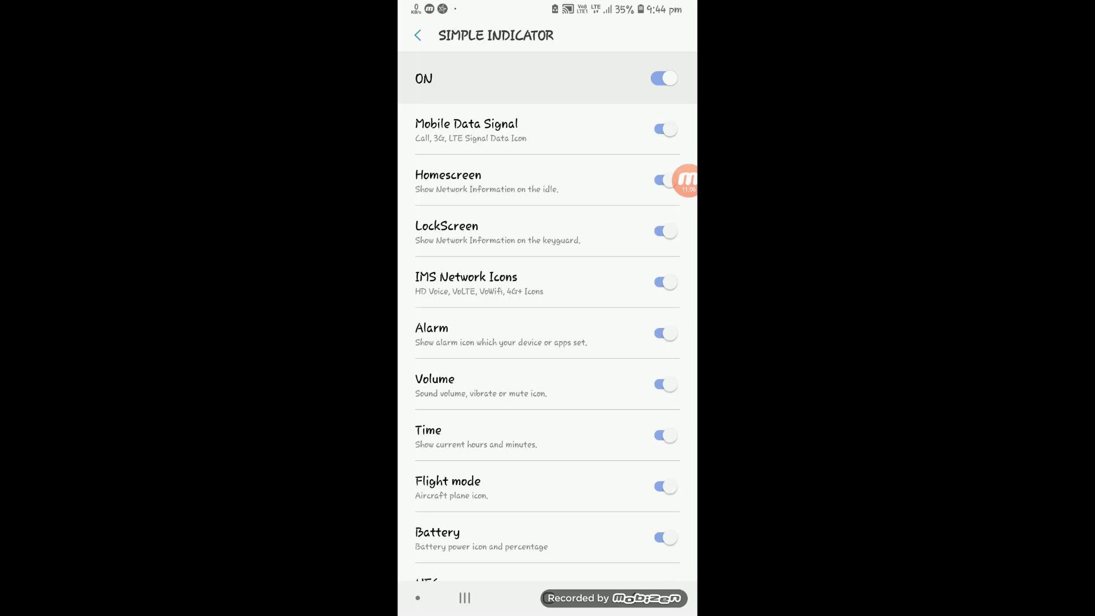
{"action": "left_click", "coordinate": [663, 129]}
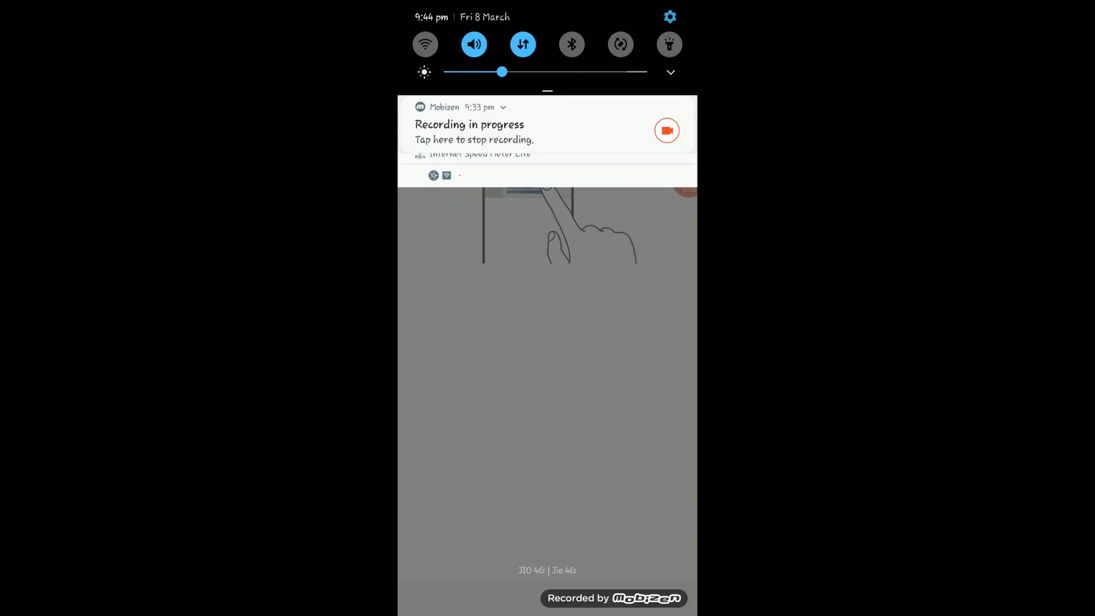
- Open a notification as a pop-up window, close it with its X, and return to QuickStar's list
{"action": "scroll", "scroll_direction": "down", "scroll_amount": 3}
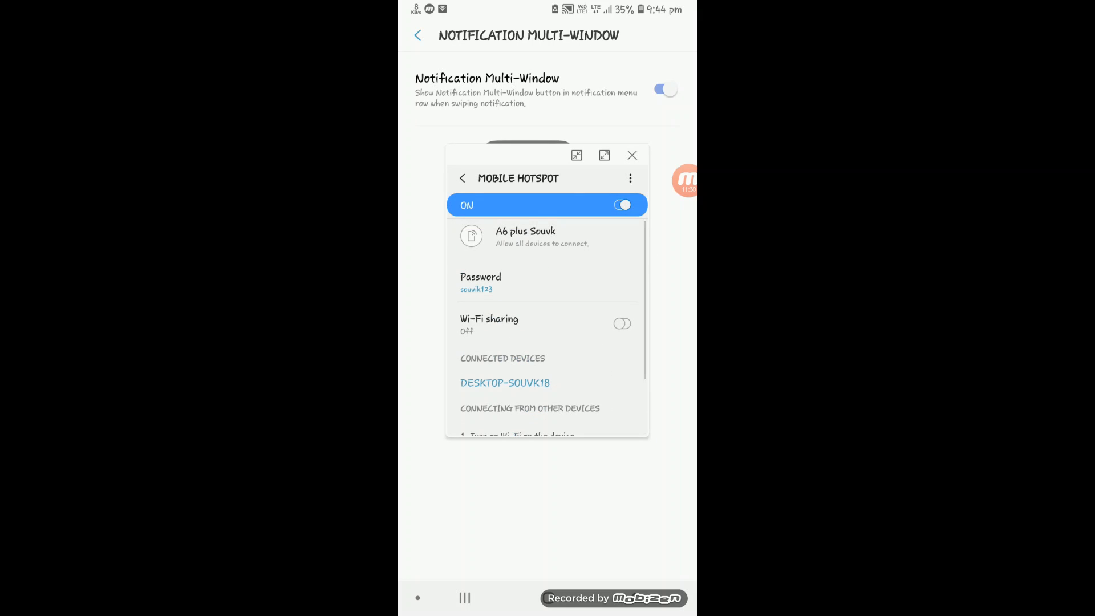
{"action": "left_click", "coordinate": [631, 155]}
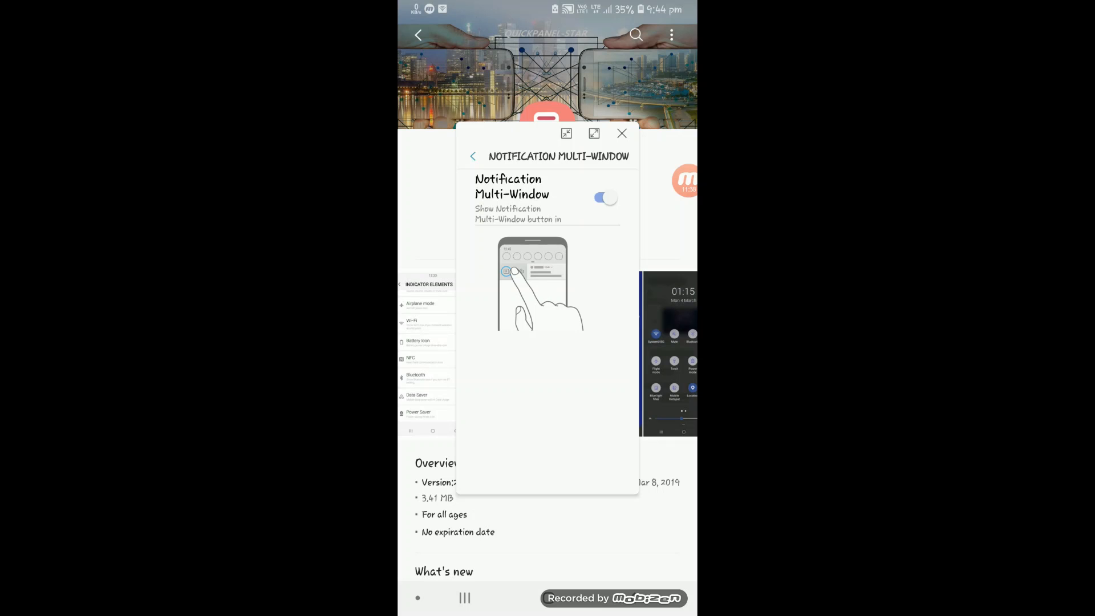
{"action": "left_click", "coordinate": [594, 133]}
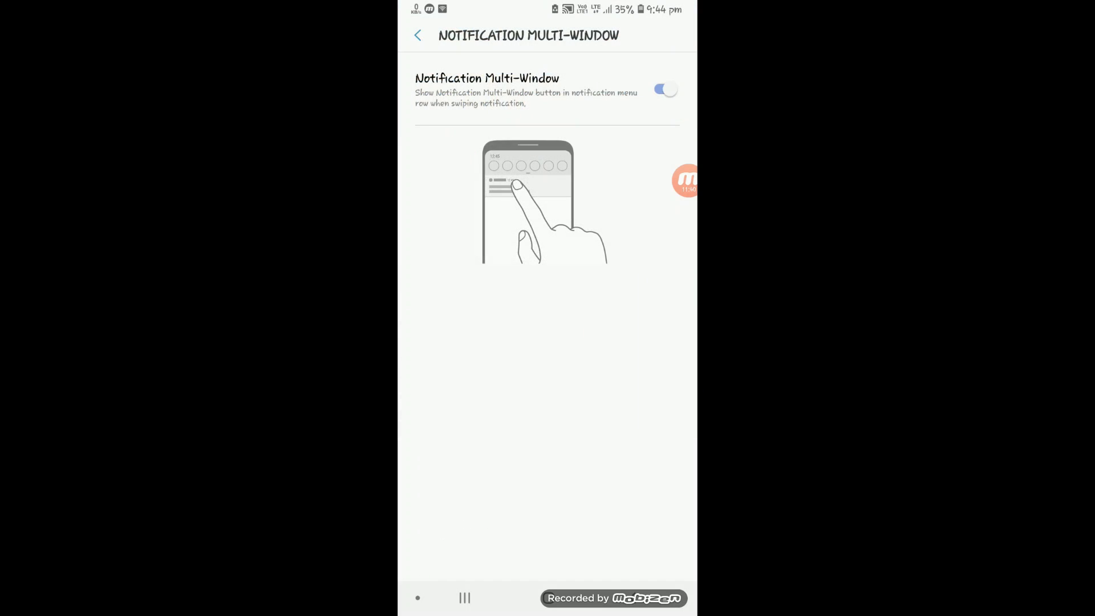
{"action": "left_click", "coordinate": [417, 35]}
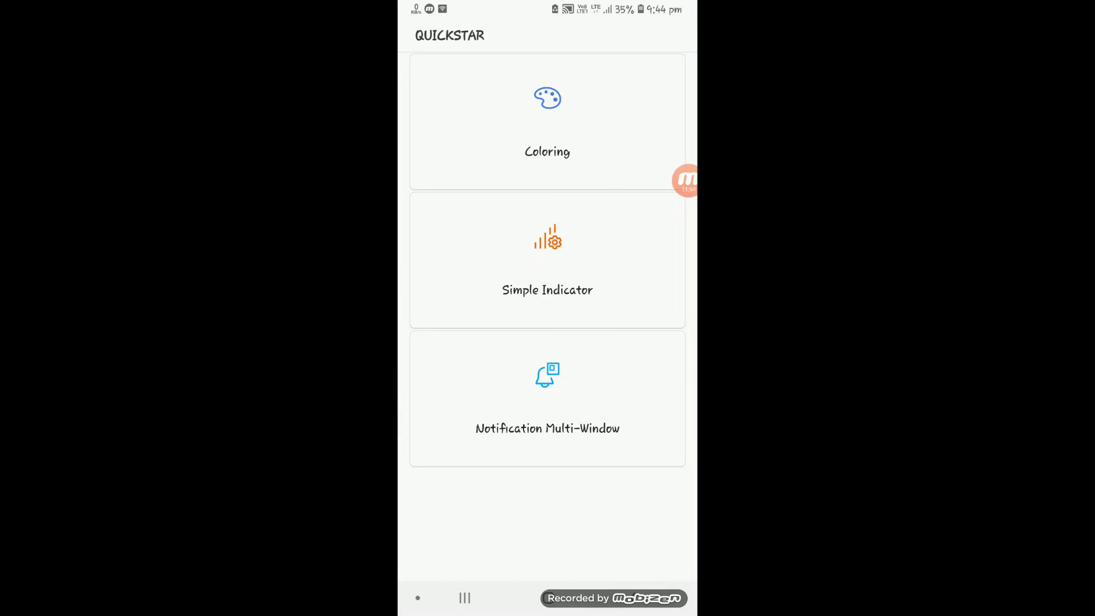
- Leave QuickStar, browse and dismiss the Multi window apps panel, and launch Settings
{"action": "left_click", "coordinate": [464, 598]}
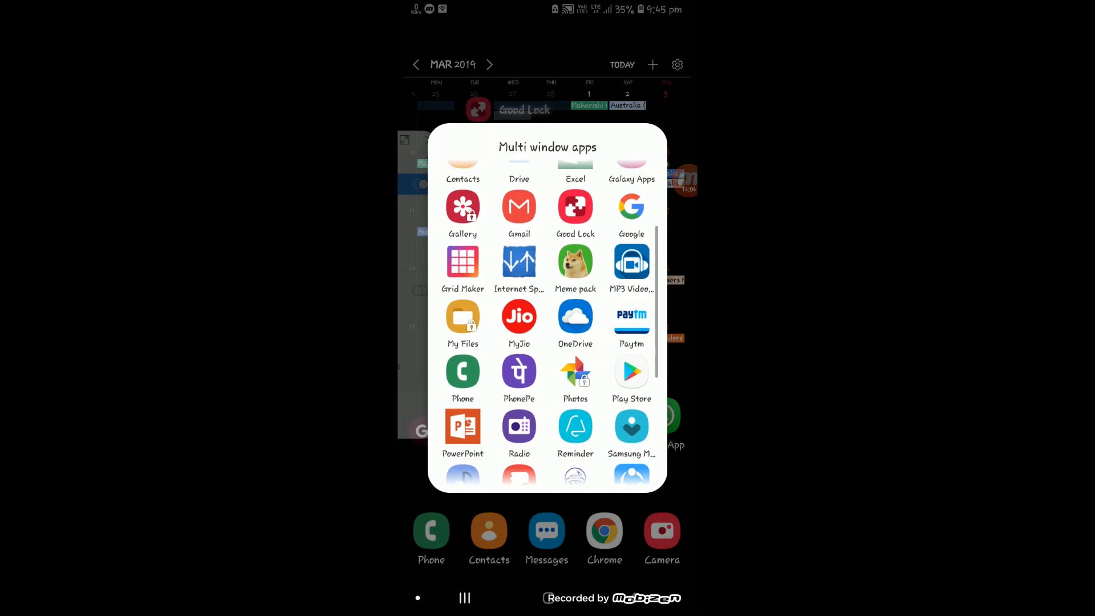
{"action": "scroll", "scroll_direction": "up", "scroll_amount": 3}
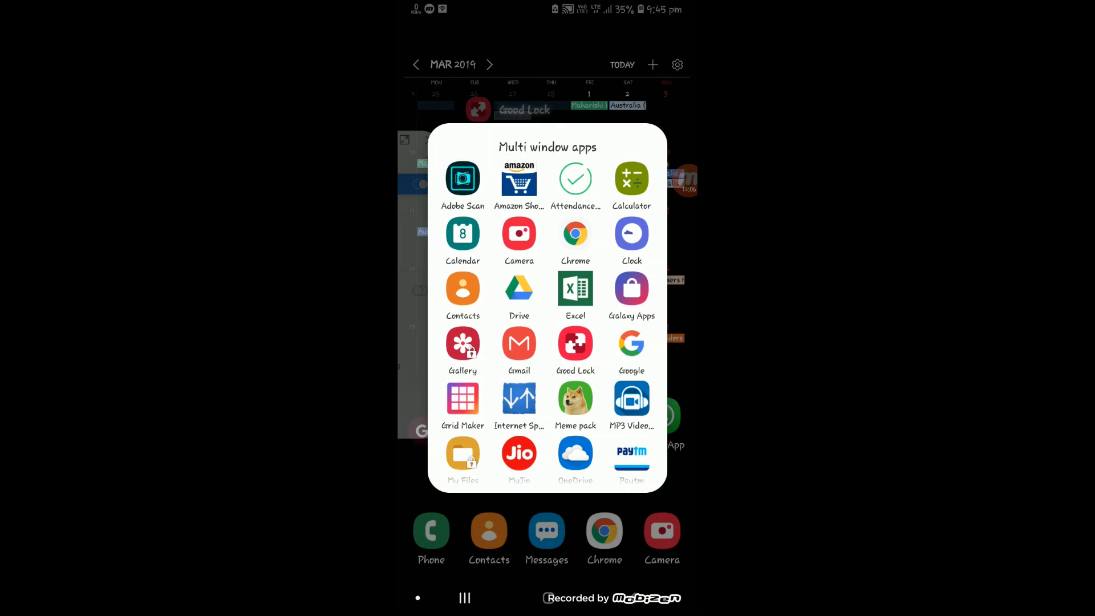
{"action": "left_click", "coordinate": [519, 401]}
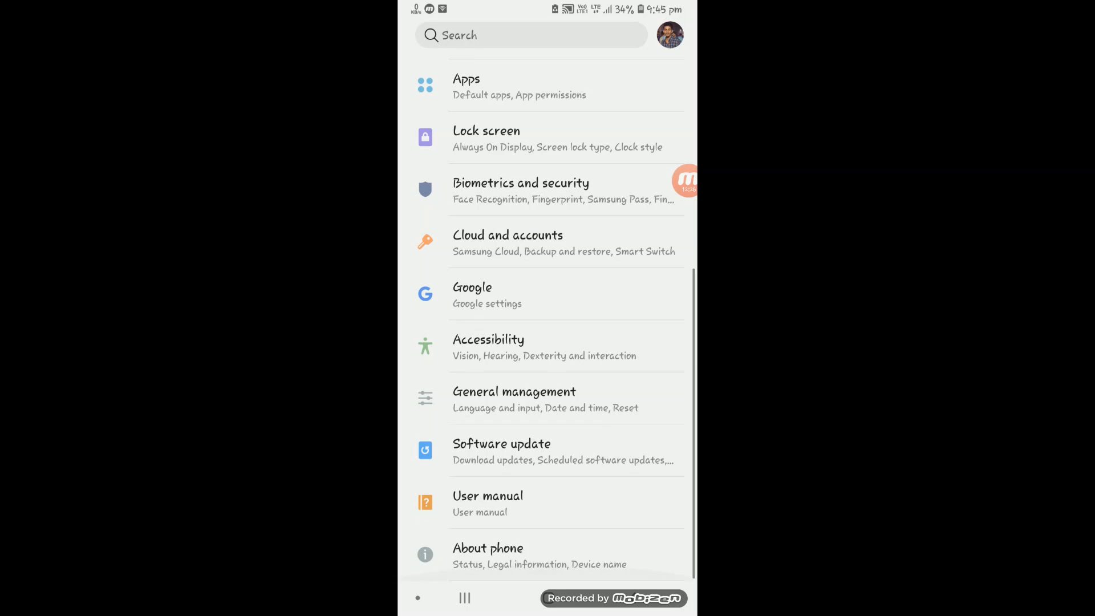
- View About phone, cancel the device name editor, and read Software information
{"action": "left_click", "coordinate": [487, 548]}
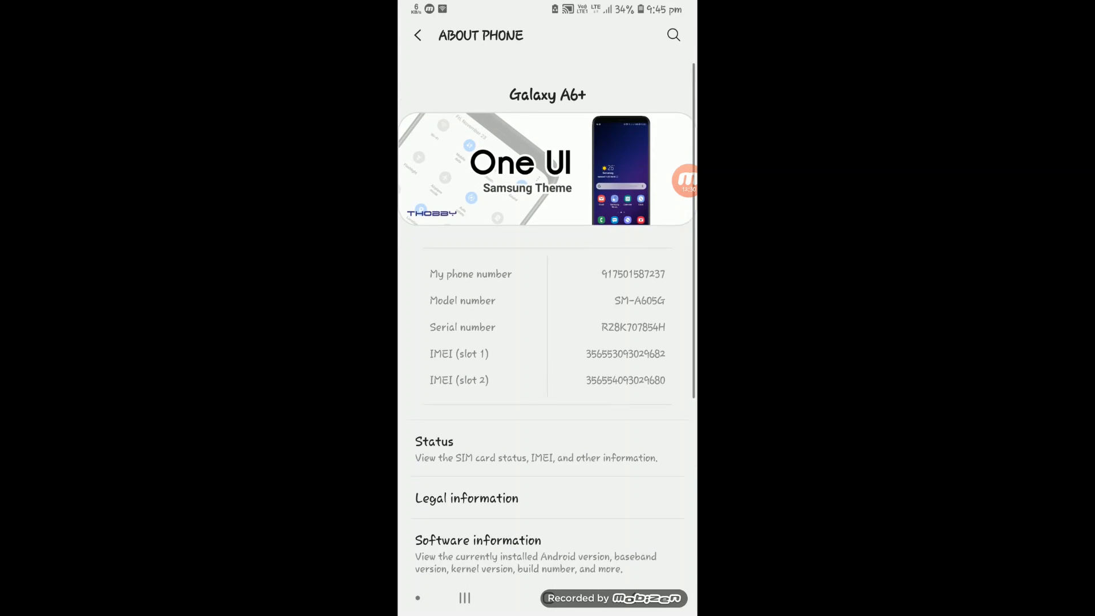
{"action": "left_click", "coordinate": [548, 94]}
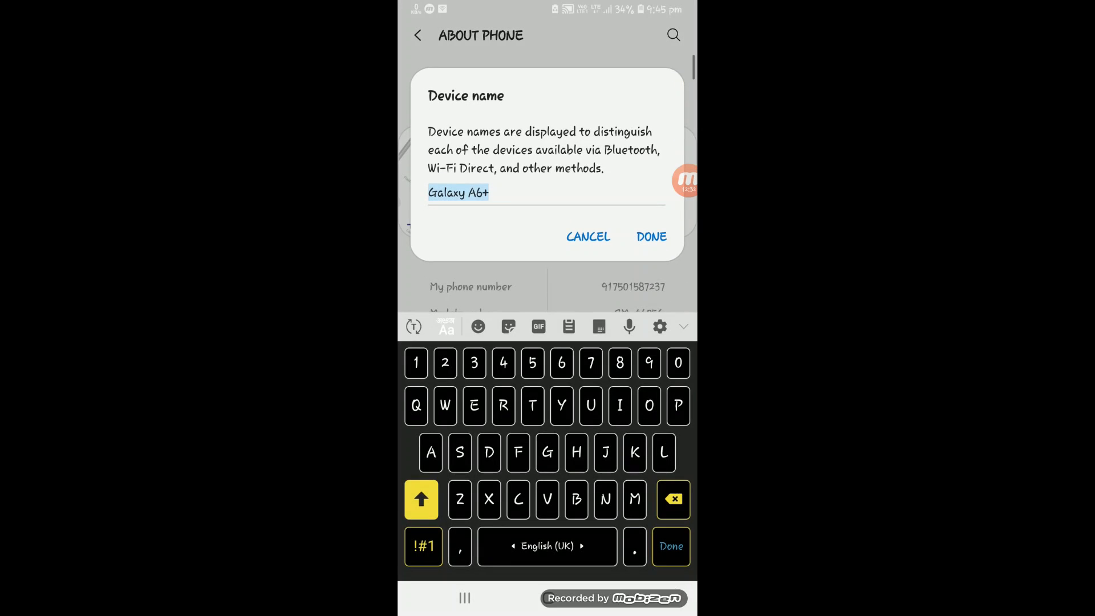
{"action": "left_click", "coordinate": [650, 236]}
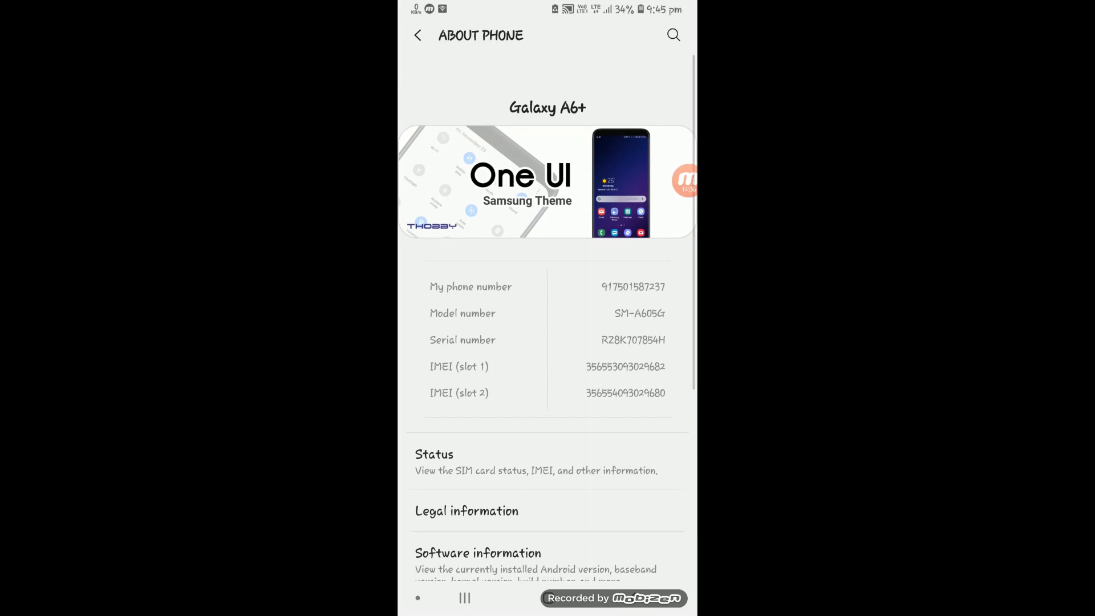
{"action": "scroll", "scroll_direction": "down", "scroll_amount": 3}
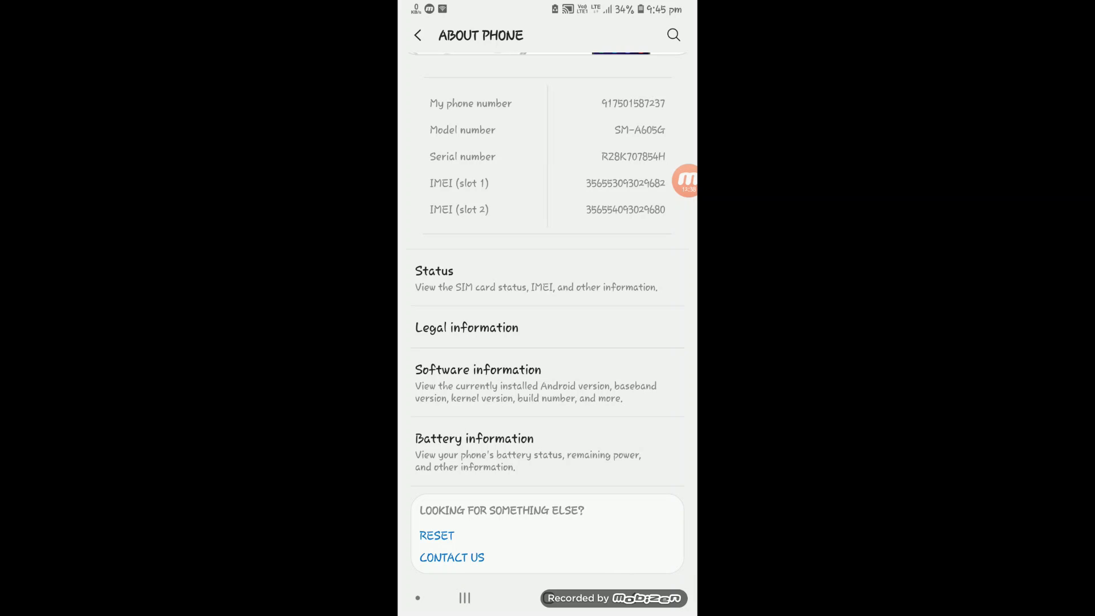
{"action": "left_click", "coordinate": [479, 369]}
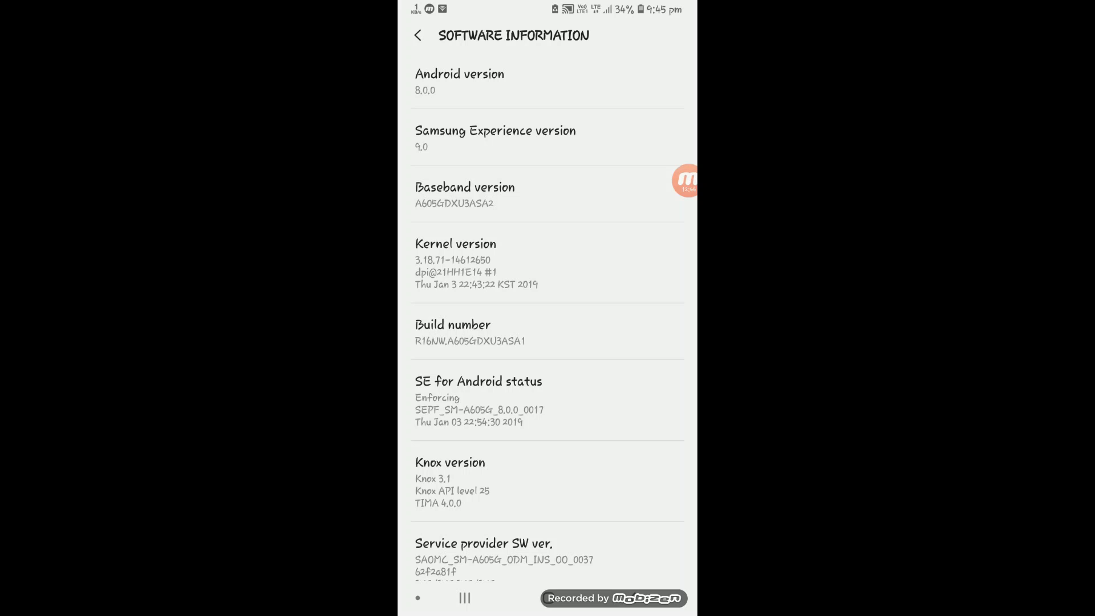
{"action": "scroll", "scroll_direction": "down", "scroll_amount": 3}
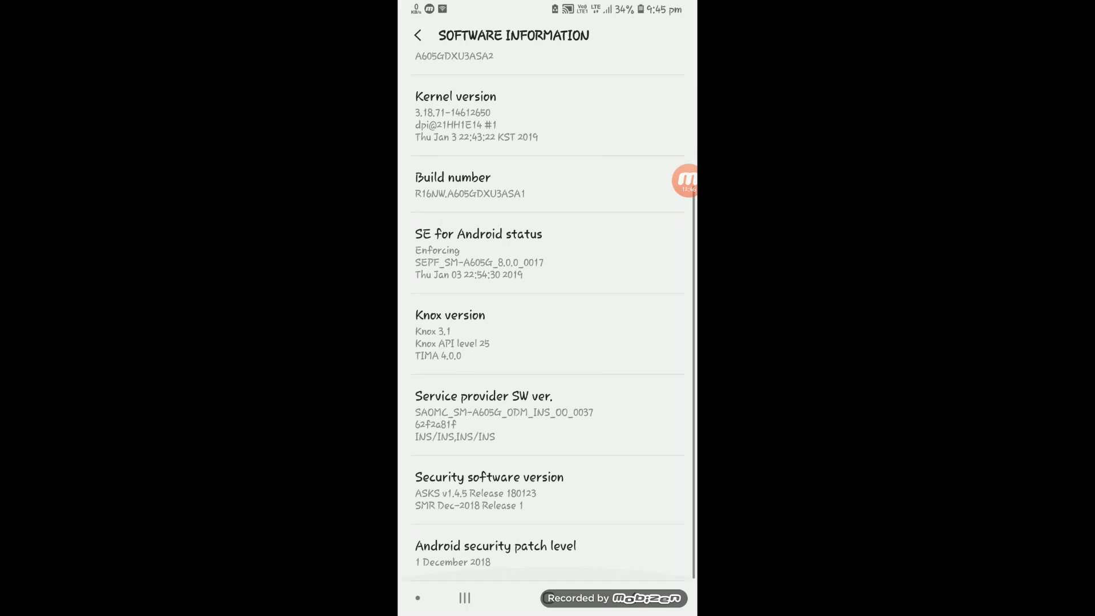
{"action": "left_click", "coordinate": [418, 34]}
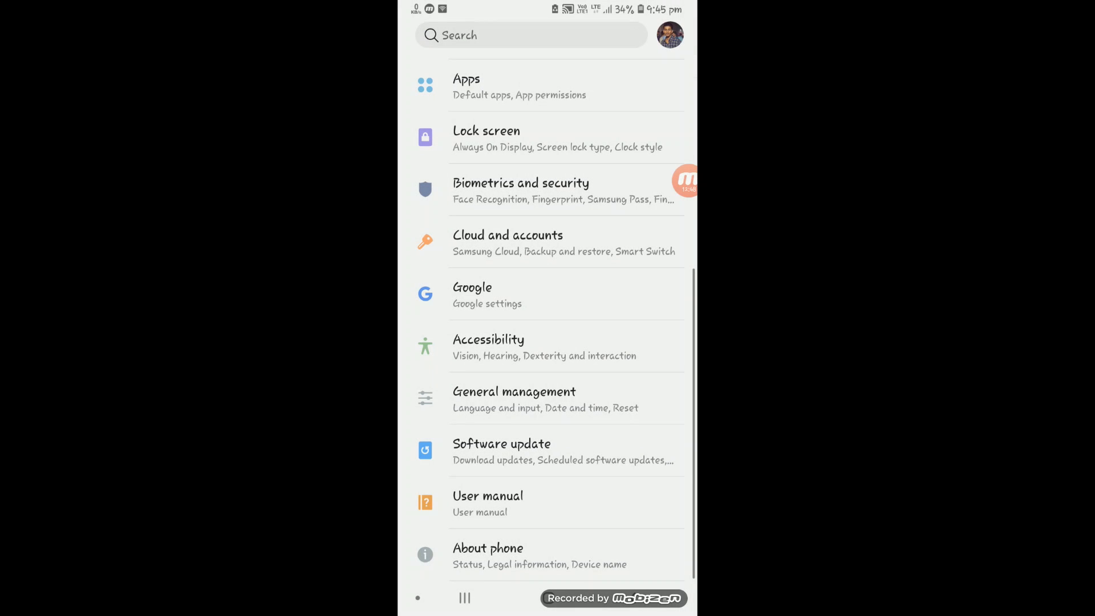
- Check Software update manually, confirming no new updates, and return to the home screen
{"action": "left_click", "coordinate": [501, 451]}
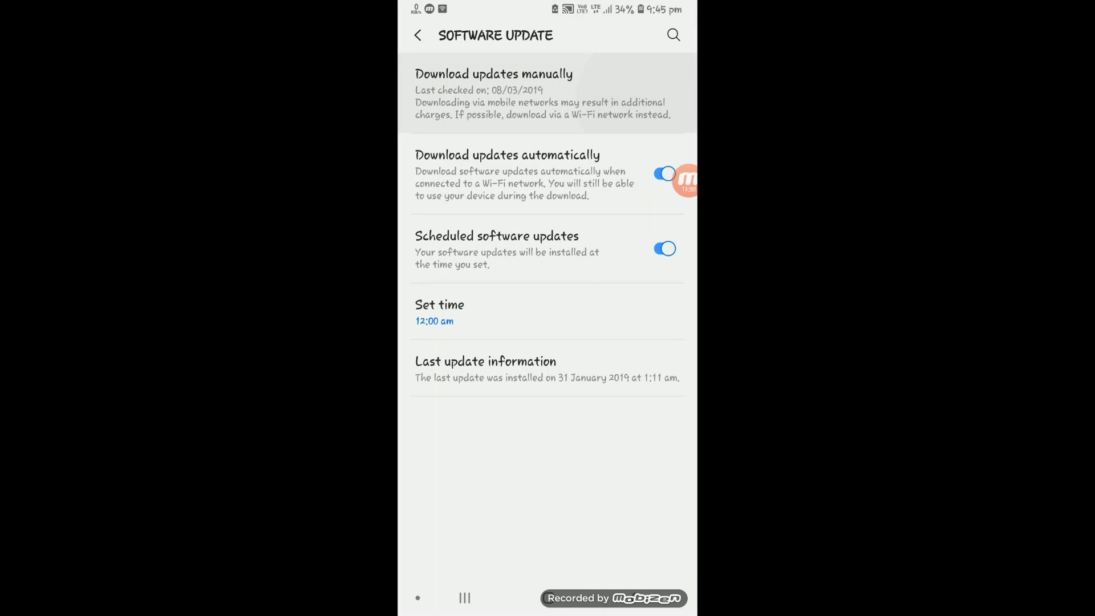
{"action": "left_click", "coordinate": [493, 74]}
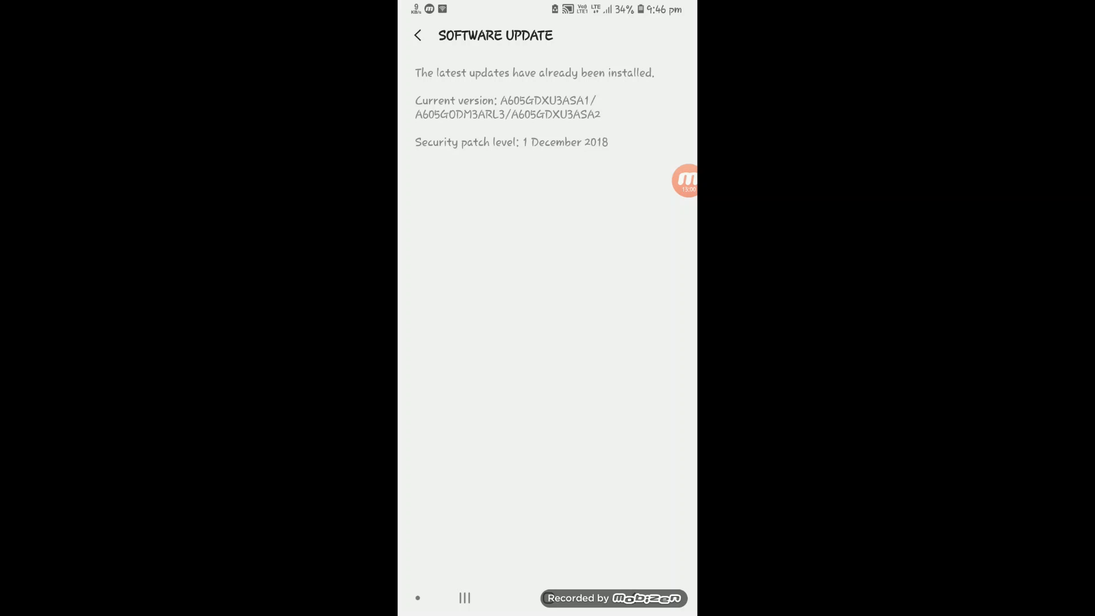
{"action": "left_click", "coordinate": [417, 35]}
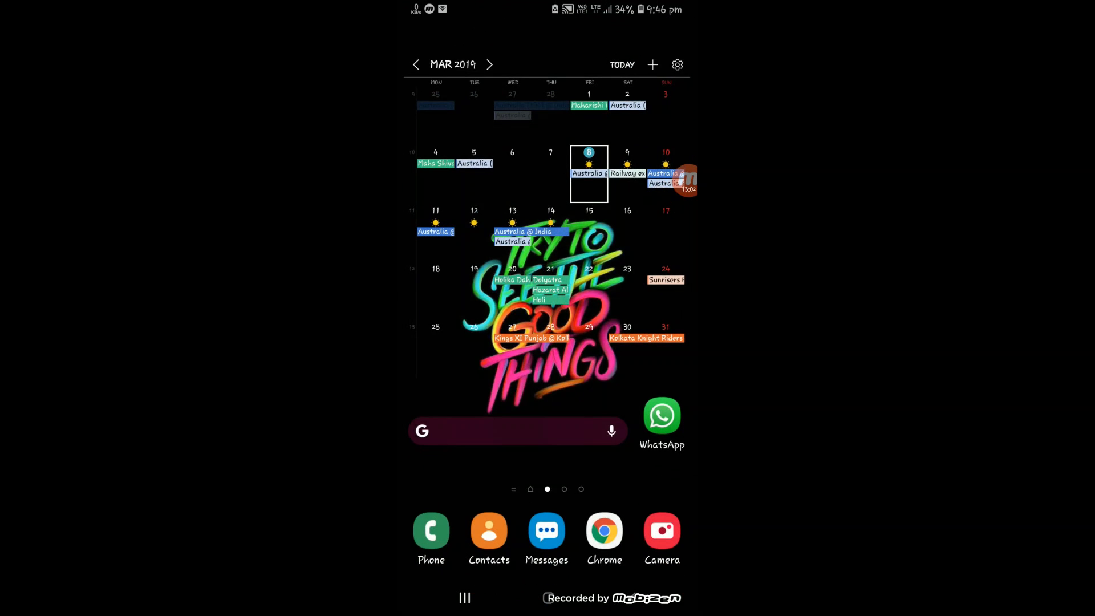
- Bring up the app drawer and close the 'Themes has stopped' error with Close app
{"action": "scroll", "scroll_direction": "up", "scroll_amount": 3}
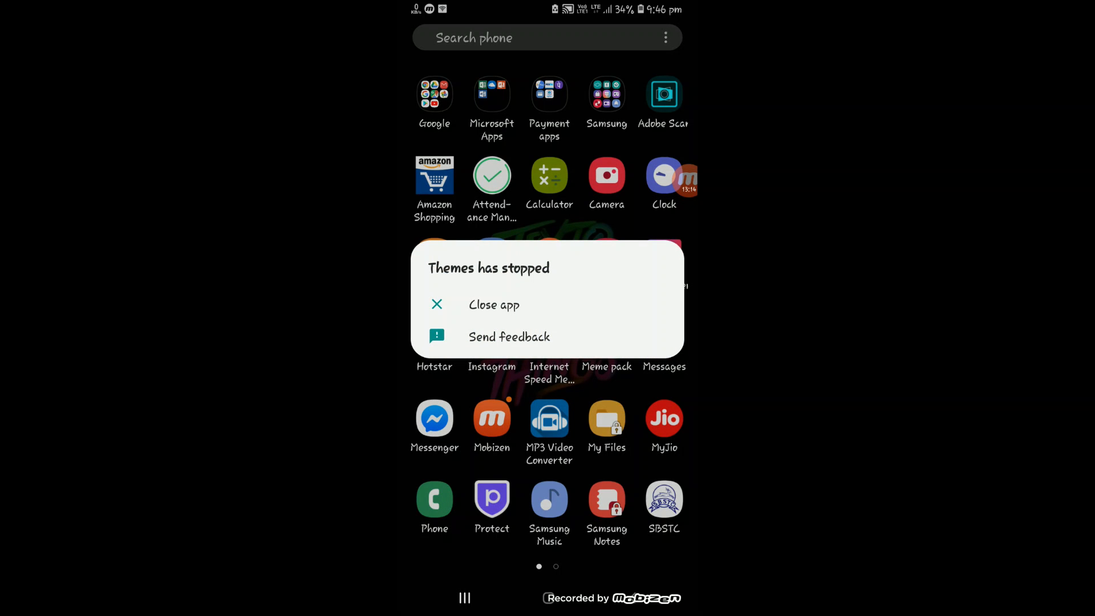
{"action": "left_click", "coordinate": [494, 304]}
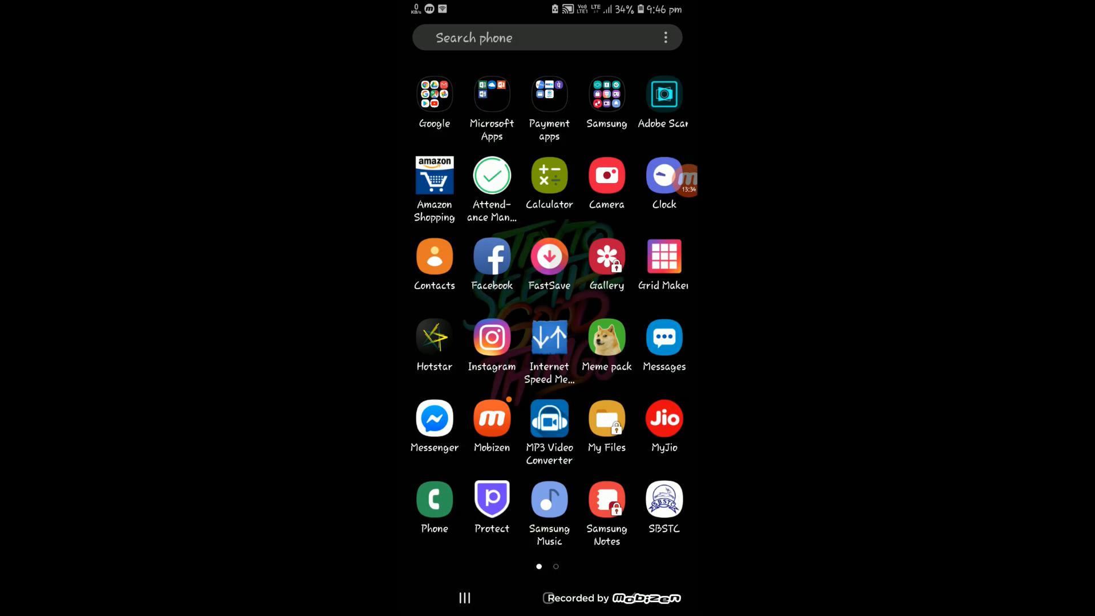
- Launch Good Lock from the Samsung folder, view the Family tab, and exit to the app drawer
{"action": "left_click", "coordinate": [607, 93]}
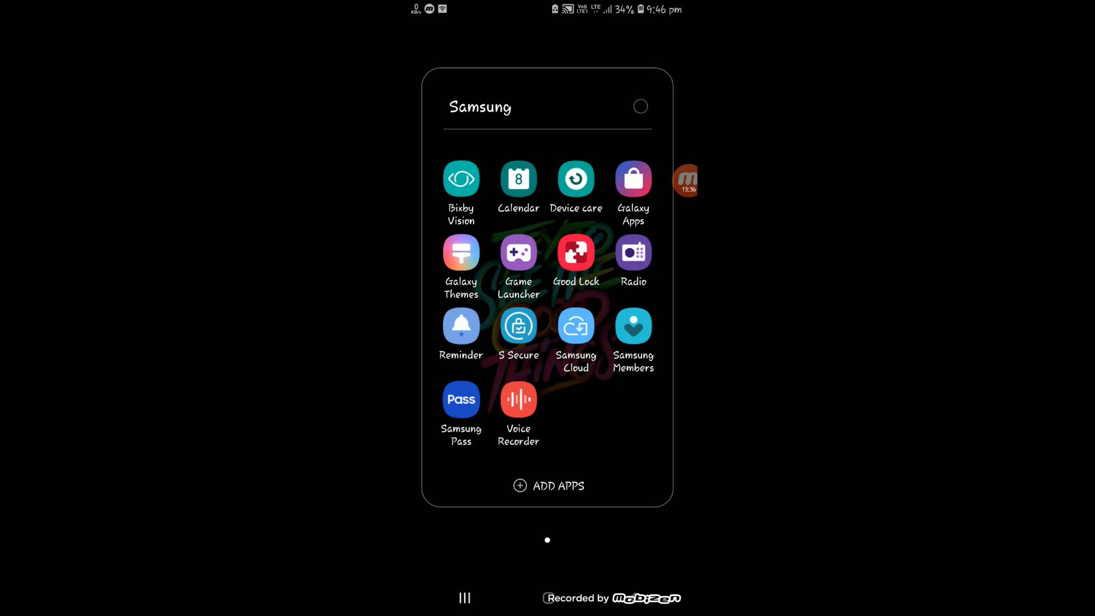
{"action": "left_click", "coordinate": [576, 252]}
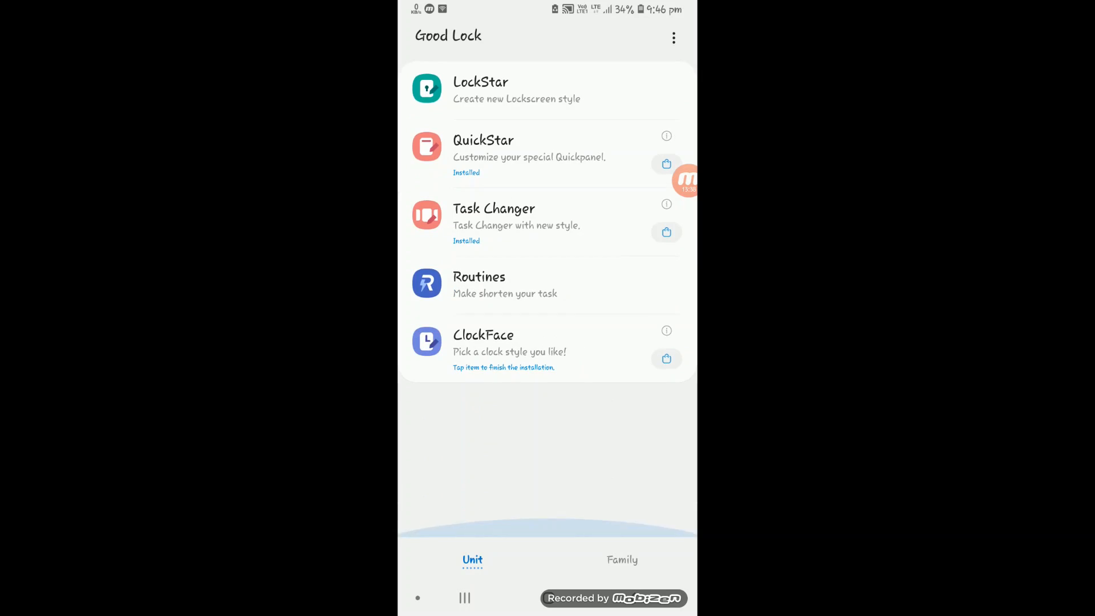
{"action": "left_click", "coordinate": [621, 559]}
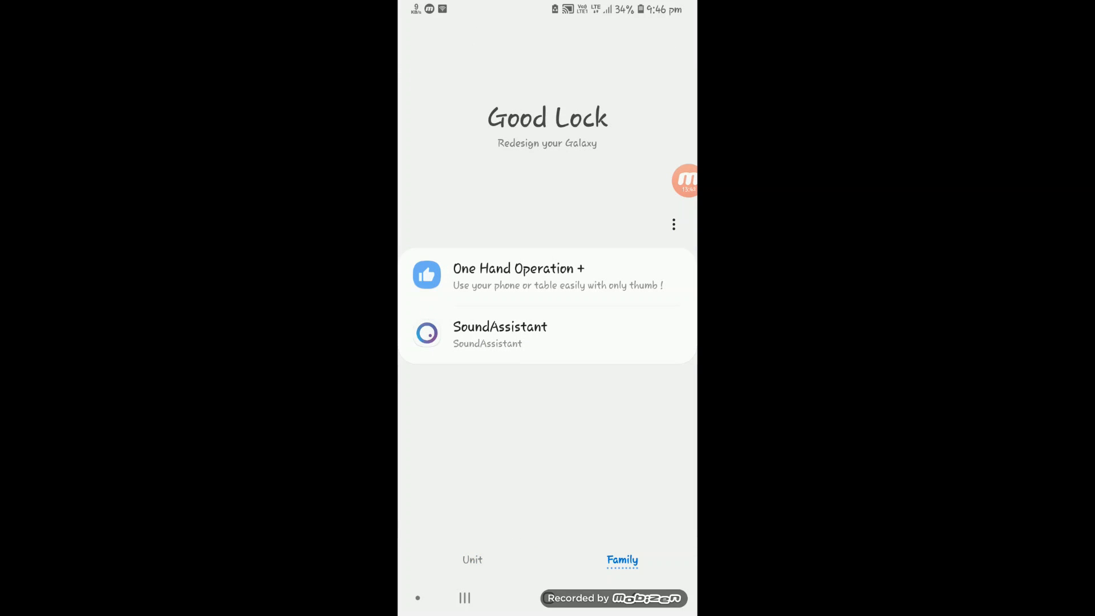
{"action": "left_click", "coordinate": [517, 276]}
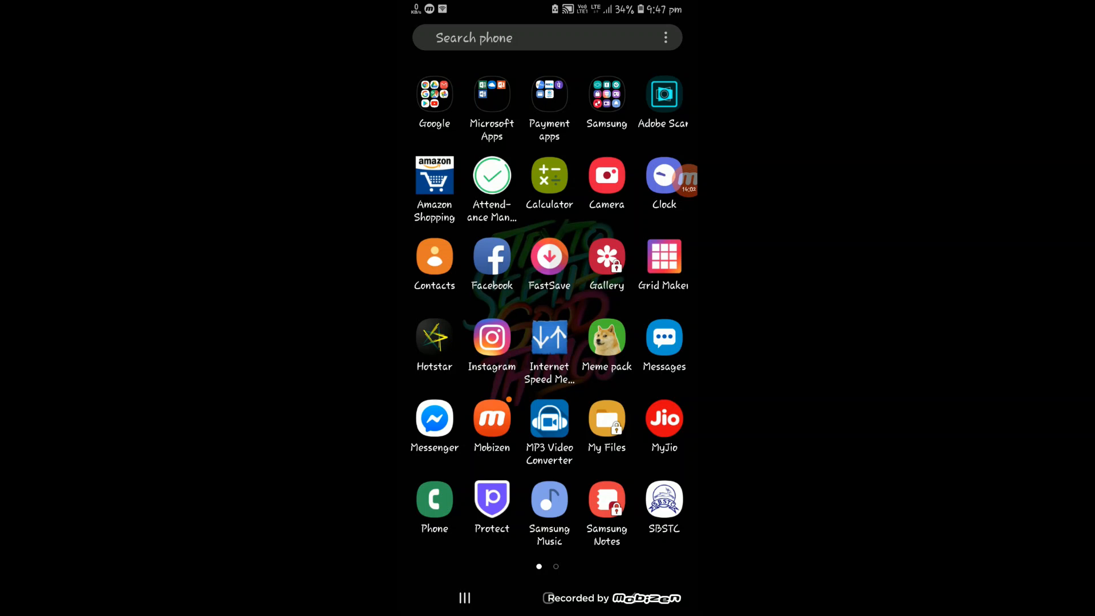
- Launch Messenger, confirm Dark mode is on, and open the Just you chat in the dark theme
{"action": "left_click", "coordinate": [433, 417]}
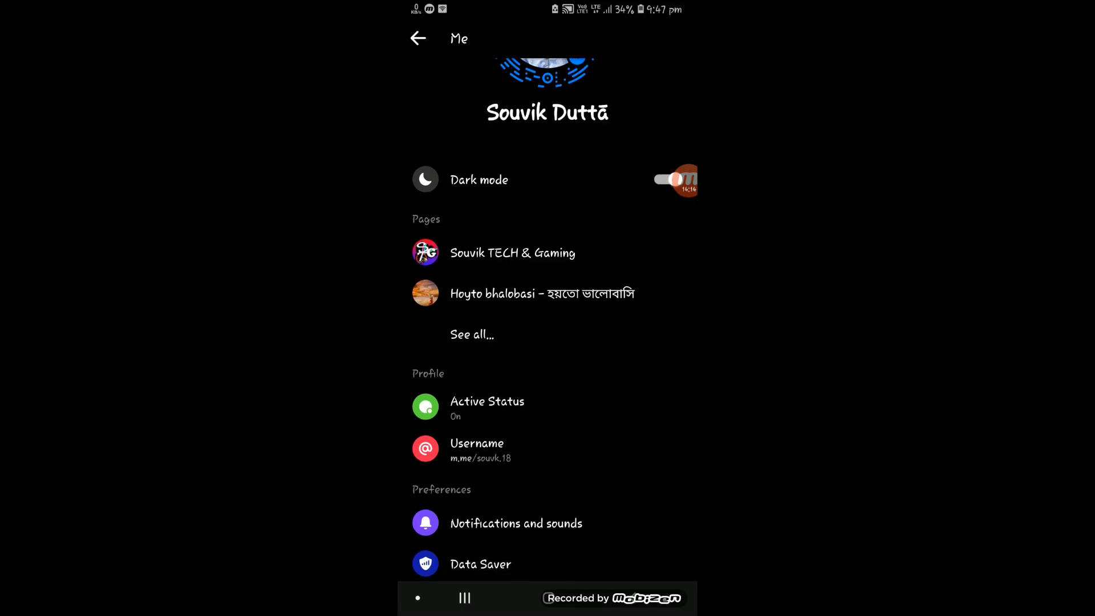
{"action": "scroll", "scroll_direction": "down", "scroll_amount": 3}
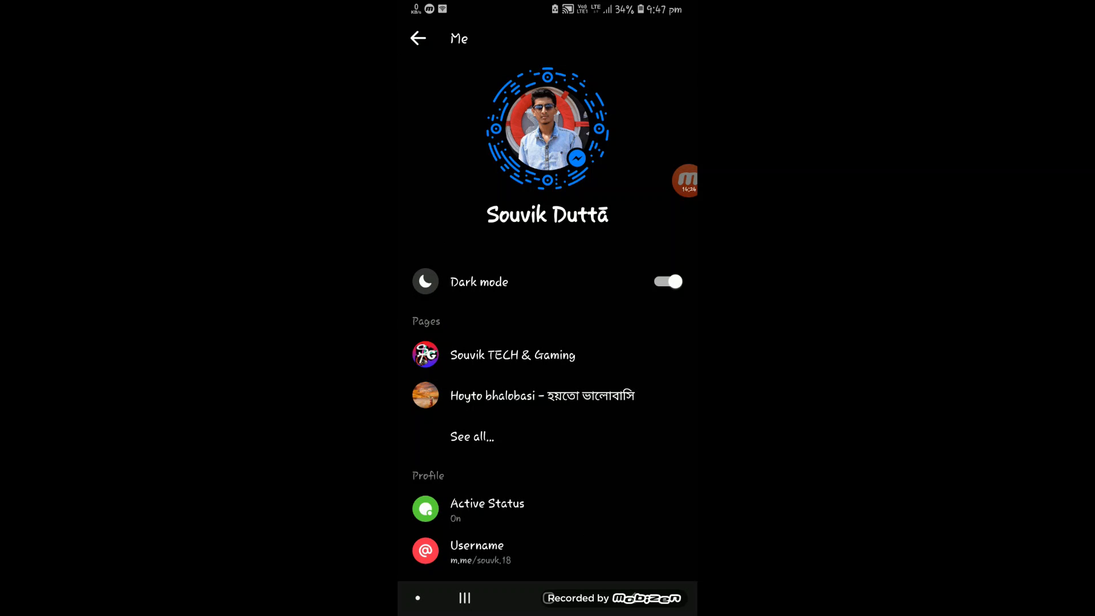
{"action": "left_click", "coordinate": [546, 130]}
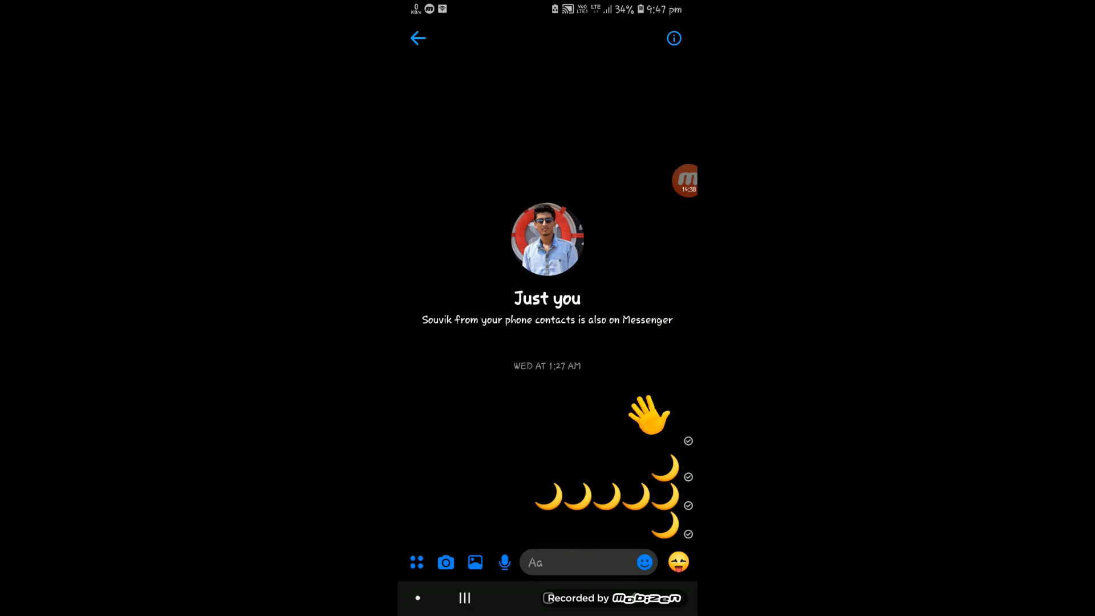
{"action": "left_click", "coordinate": [685, 180]}
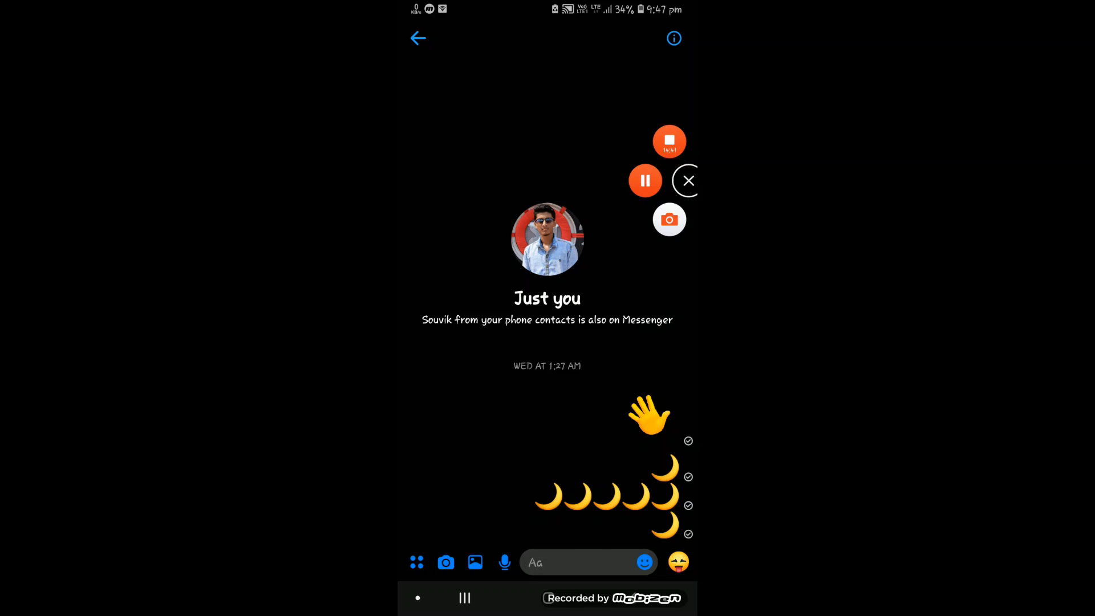